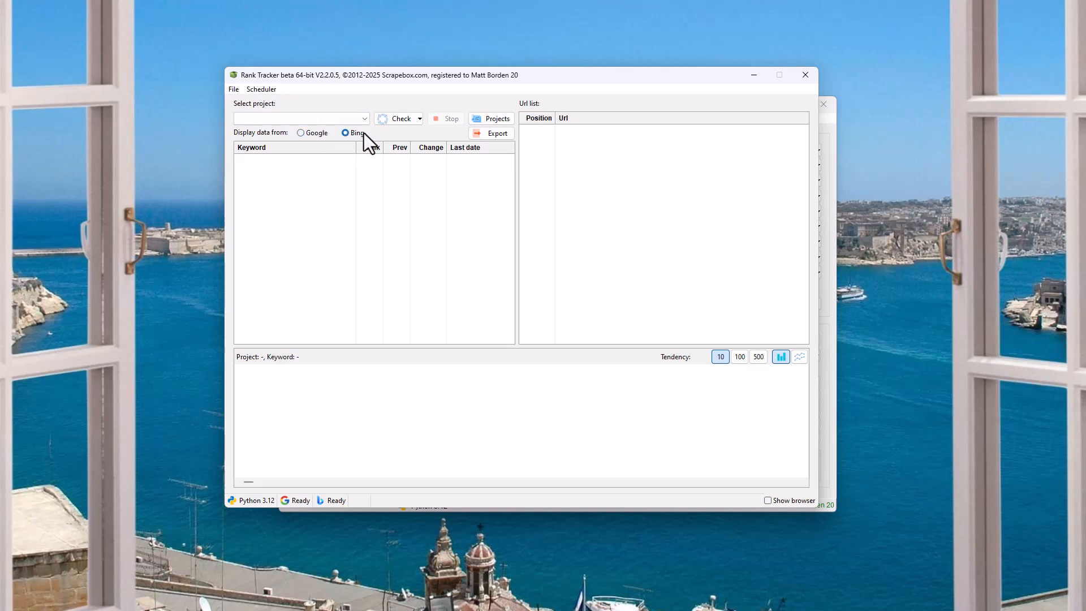
pyautogui.moveTo(354, 133)
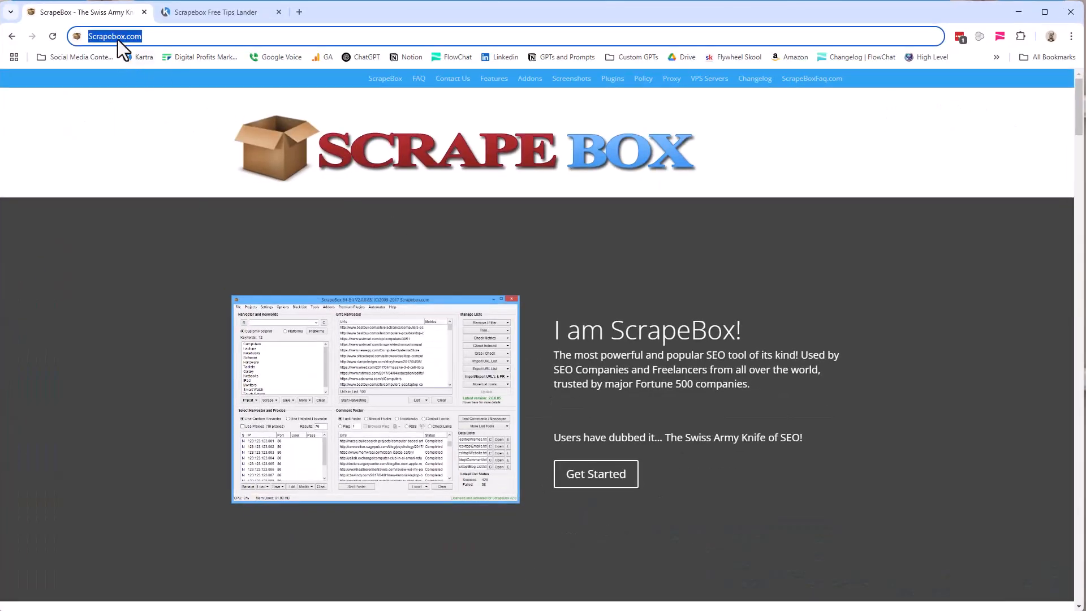
# - Scroll ScrapeBox.com to the purchase section, then switch to the Scrapebox Free Tips Lander tab
pyautogui.scroll(-3)
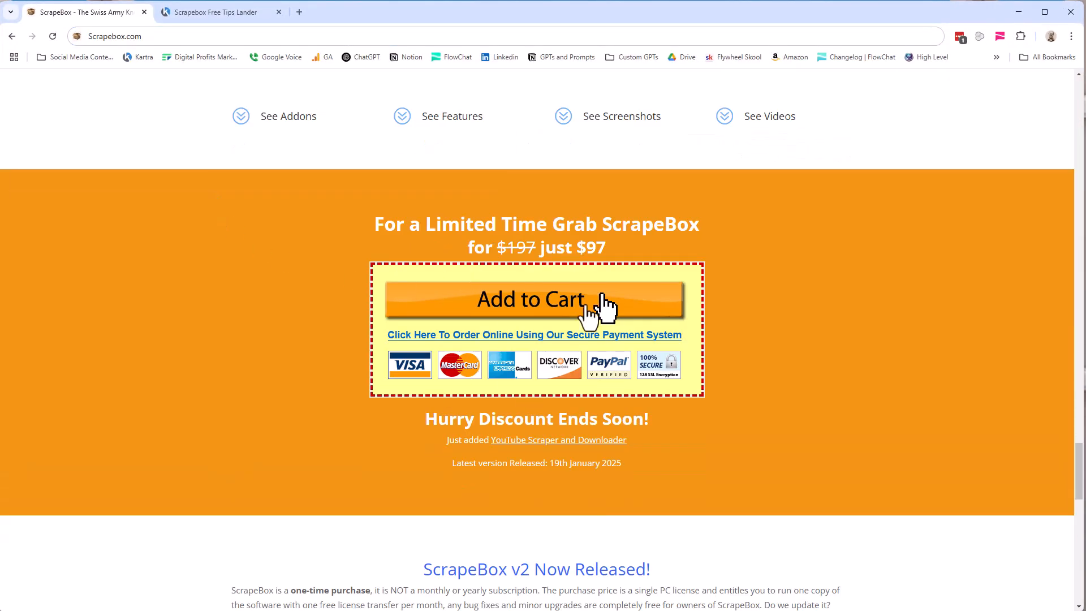
pyautogui.click(216, 12)
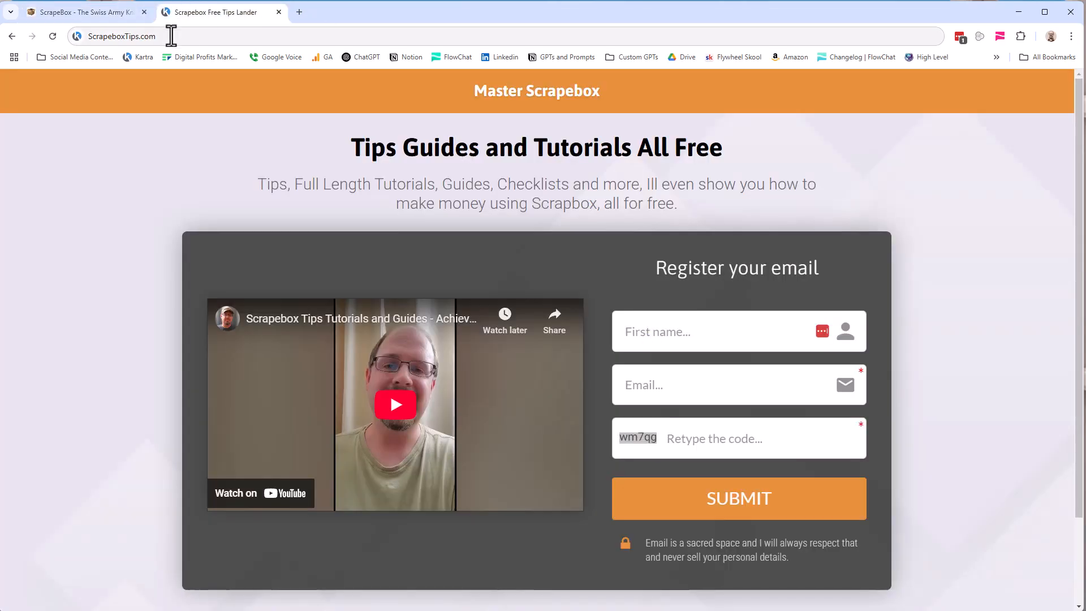
pyautogui.moveTo(720, 325)
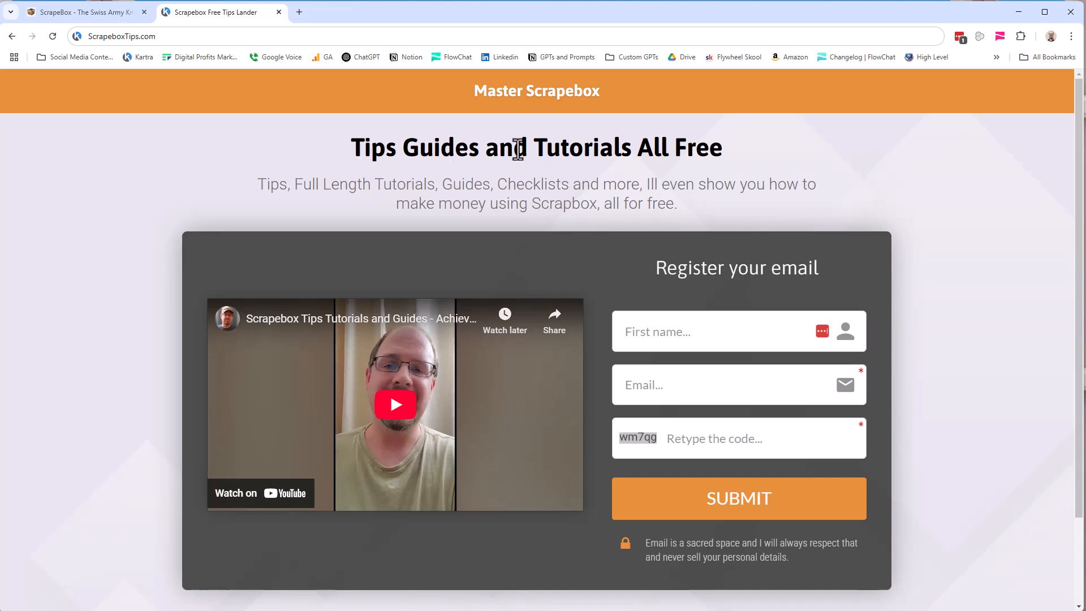
pyautogui.moveTo(554, 158)
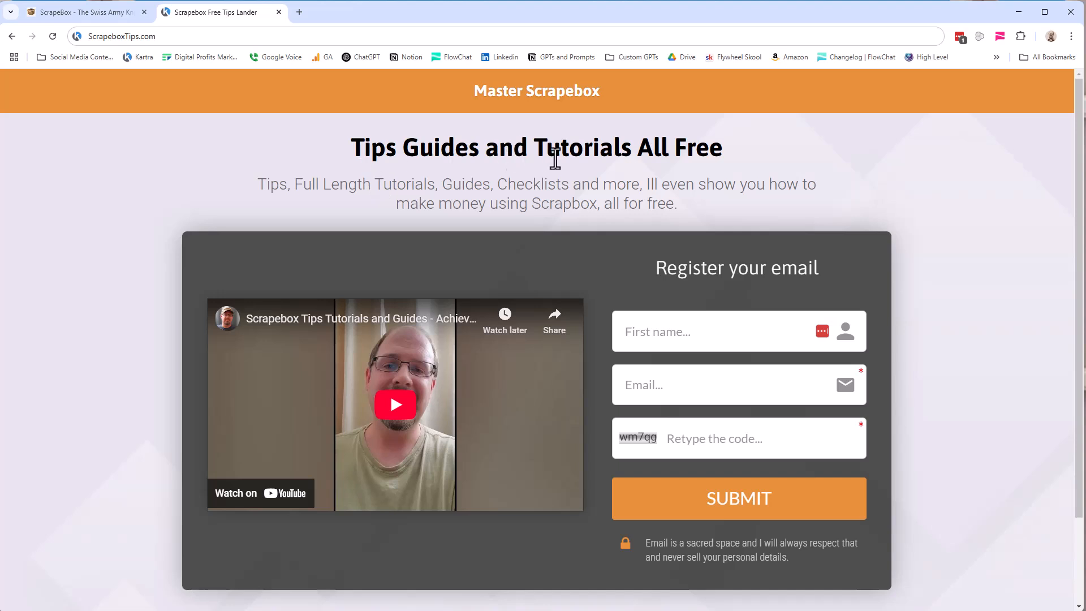
pyautogui.moveTo(1019, 12)
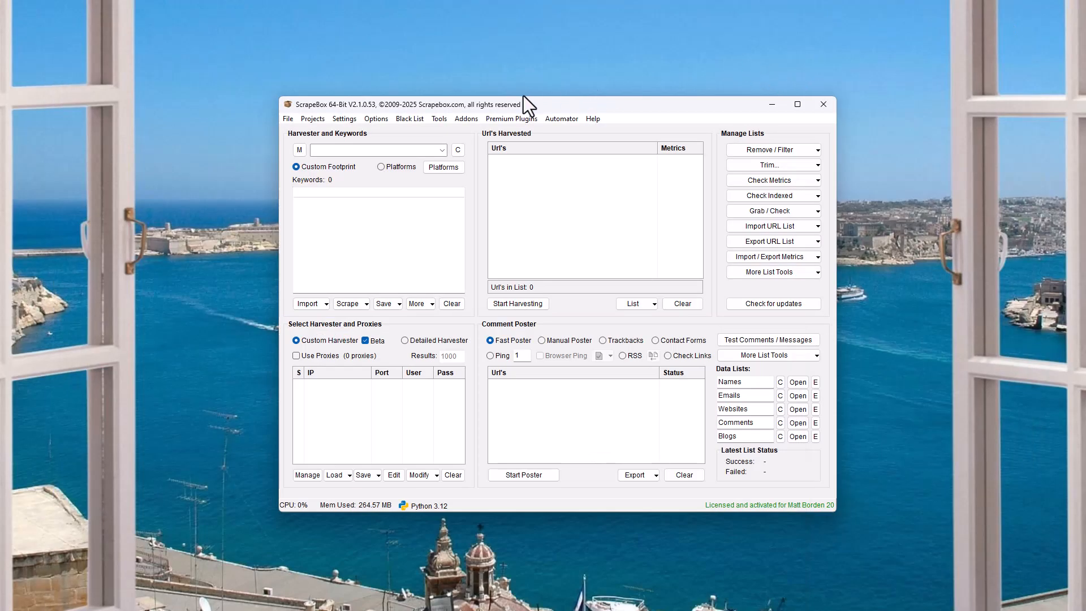
# - Open the Premium Plugins list to reveal Rank Tracker and Rank Tracker beta
pyautogui.click(512, 119)
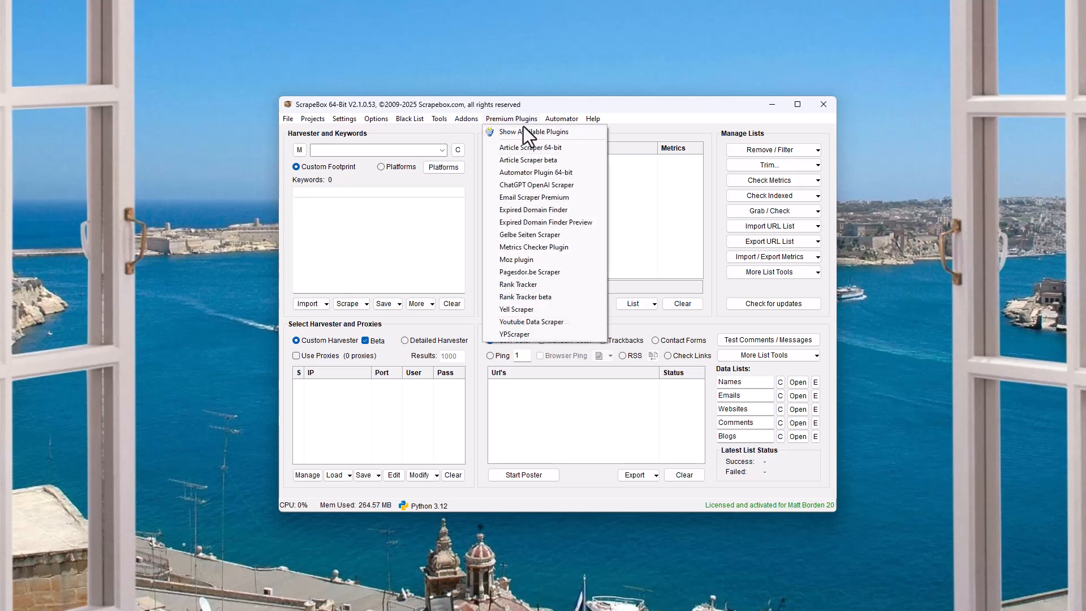
pyautogui.moveTo(550, 296)
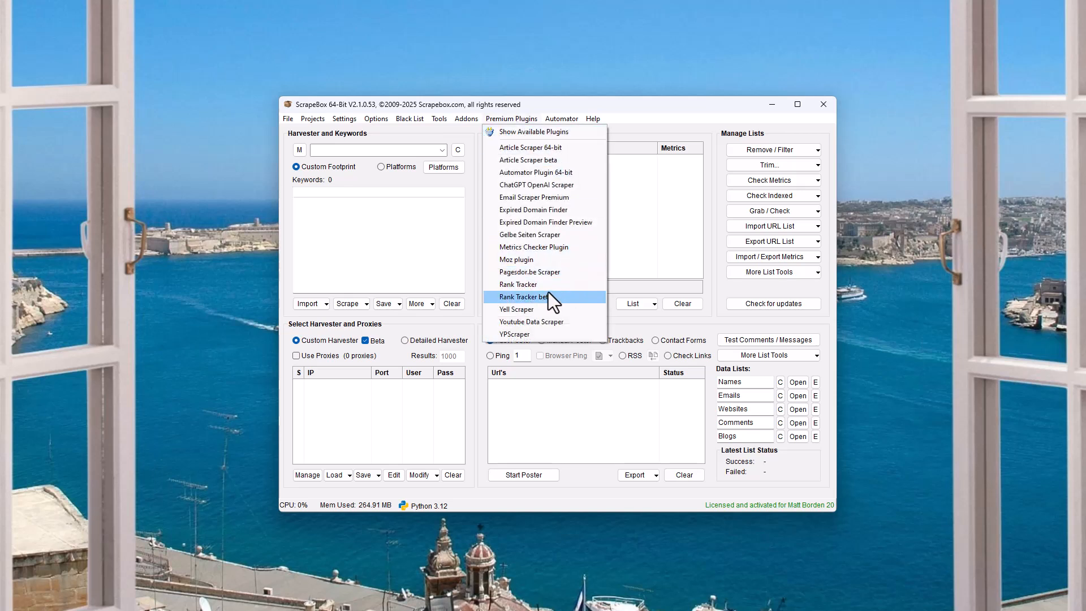
pyautogui.moveTo(547, 291)
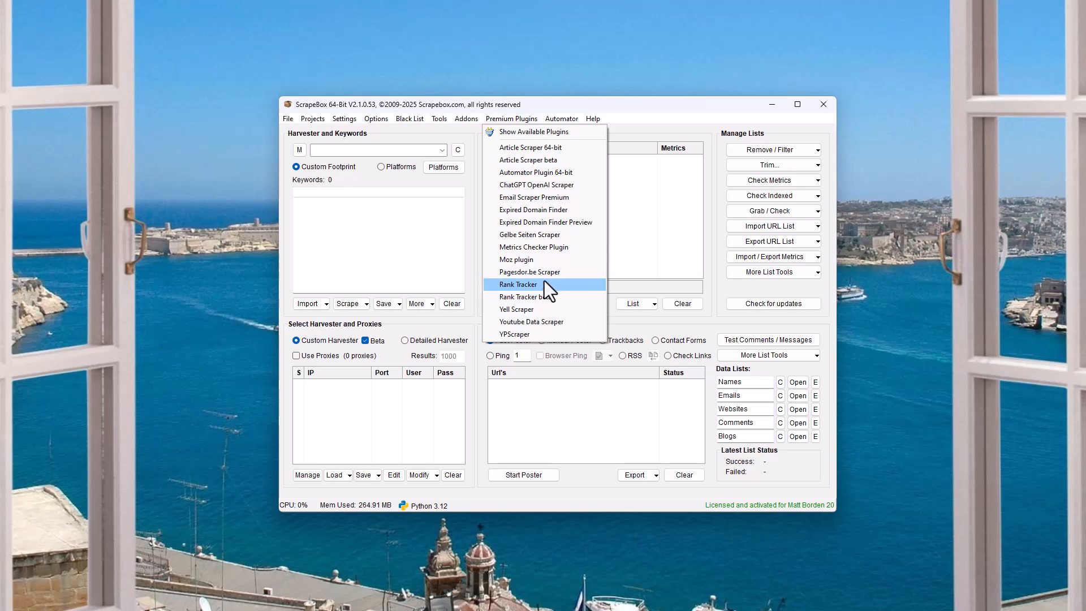
pyautogui.moveTo(546, 299)
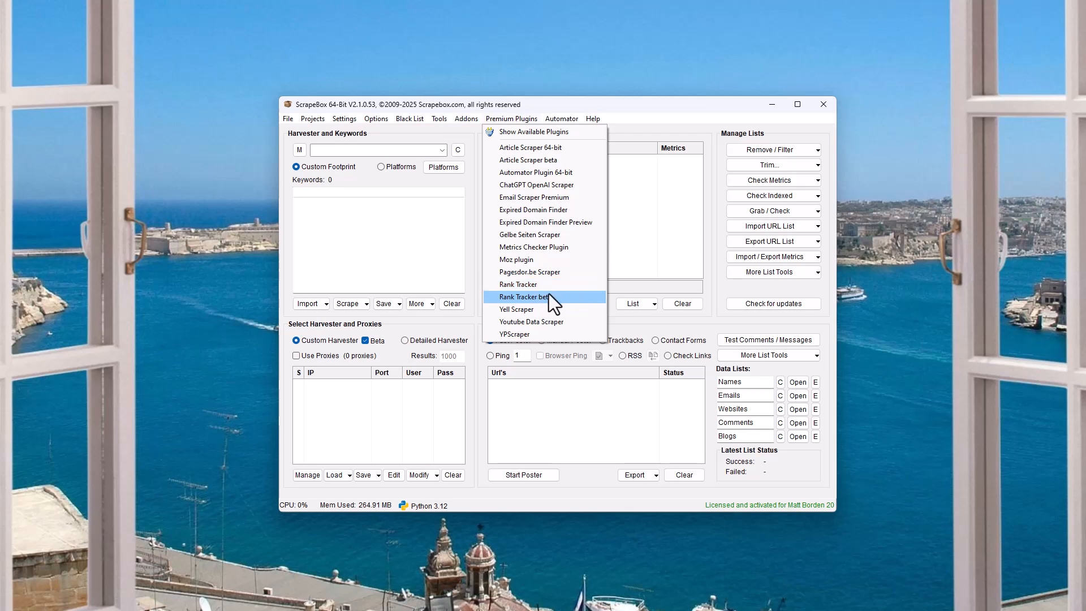
pyautogui.moveTo(519, 284)
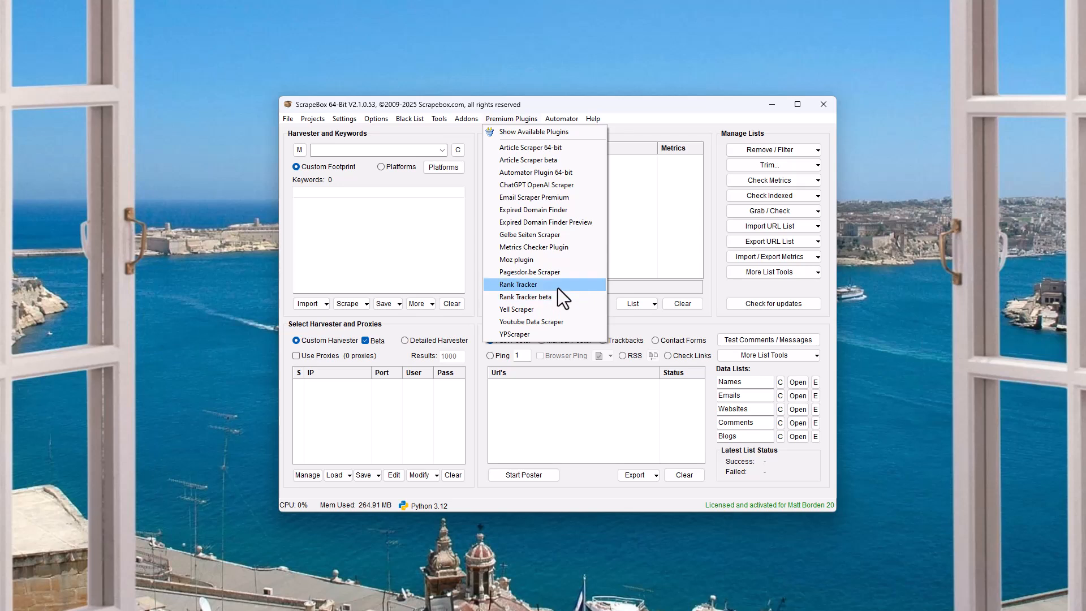
pyautogui.moveTo(554, 287)
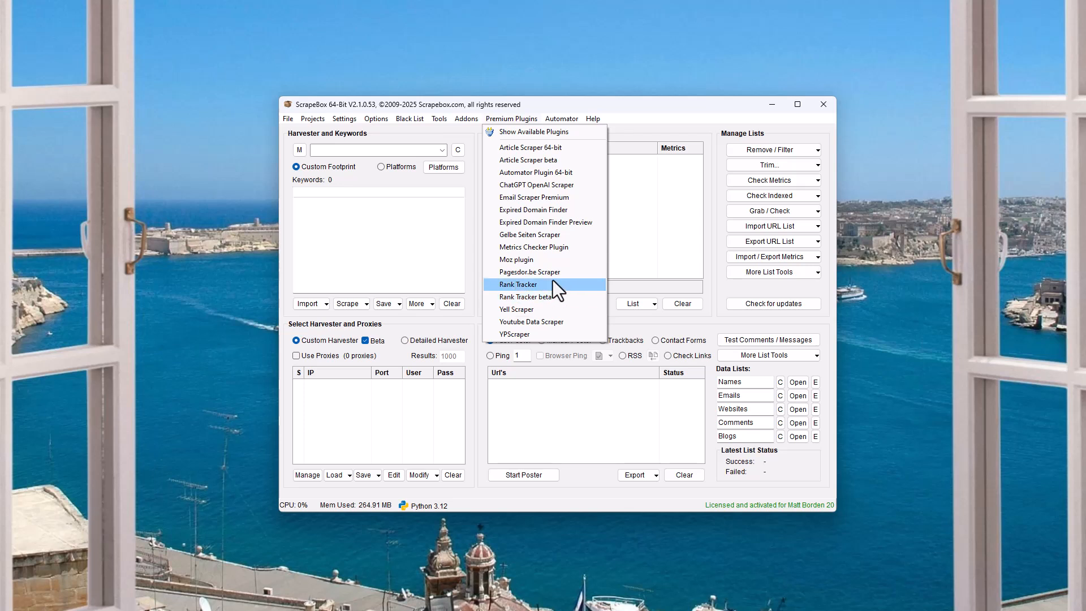
pyautogui.moveTo(547, 296)
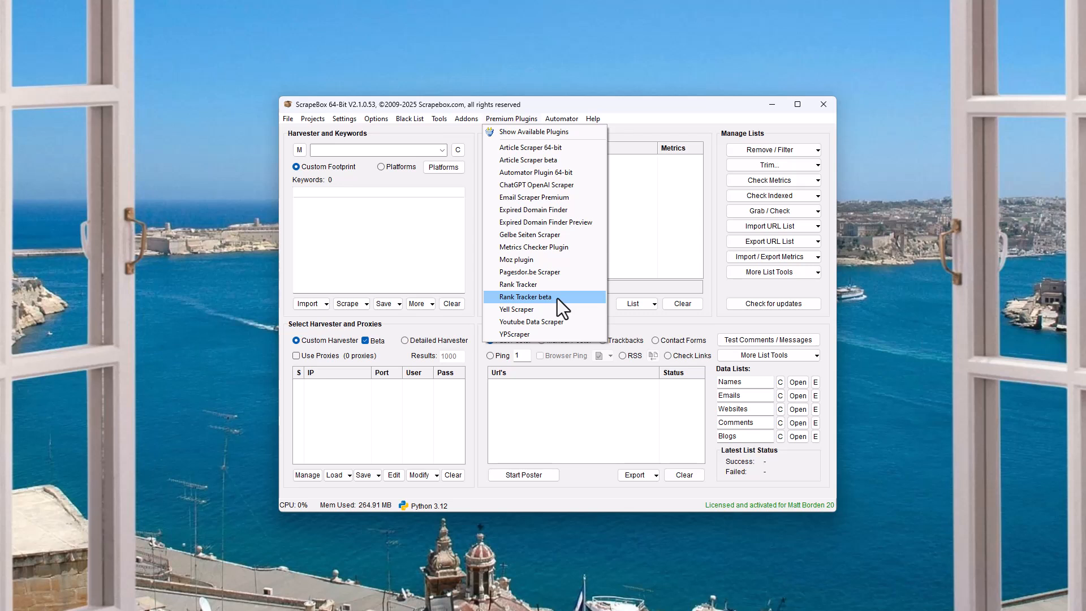
pyautogui.moveTo(544, 284)
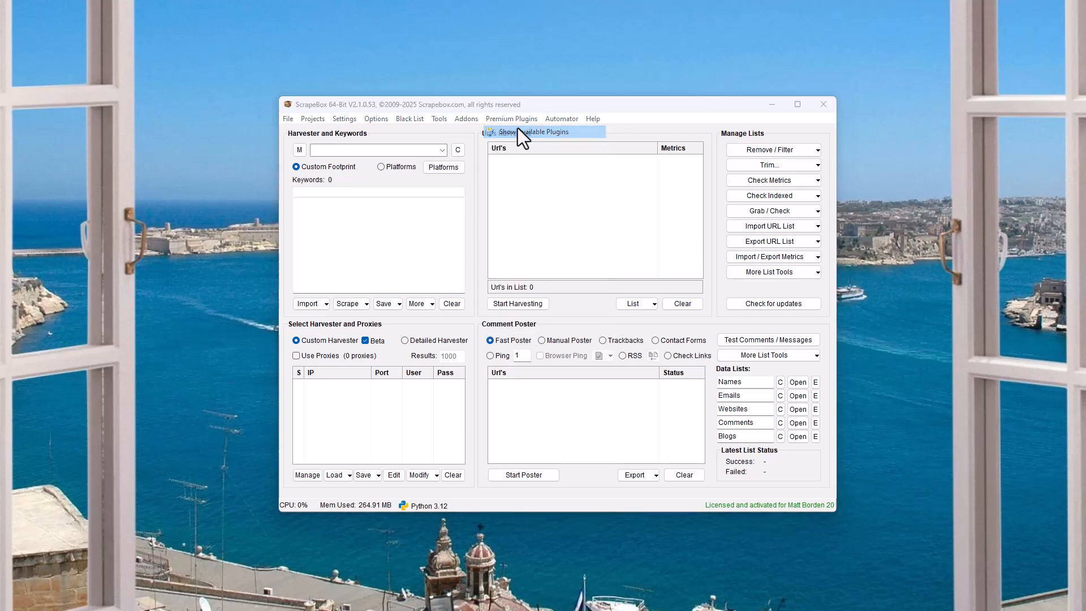
pyautogui.click(534, 132)
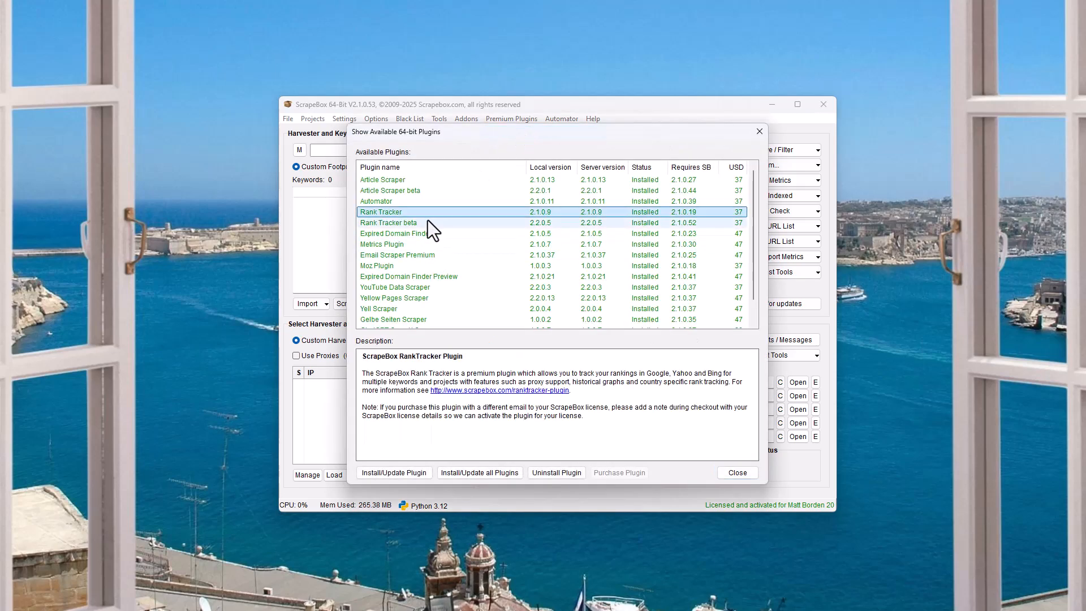
pyautogui.click(388, 222)
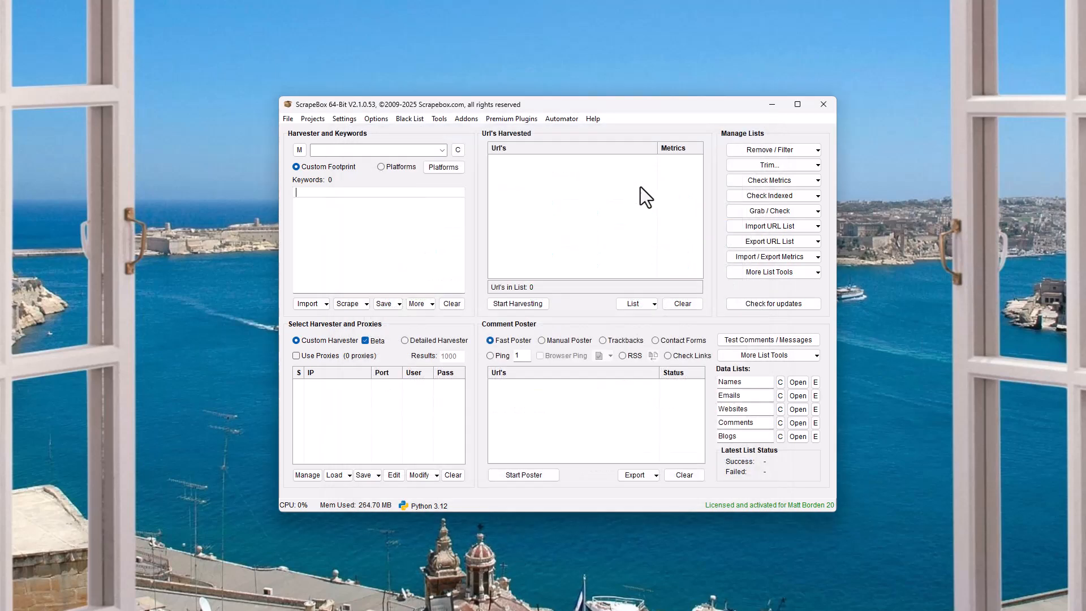
pyautogui.click(511, 118)
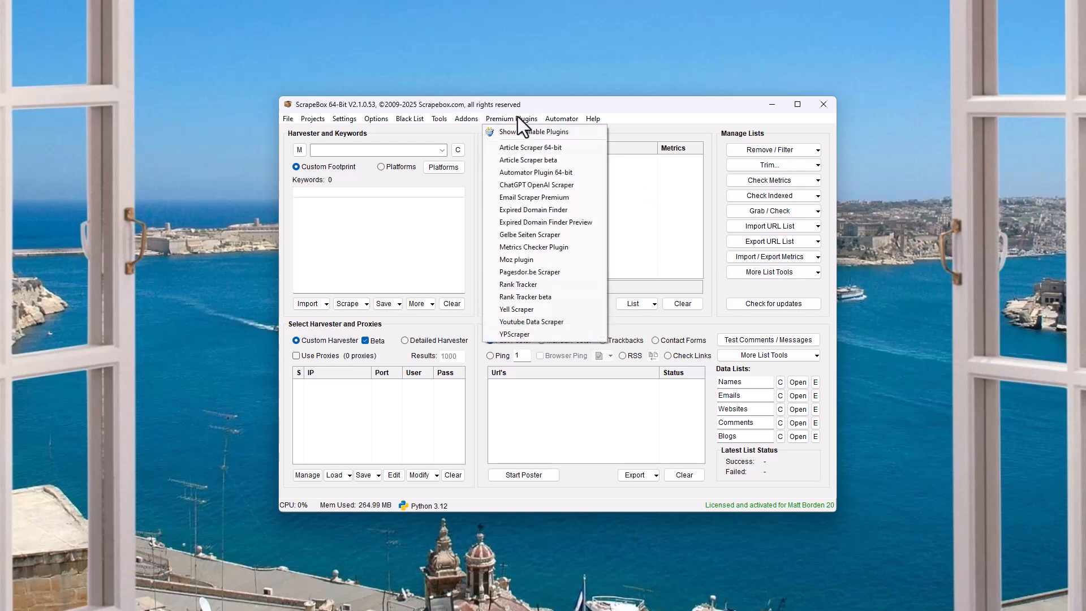
pyautogui.click(537, 131)
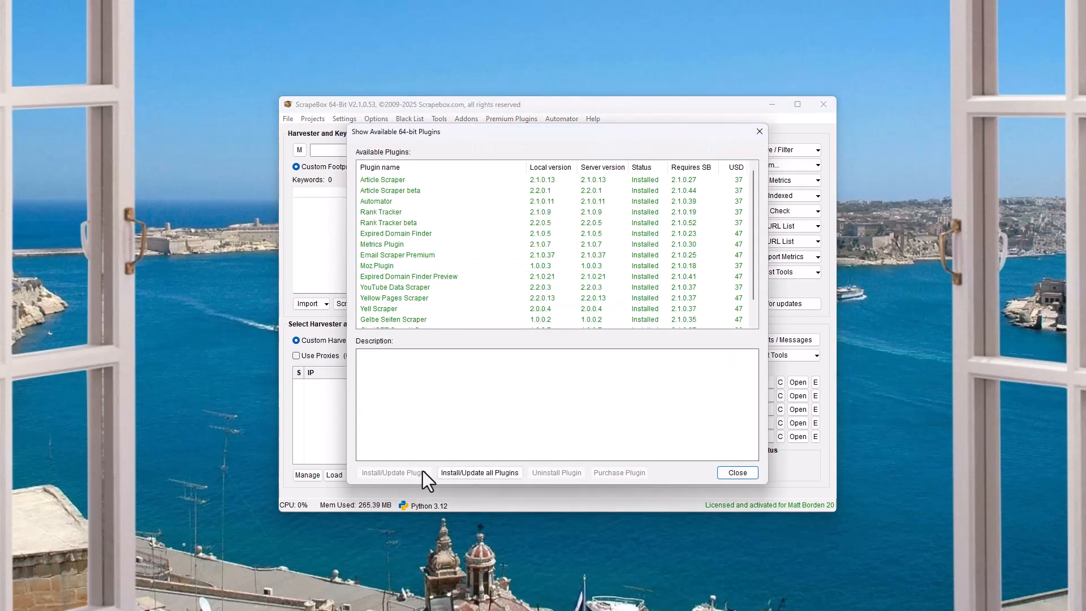
pyautogui.click(388, 223)
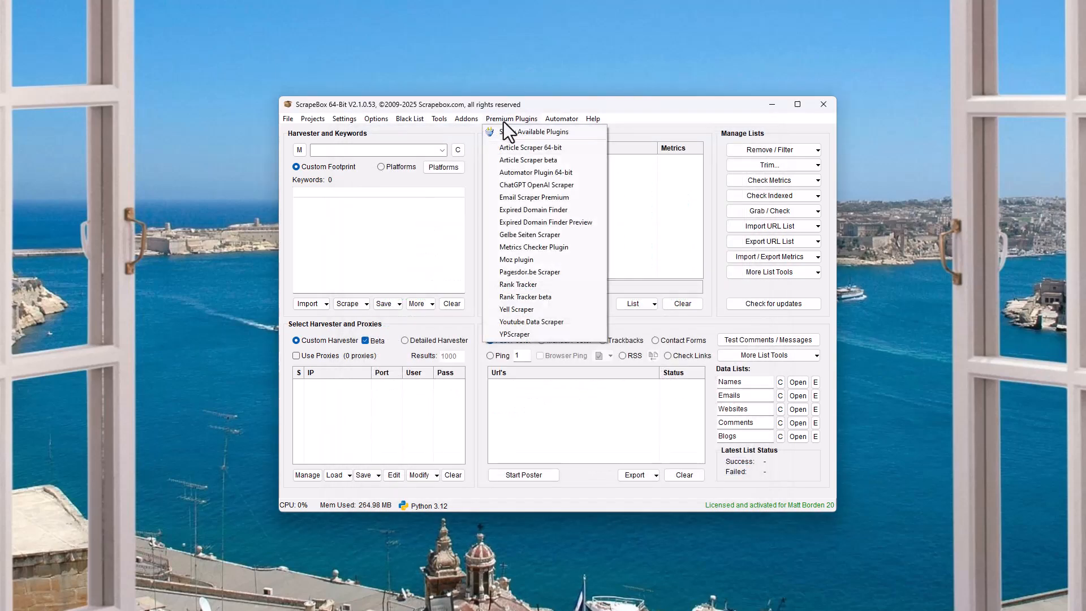
pyautogui.moveTo(547, 297)
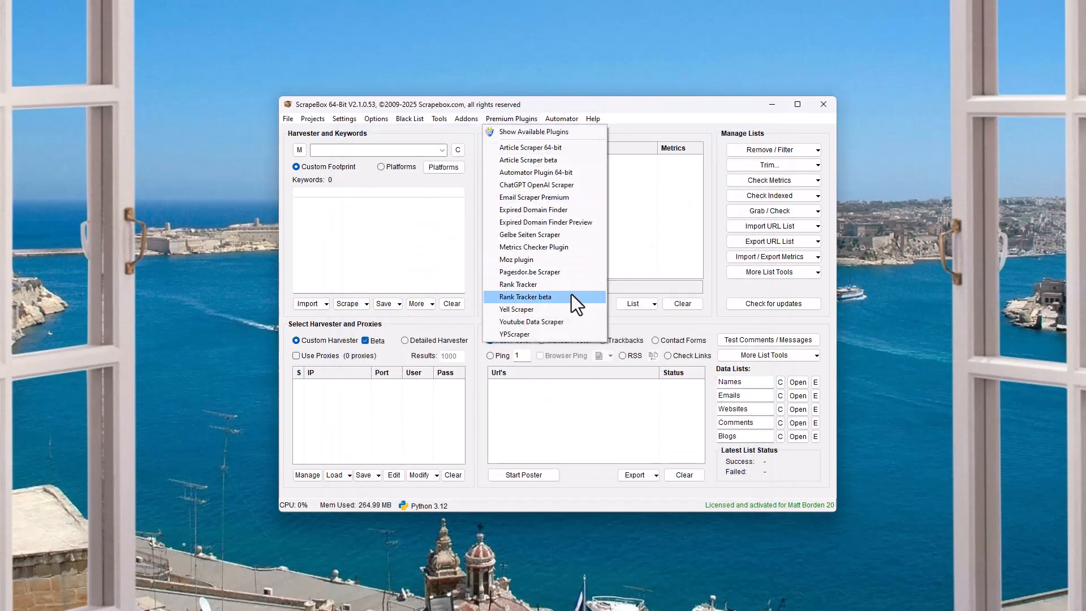
# - Launch Rank Tracker beta and look through its File and Scheduler menus
pyautogui.click(525, 296)
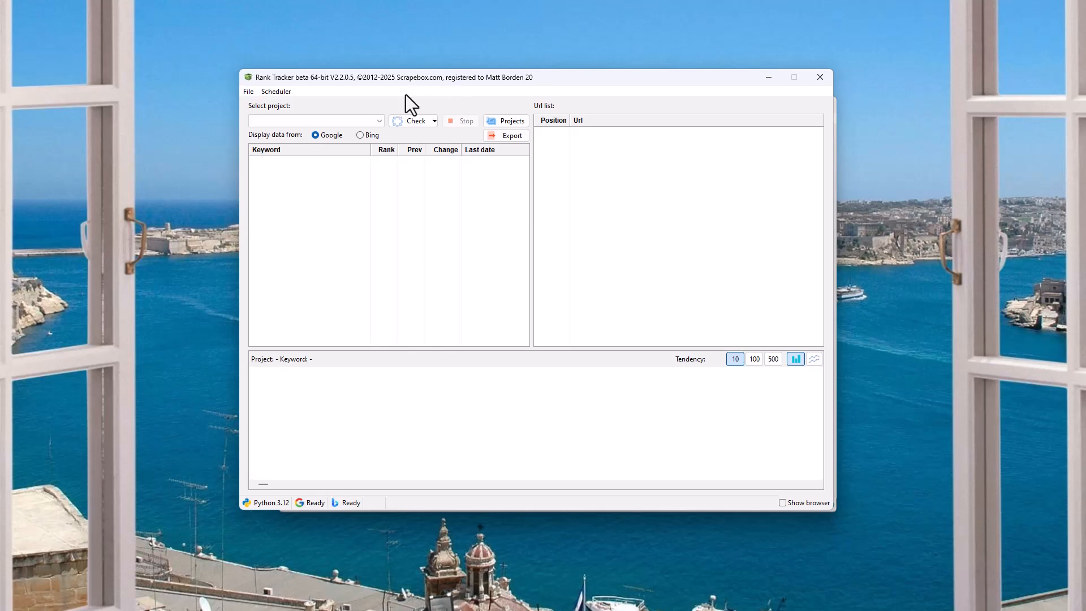
pyautogui.click(248, 91)
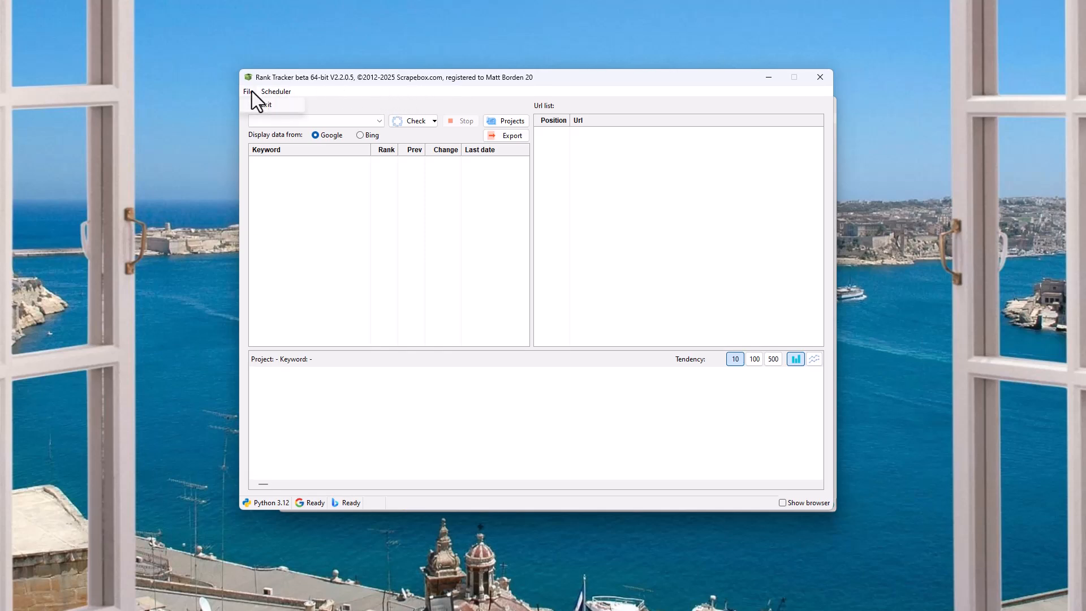
pyautogui.click(276, 90)
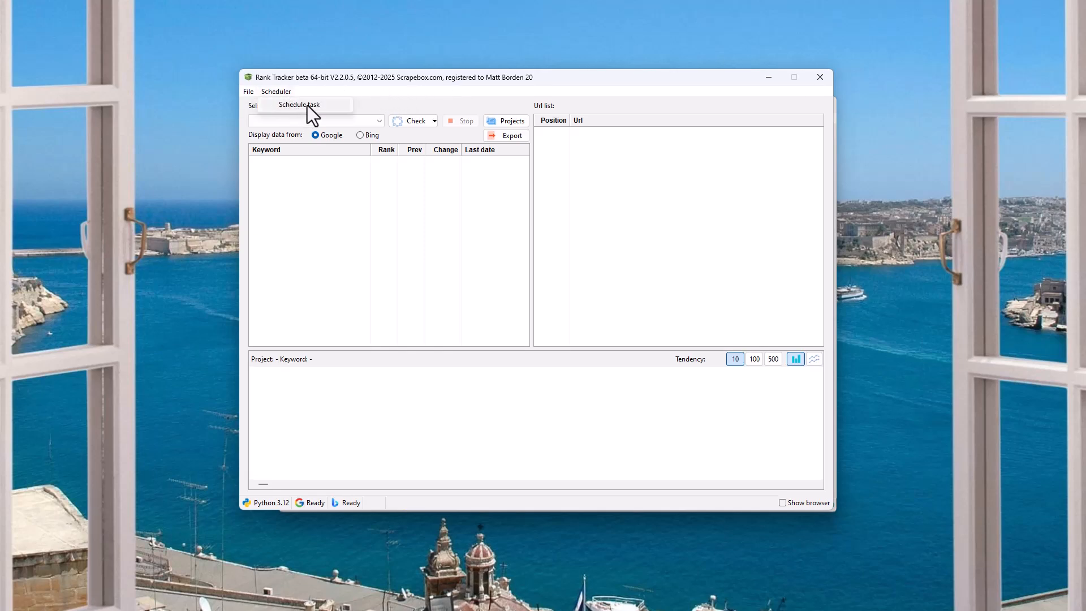
pyautogui.moveTo(263, 69)
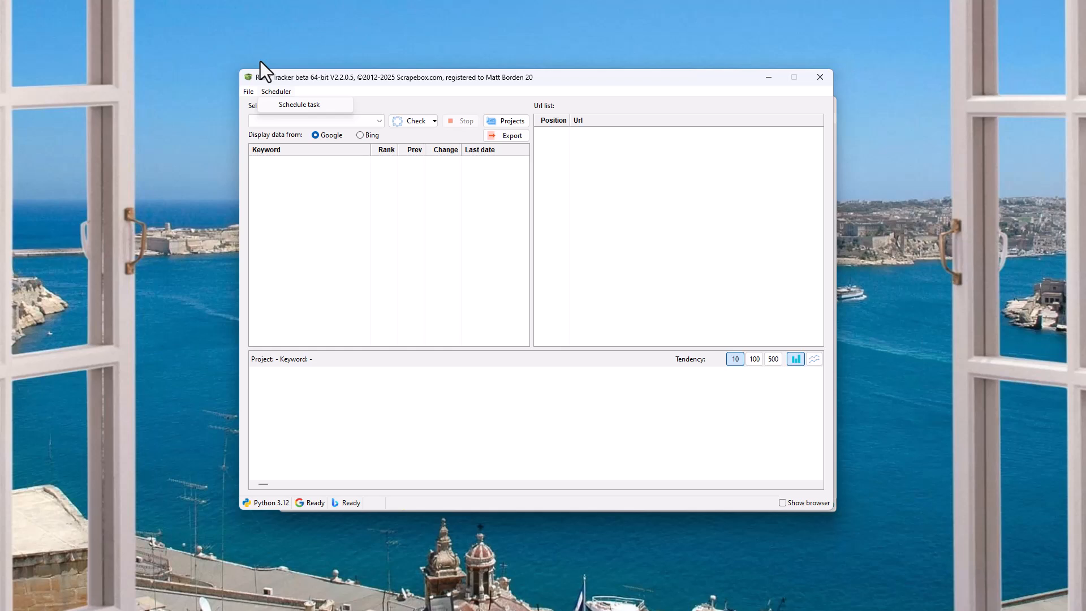
pyautogui.moveTo(133, 46)
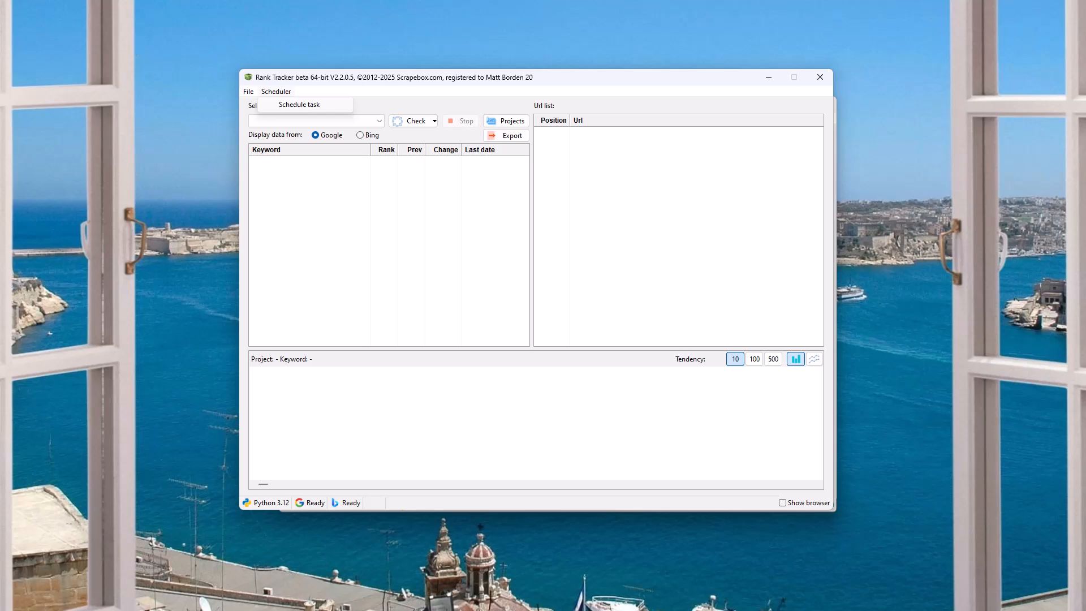
pyautogui.moveTo(738, 394)
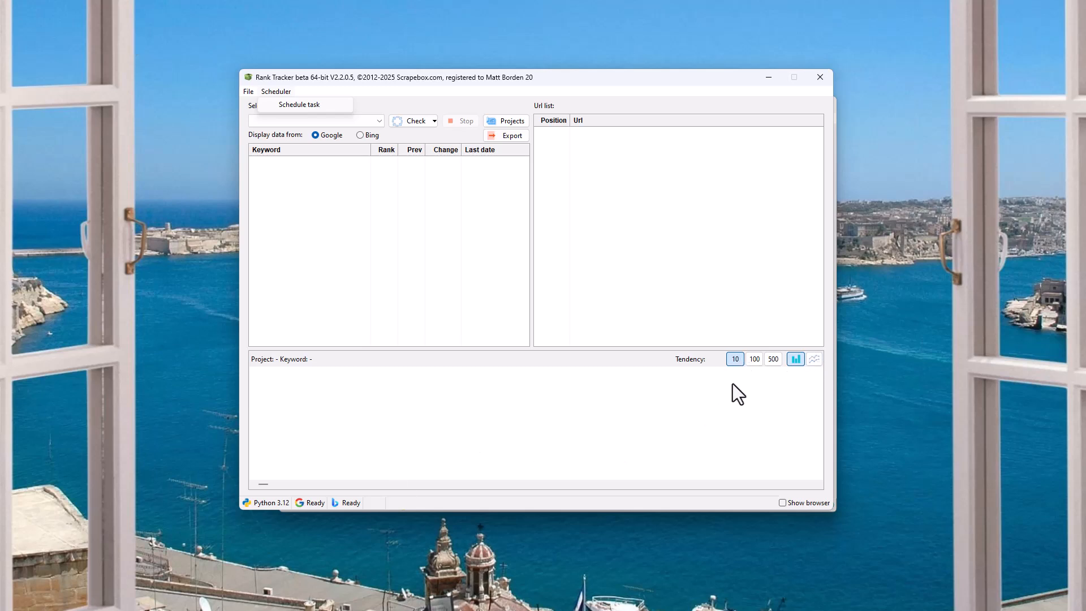
pyautogui.moveTo(816, 382)
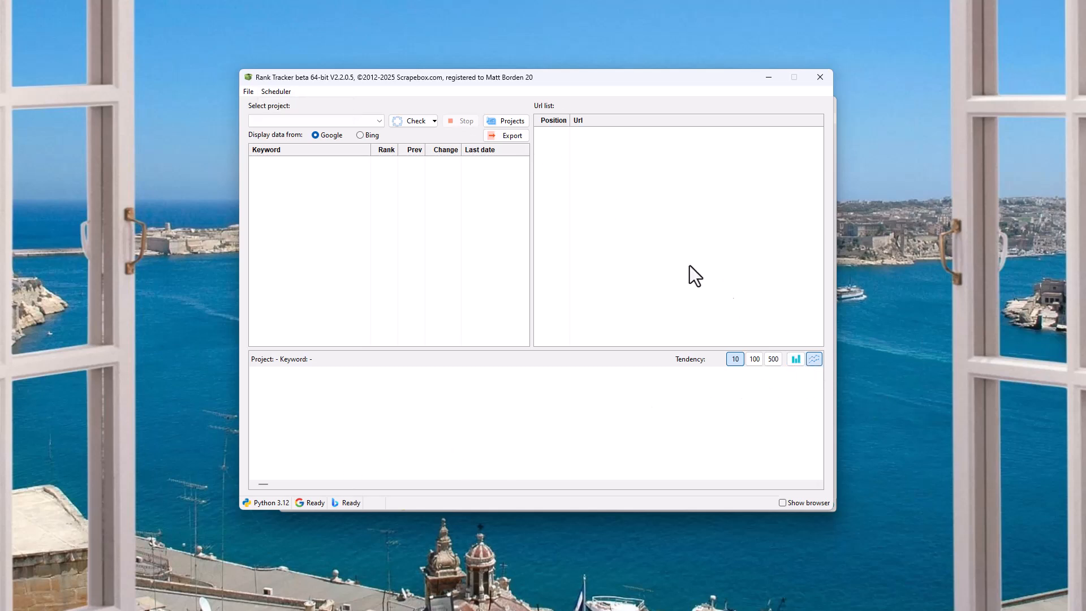
pyautogui.moveTo(360, 126)
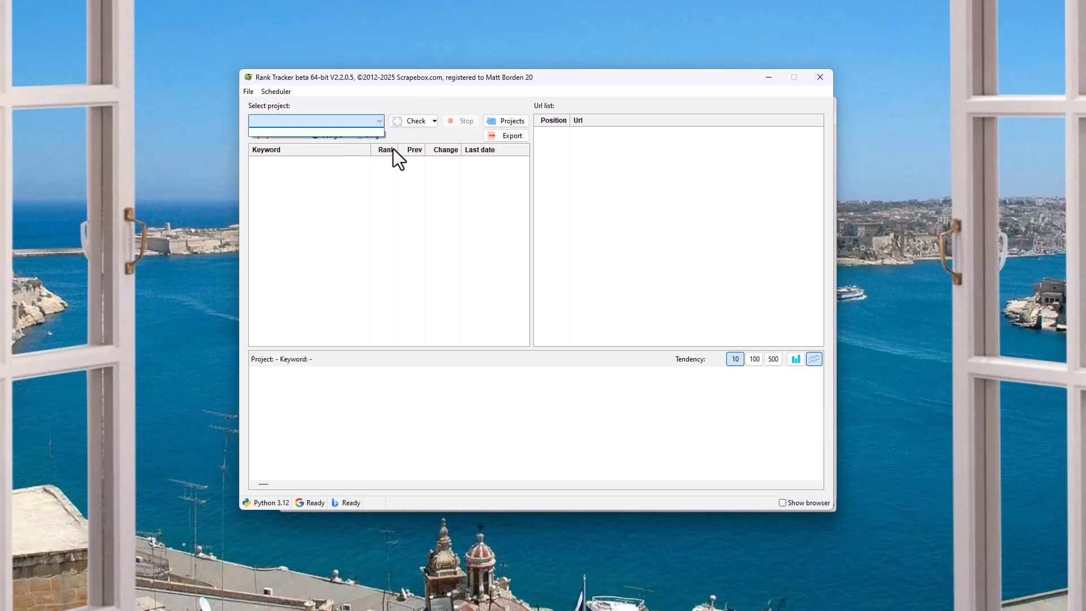
pyautogui.moveTo(388, 154)
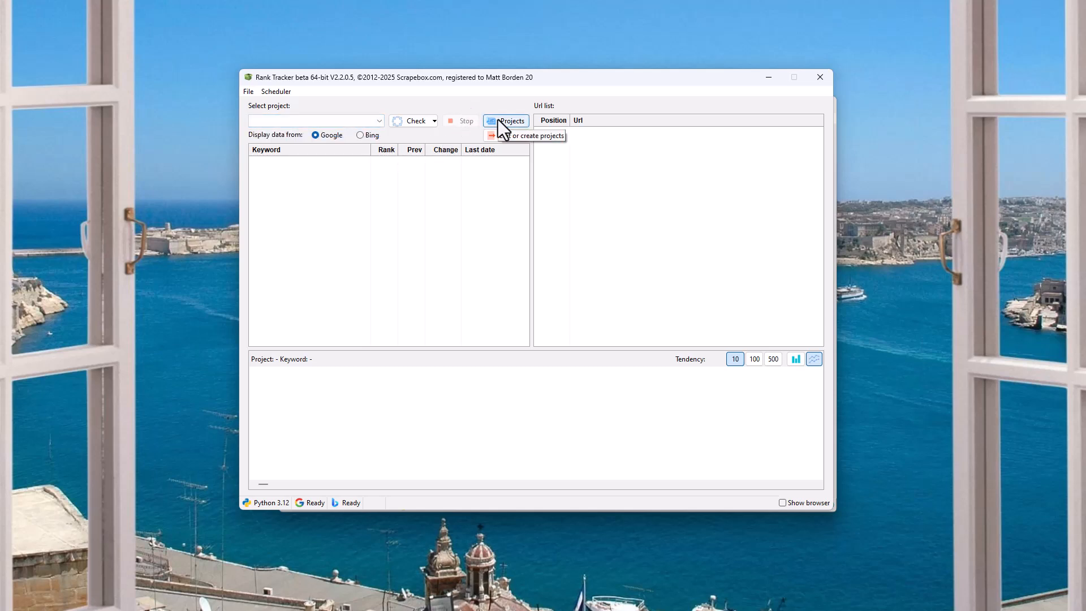
pyautogui.click(506, 120)
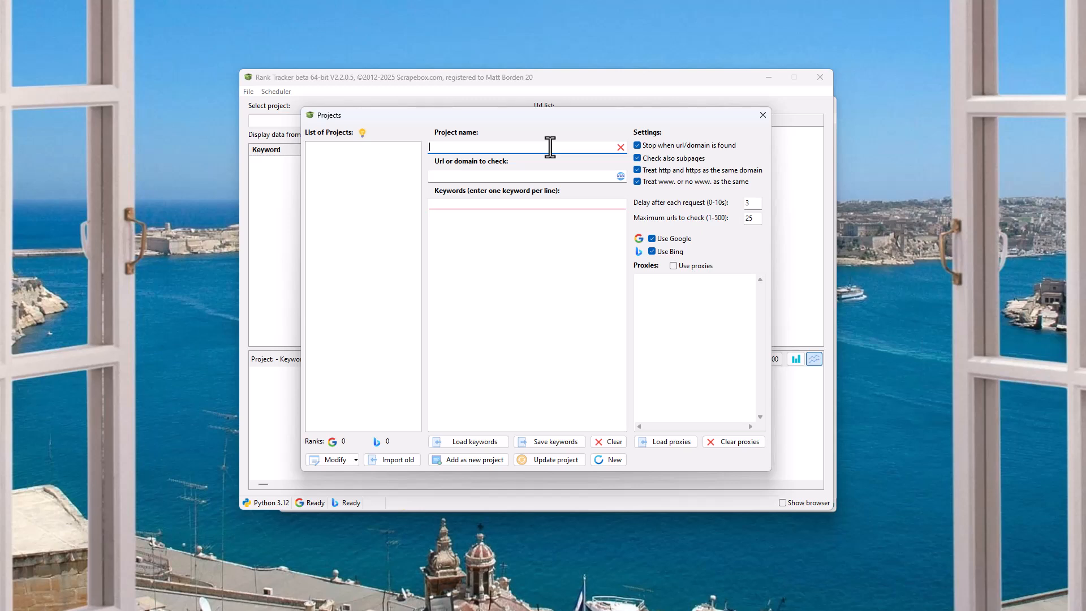
pyautogui.write('Scrapebox')
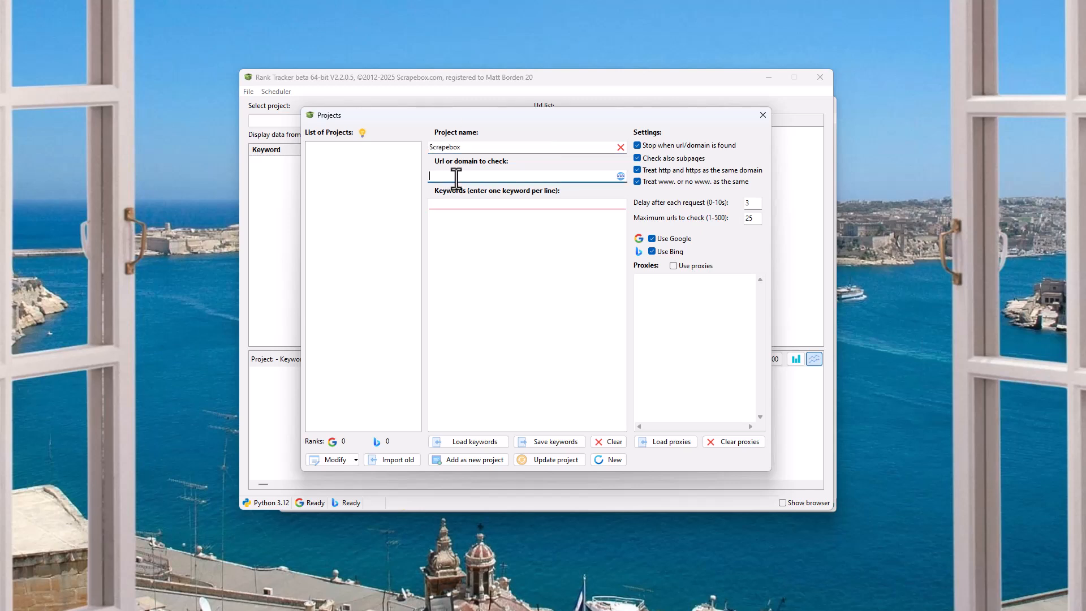
pyautogui.write('https://www.scrapebox.com/')
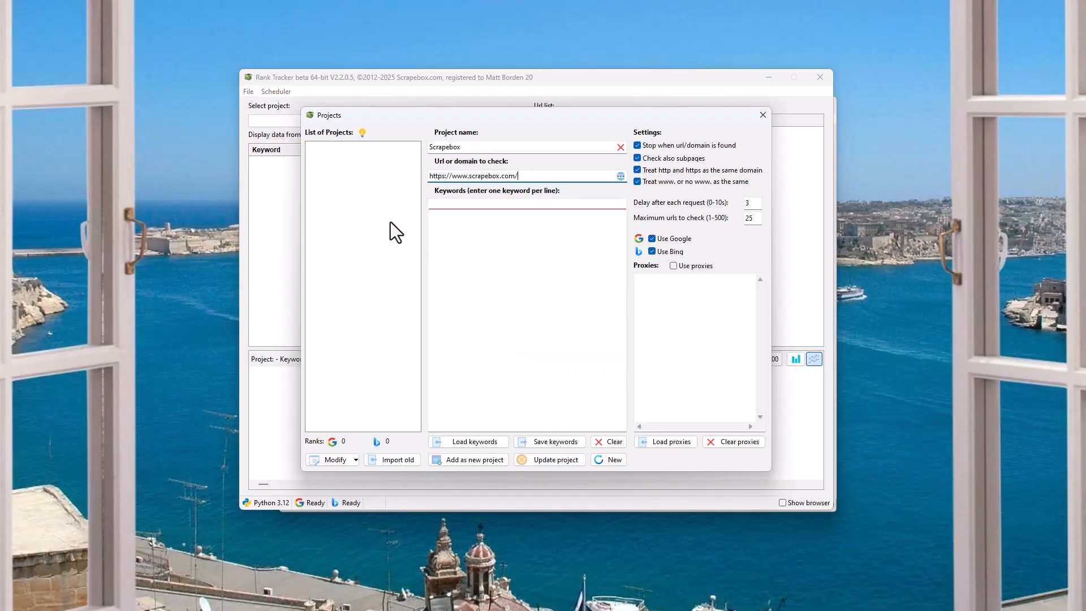
pyautogui.click(441, 175)
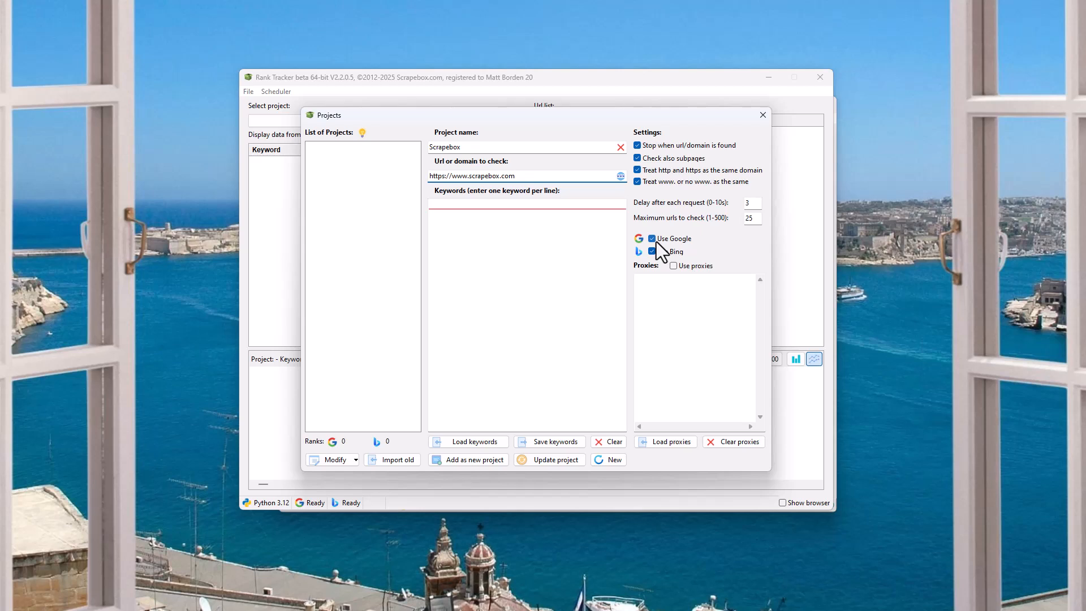
pyautogui.click(515, 175)
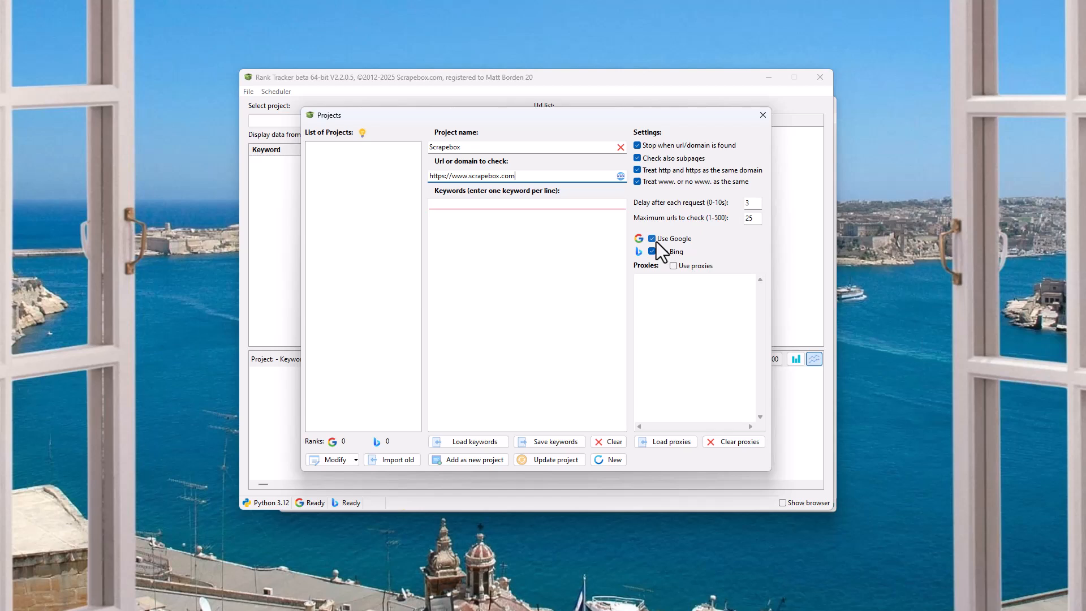
pyautogui.click(651, 251)
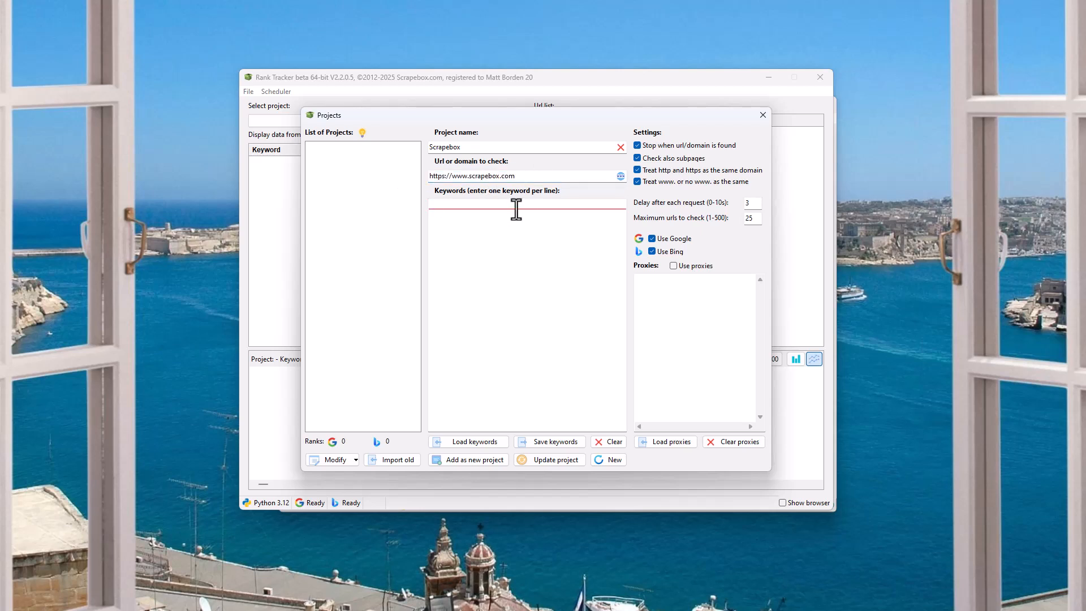
# - Enter keywords Scrapebox, Scrapebox SEO and Scrapebox Rank Tracker on separate lines
pyautogui.write('Scrapebox')
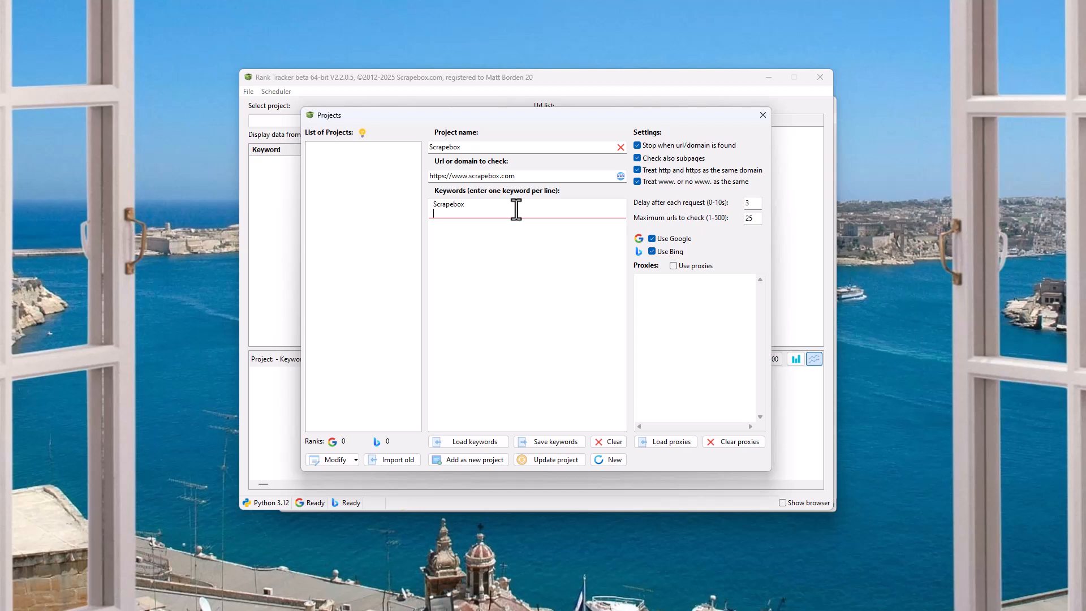
pyautogui.write('Scrapebox SEO')
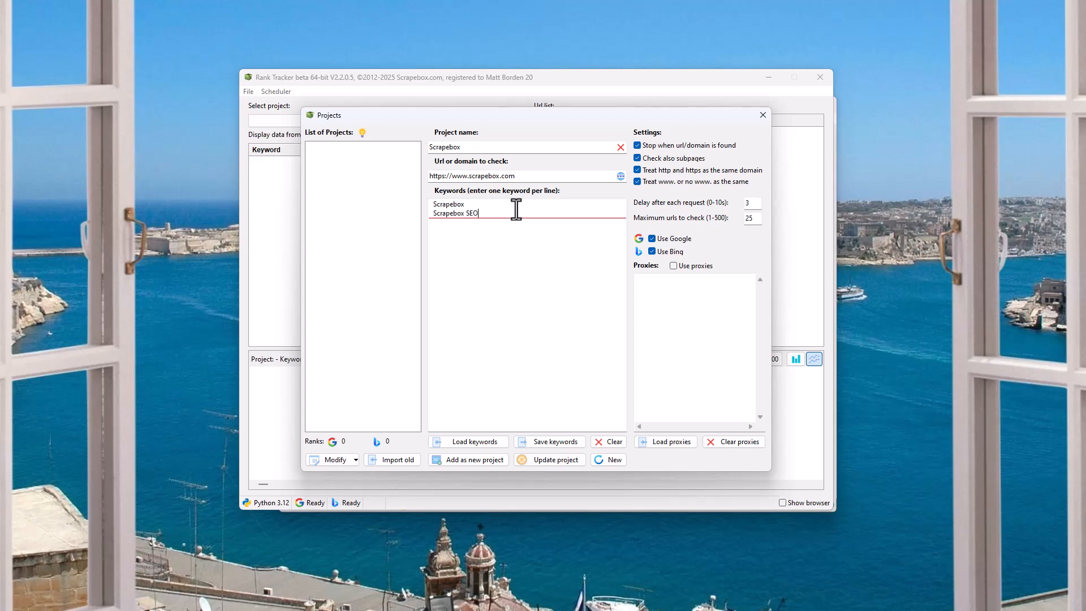
pyautogui.write('Scrapebox Rank Tracker')
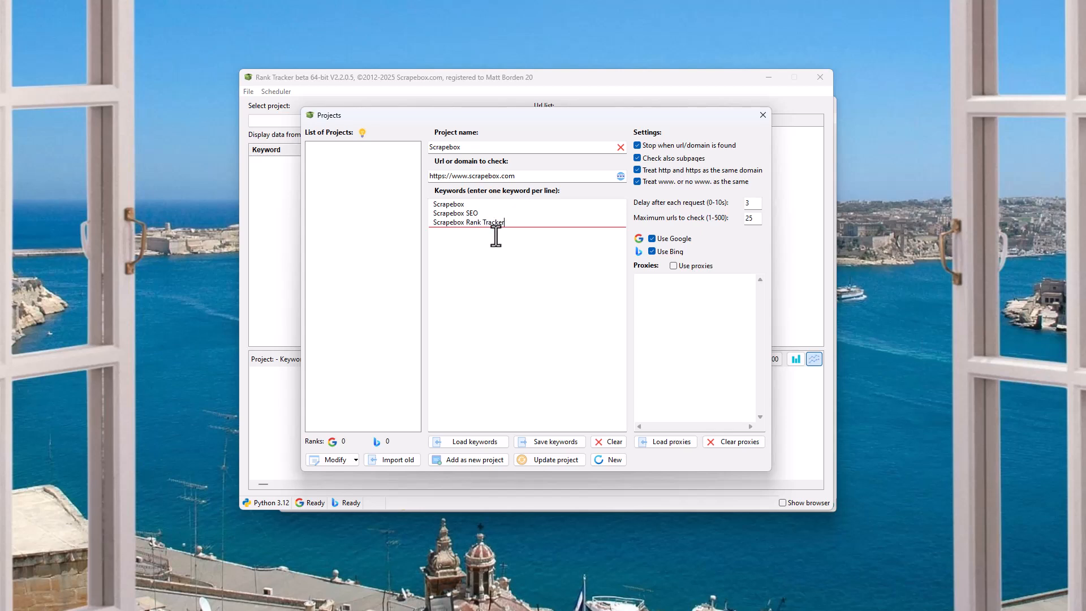
pyautogui.moveTo(493, 365)
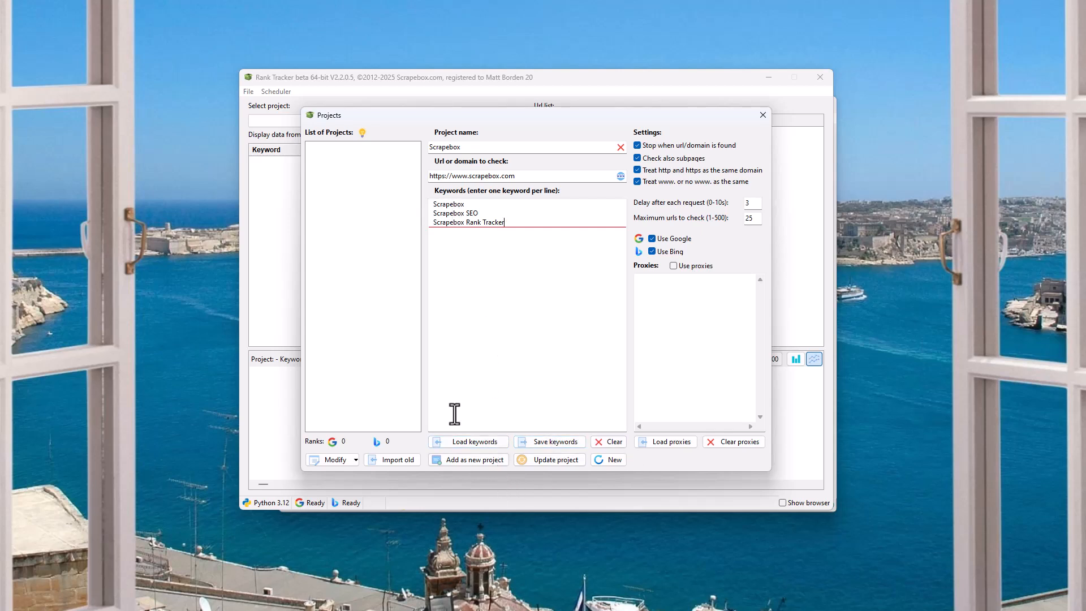
pyautogui.moveTo(328, 482)
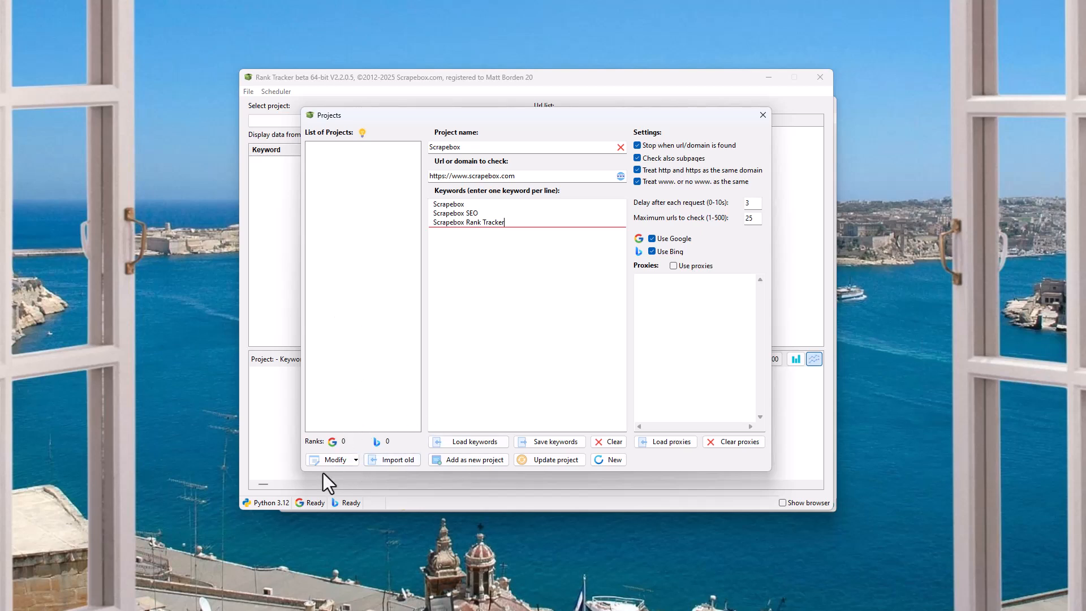
pyautogui.moveTo(398, 459)
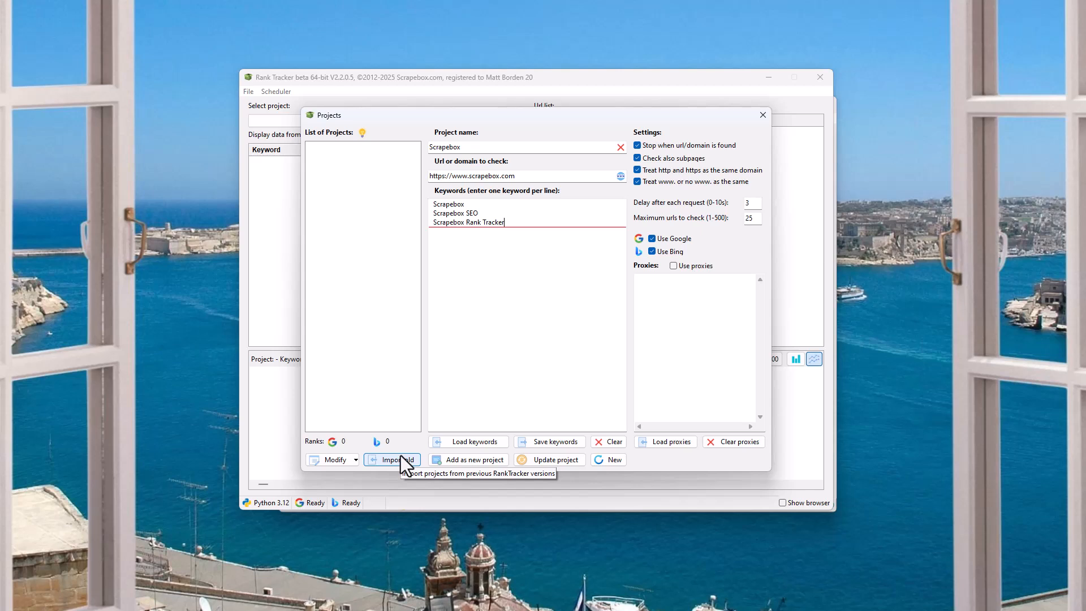
pyautogui.moveTo(405, 469)
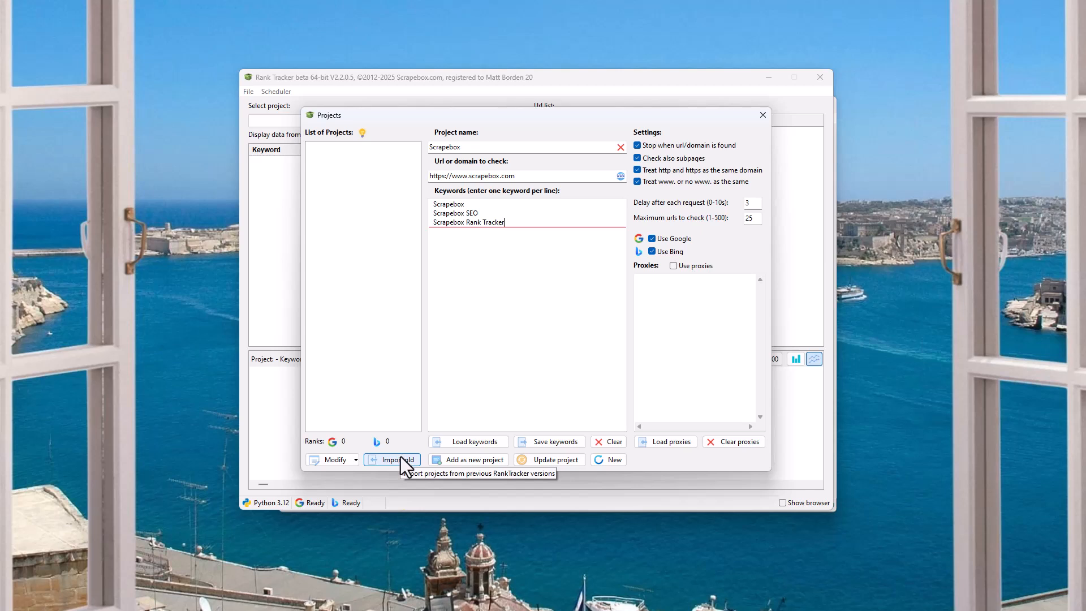
pyautogui.moveTo(410, 482)
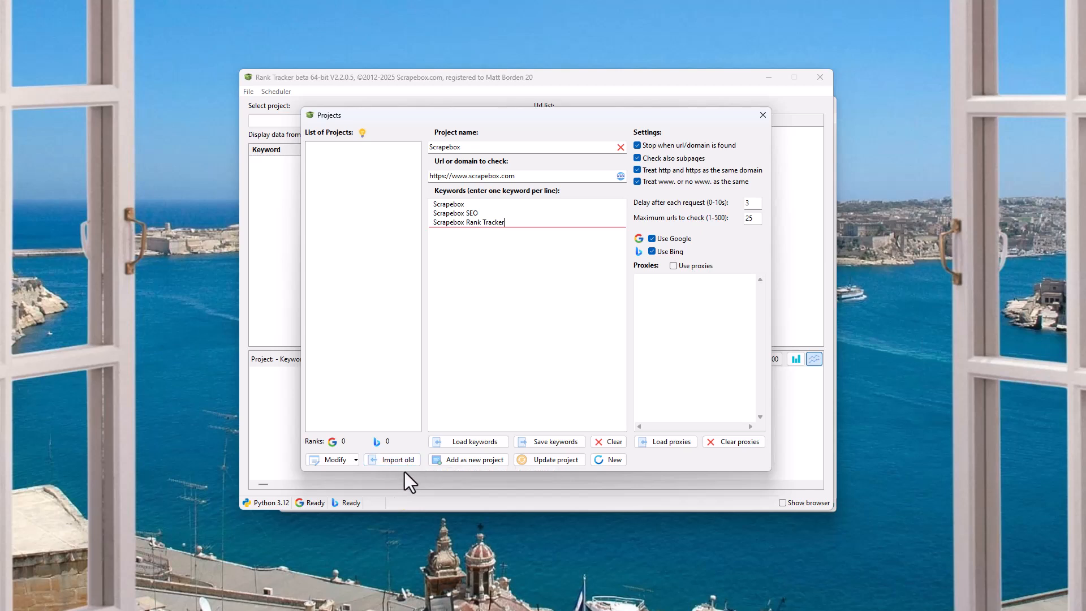
pyautogui.moveTo(518, 358)
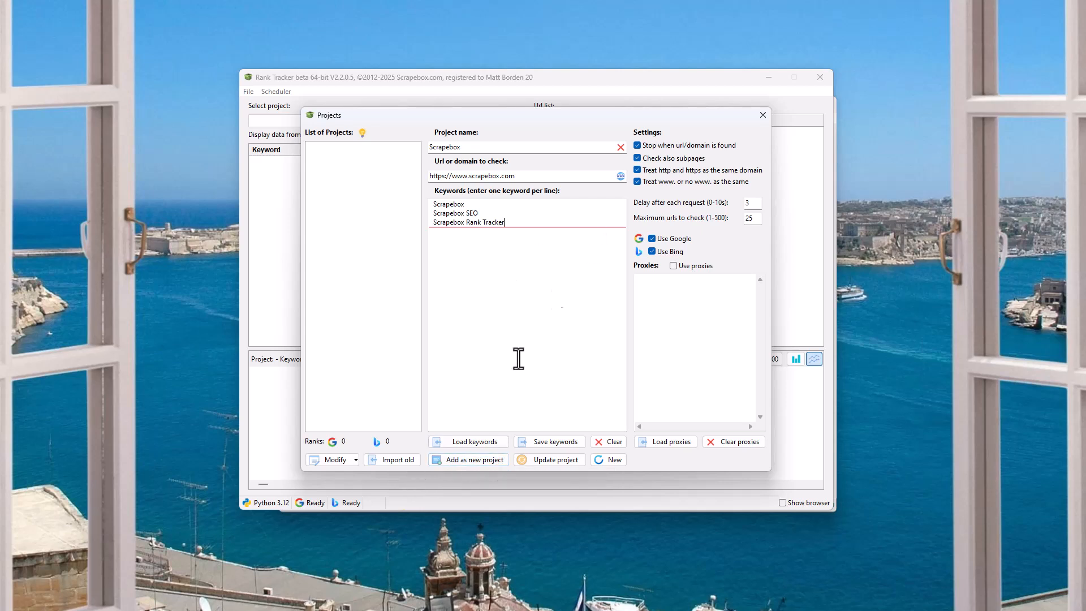
pyautogui.moveTo(554, 459)
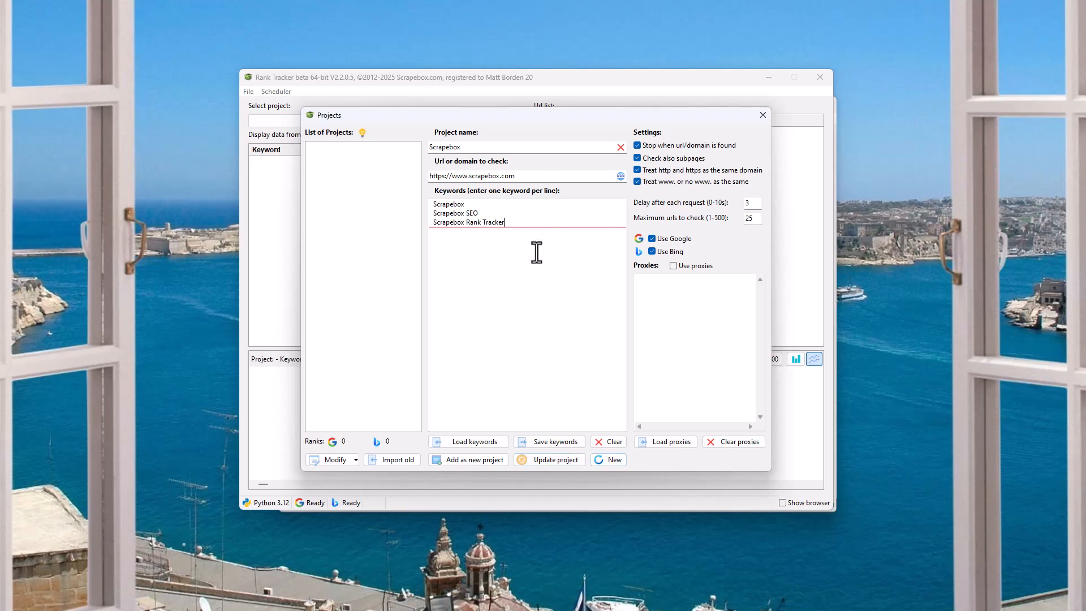
pyautogui.moveTo(688, 410)
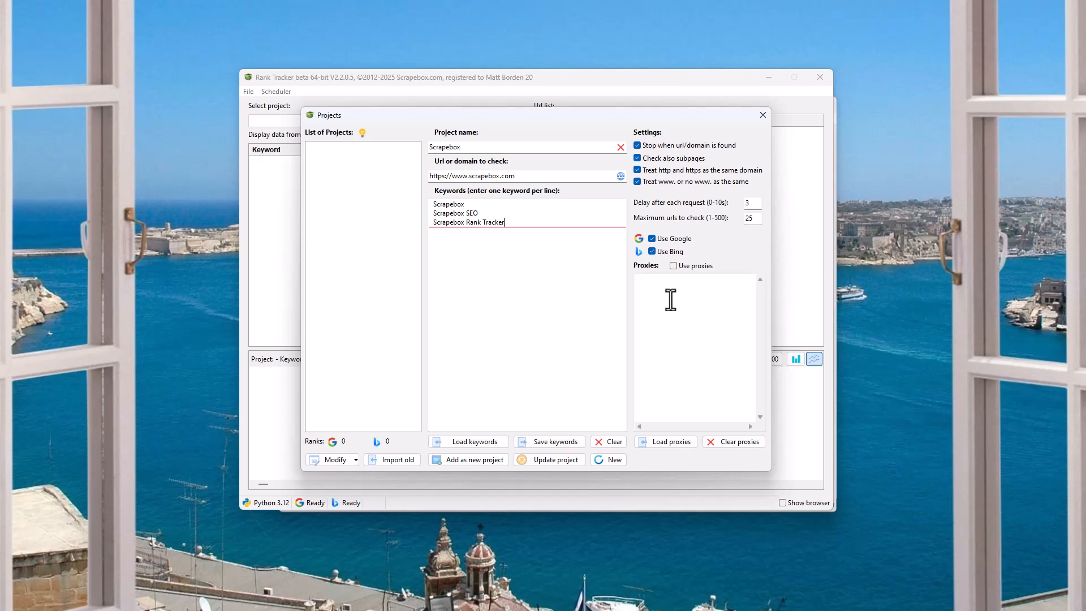
pyautogui.moveTo(681, 272)
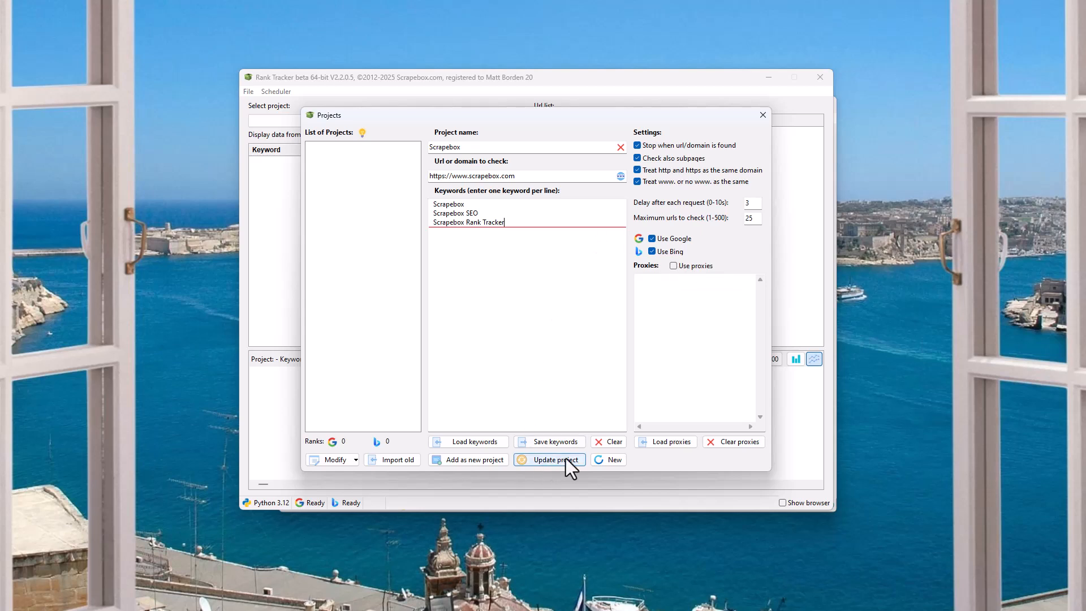
pyautogui.moveTo(635, 466)
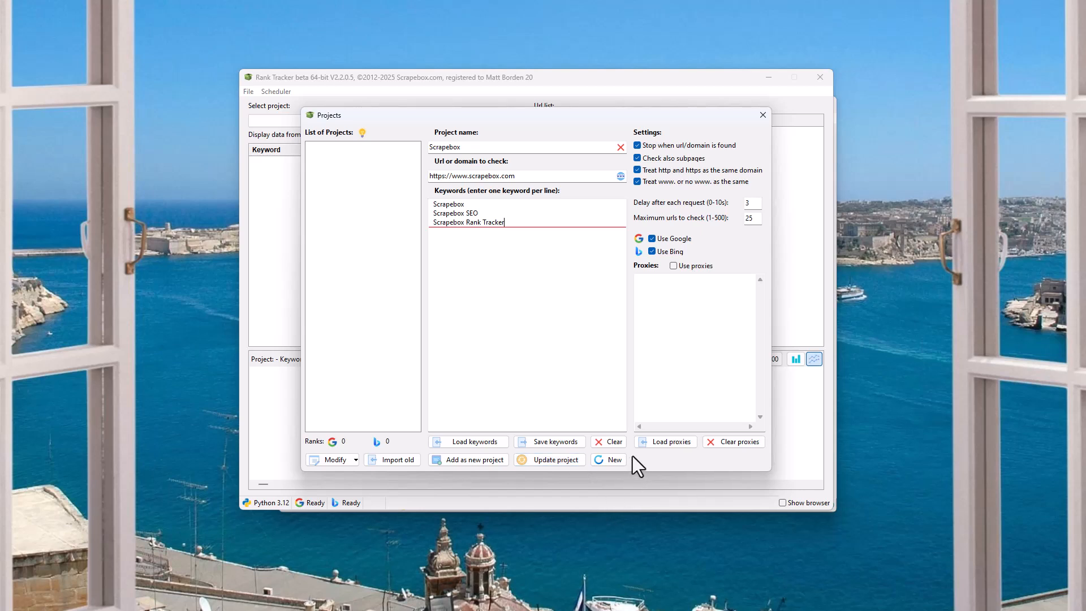
pyautogui.moveTo(697, 346)
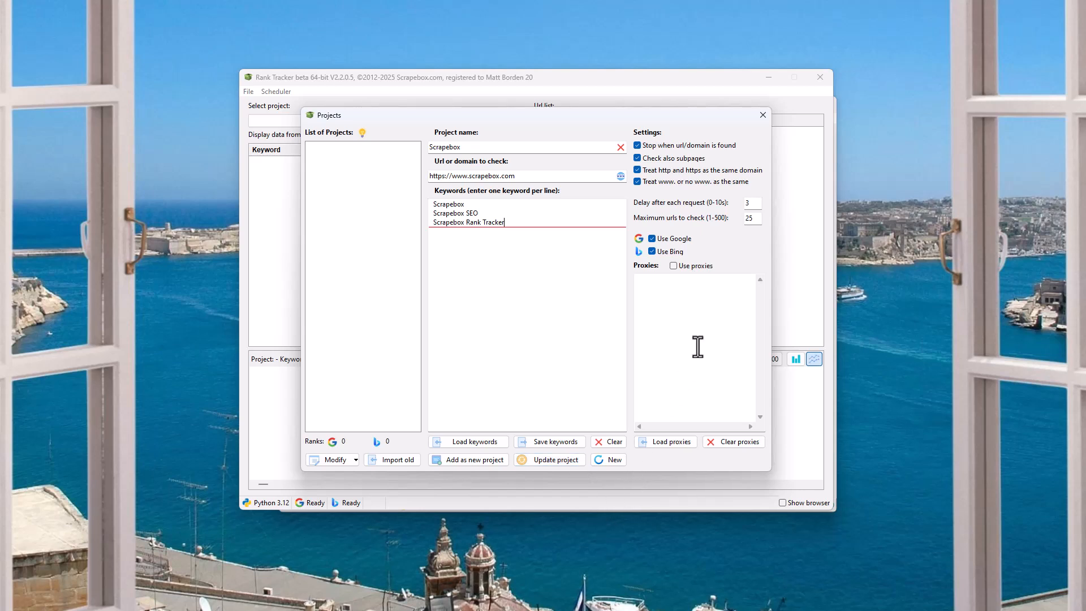
pyautogui.moveTo(660, 140)
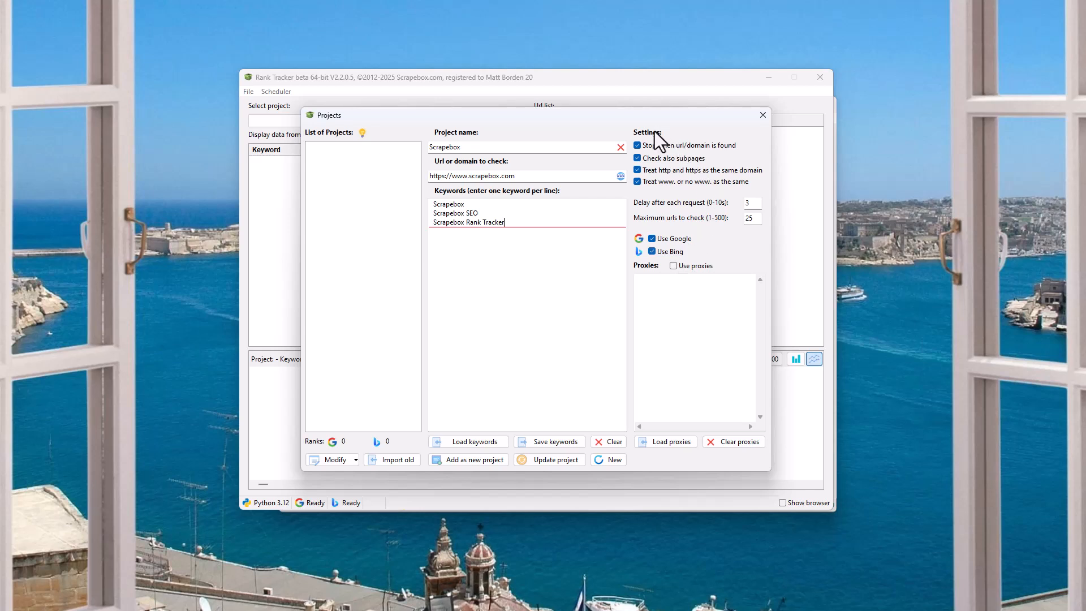
pyautogui.moveTo(729, 154)
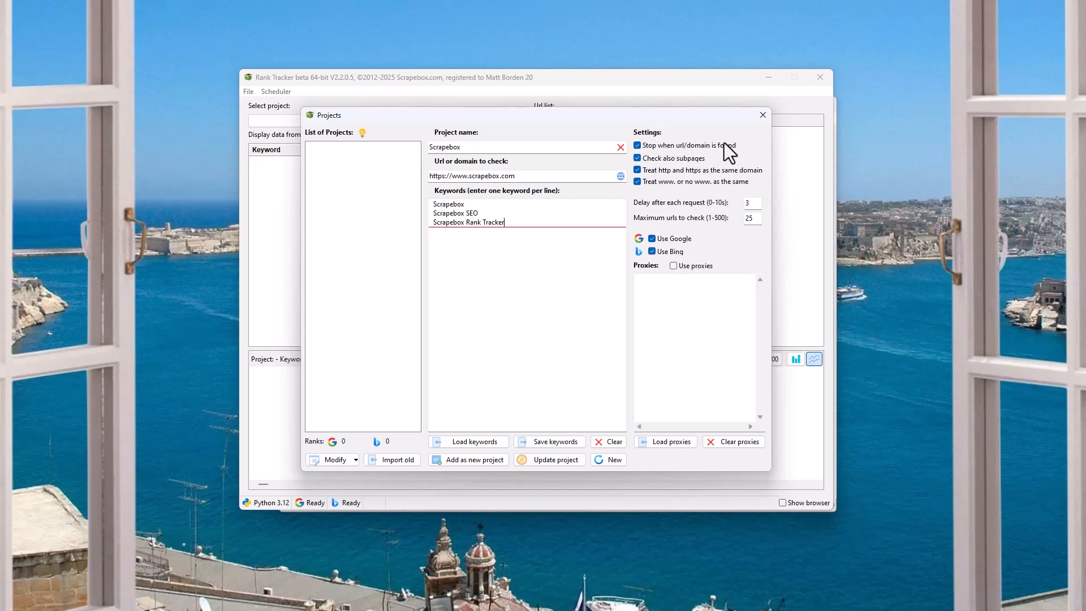
pyautogui.moveTo(727, 152)
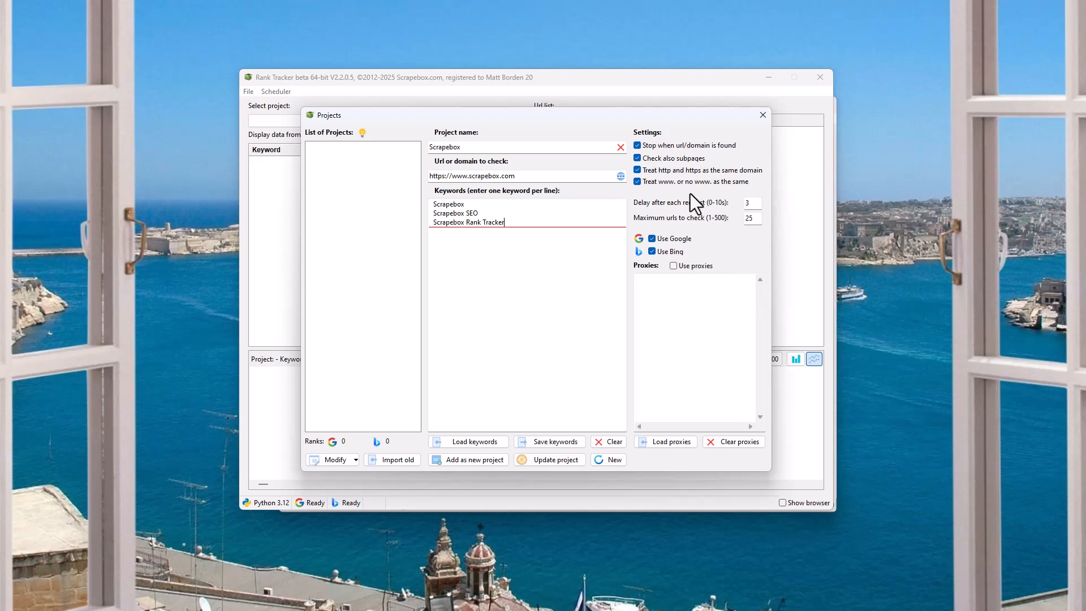
pyautogui.moveTo(693, 214)
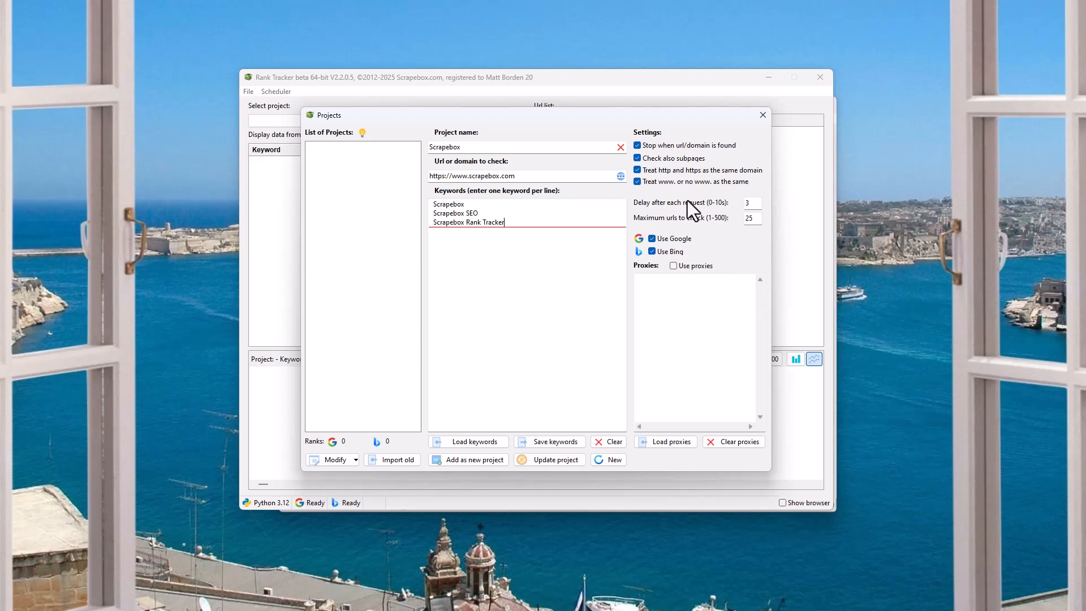
pyautogui.moveTo(630, 197)
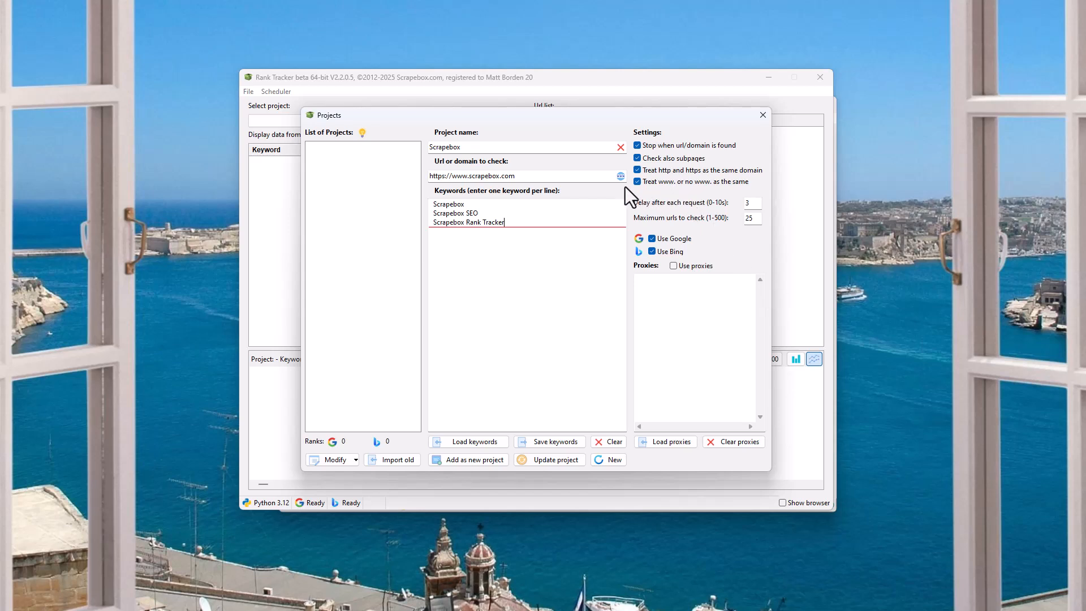
pyautogui.moveTo(661, 179)
pyautogui.write('/')
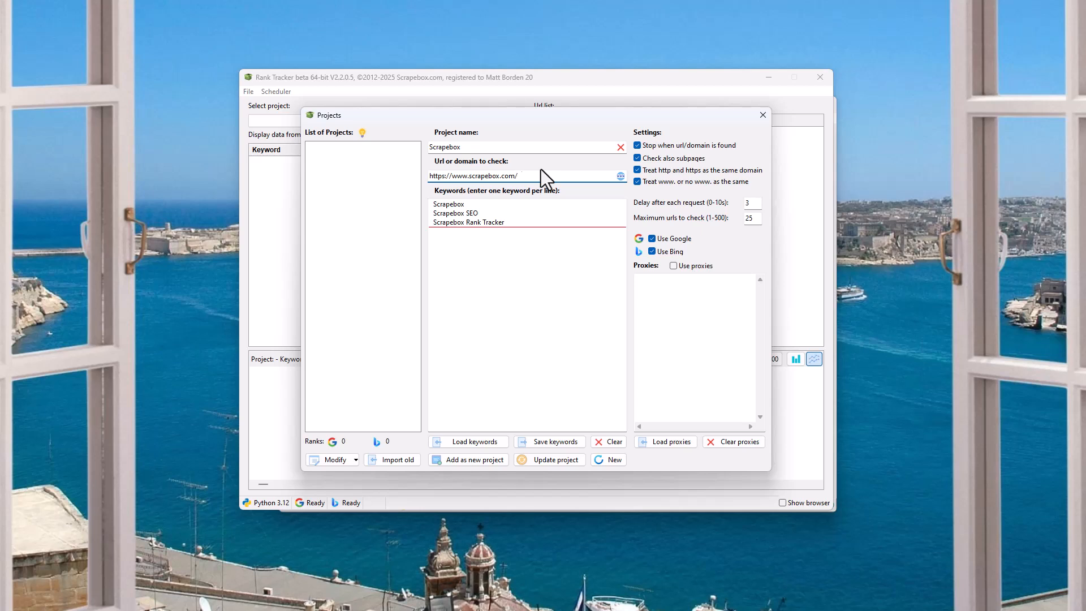
pyautogui.write('plugins')
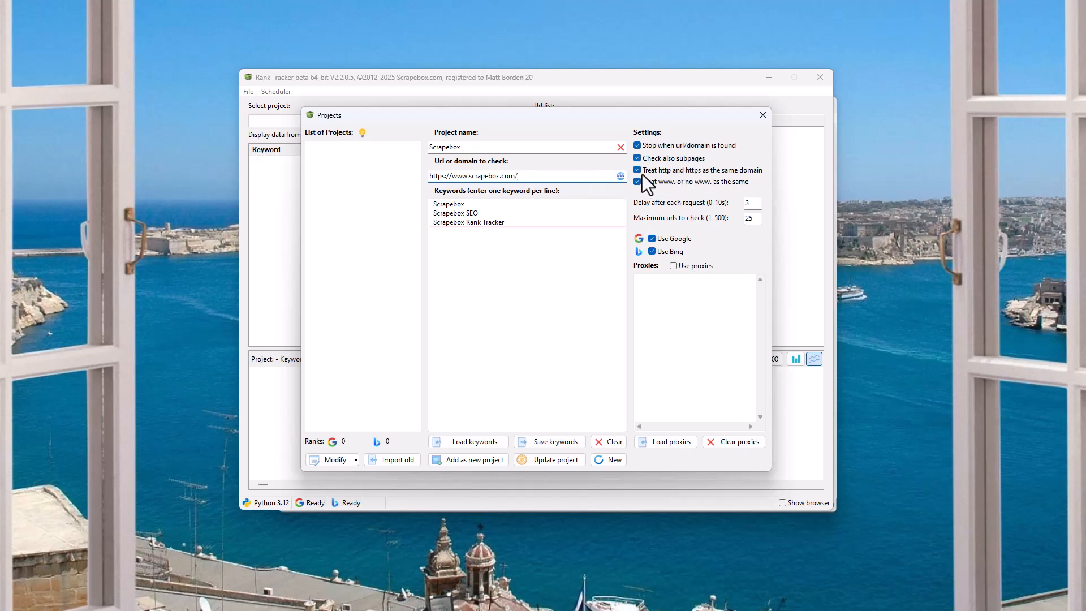
pyautogui.moveTo(703, 183)
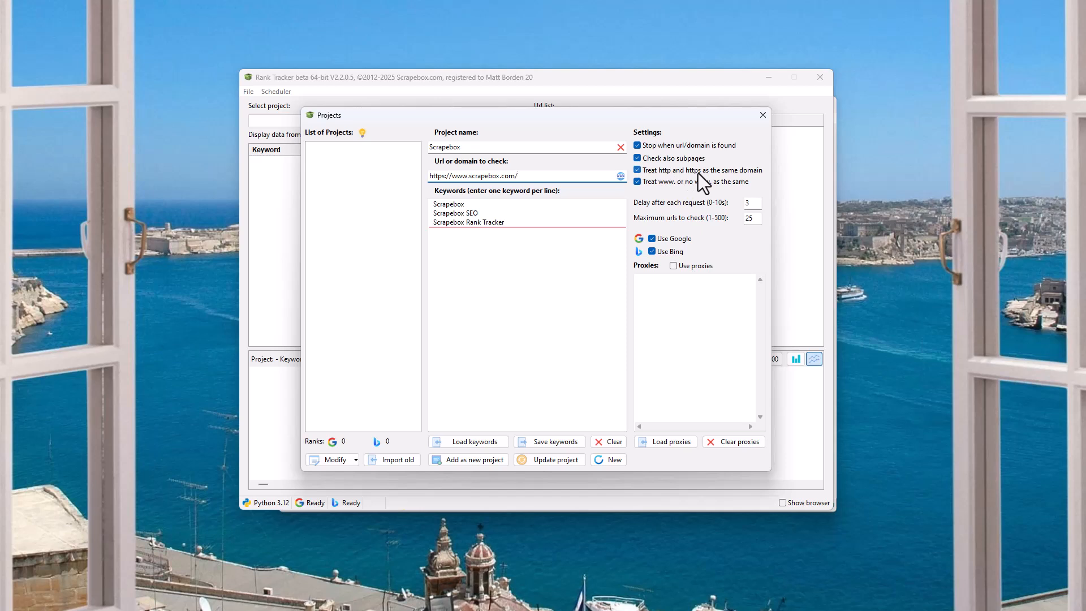
pyautogui.click(516, 175)
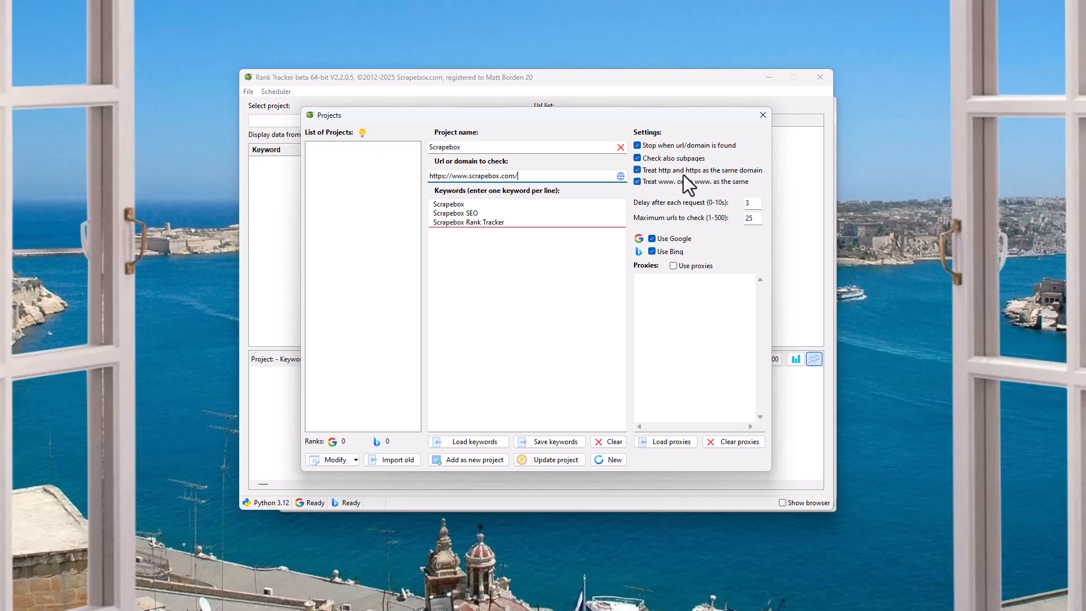
pyautogui.moveTo(687, 183)
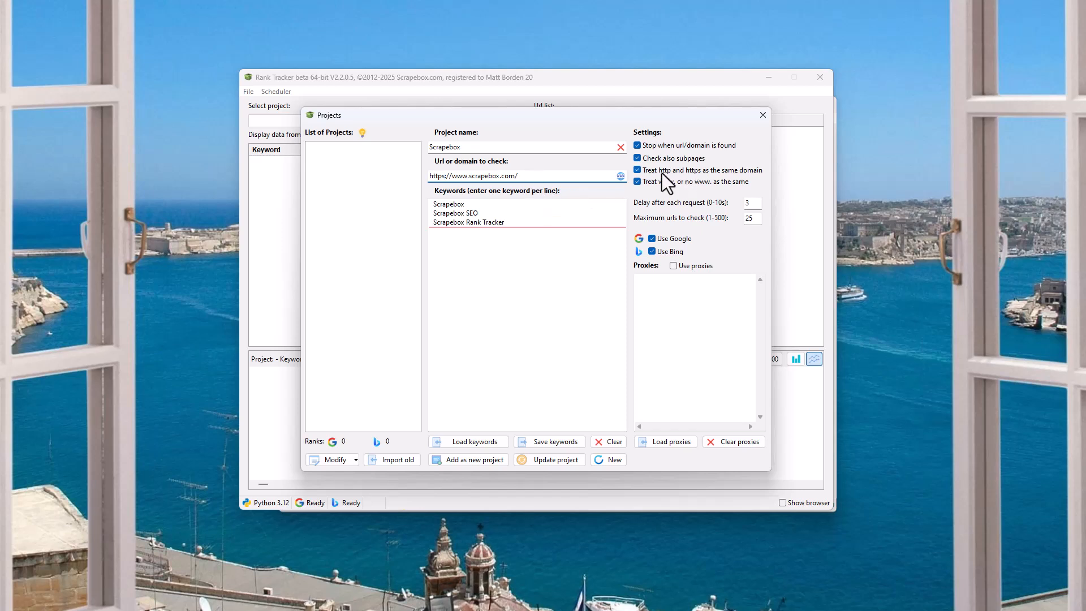
pyautogui.moveTo(675, 188)
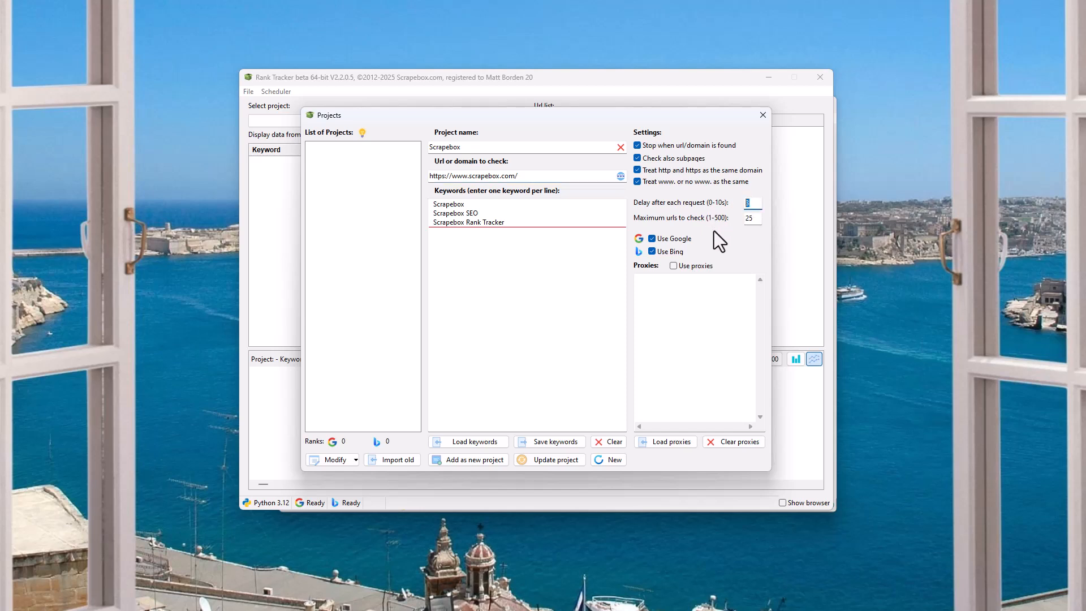
pyautogui.moveTo(714, 238)
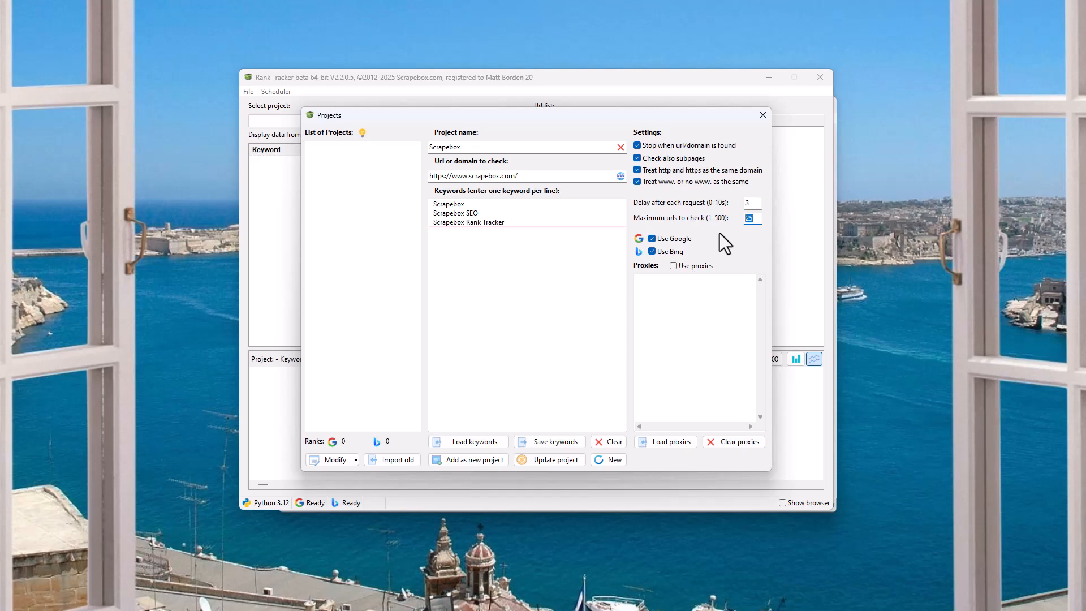
pyautogui.moveTo(733, 246)
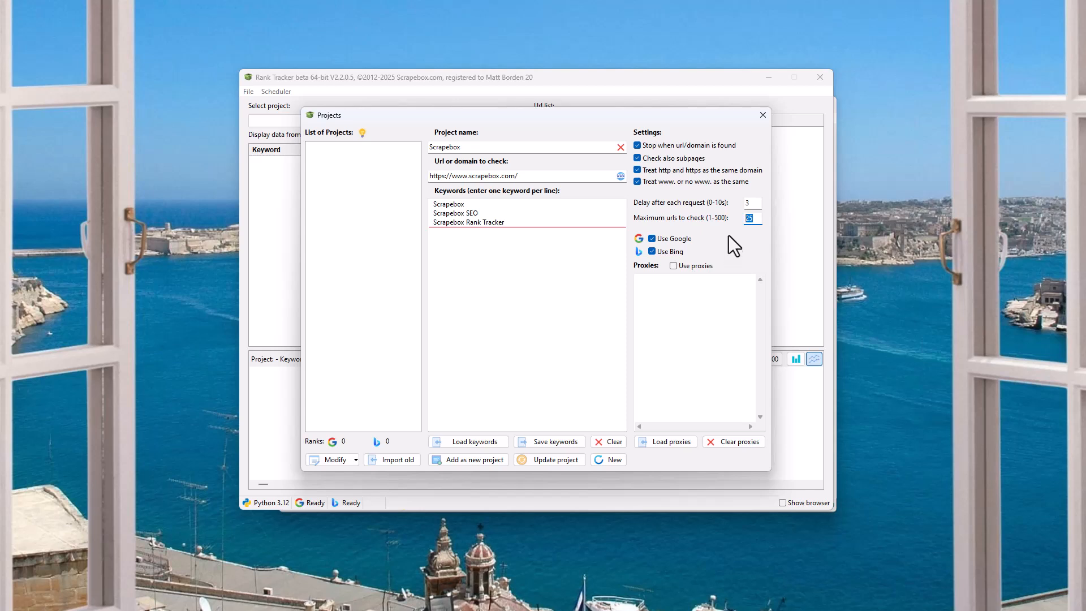
pyautogui.moveTo(752, 244)
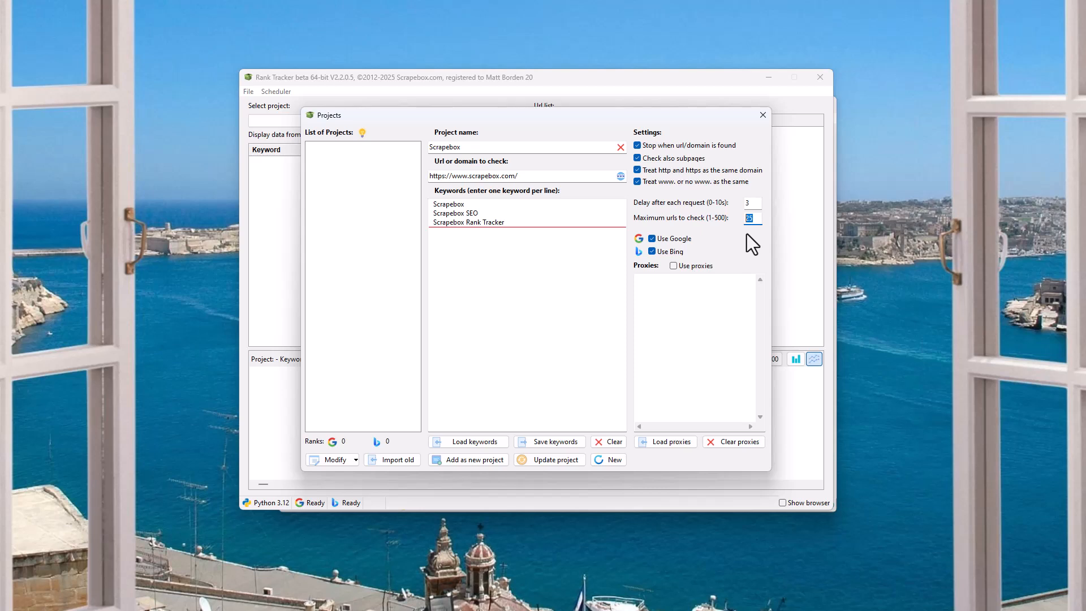
pyautogui.moveTo(727, 232)
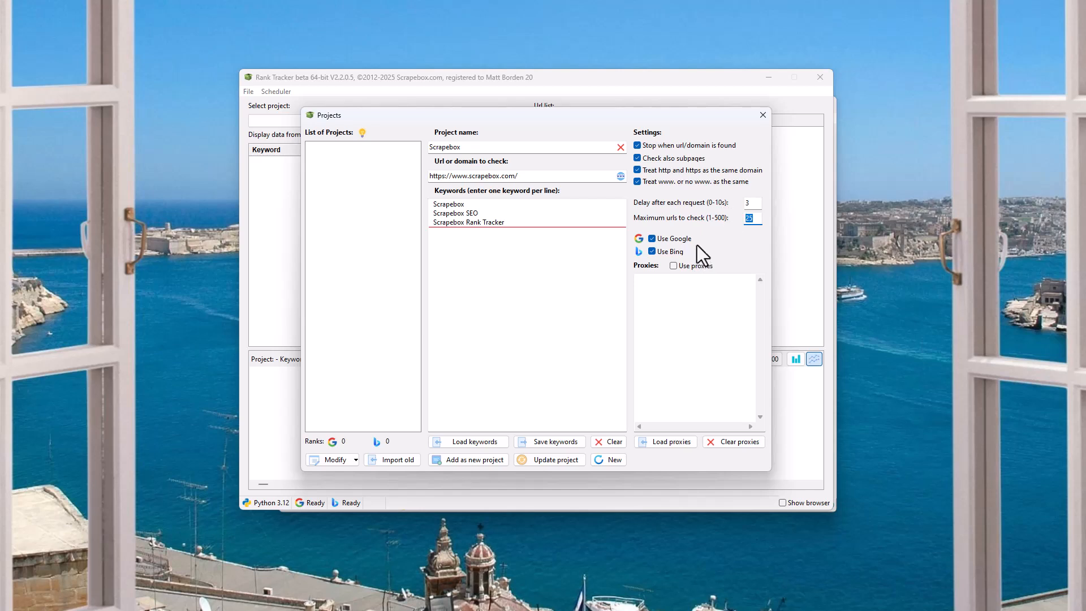
pyautogui.moveTo(658, 250)
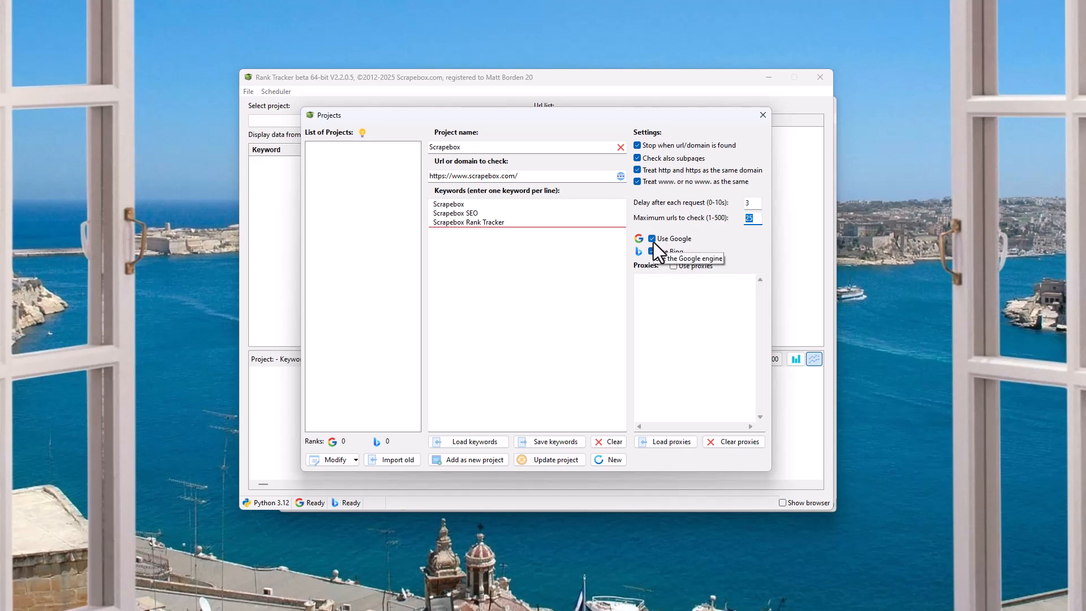
pyautogui.click(652, 251)
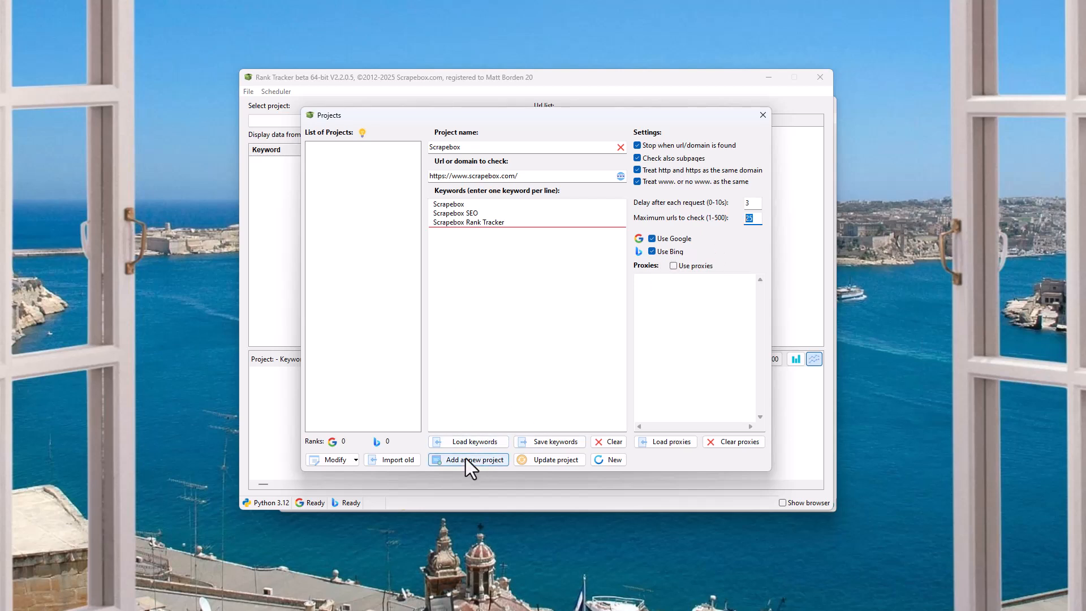
# - Add the Scrapebox project, browse the Check options and project list, then open and close Scheduler
pyautogui.click(469, 459)
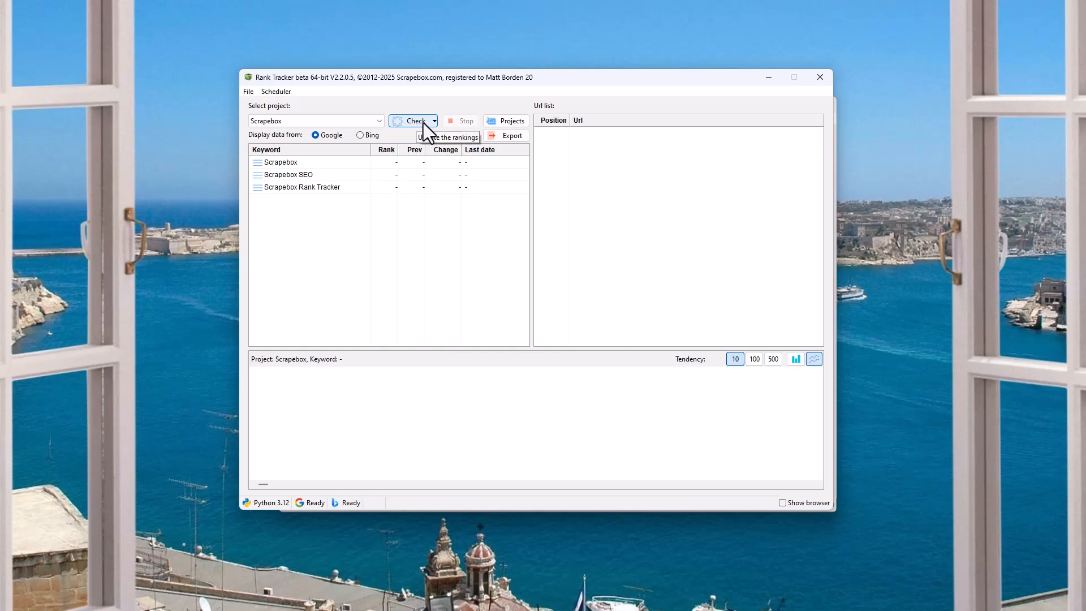
pyautogui.click(435, 121)
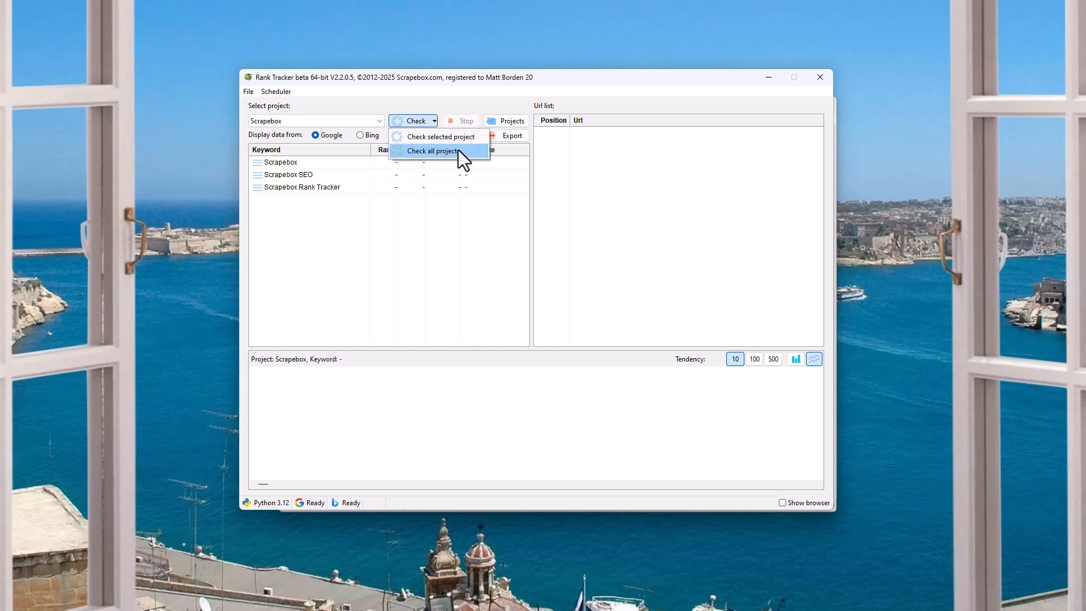
pyautogui.click(314, 121)
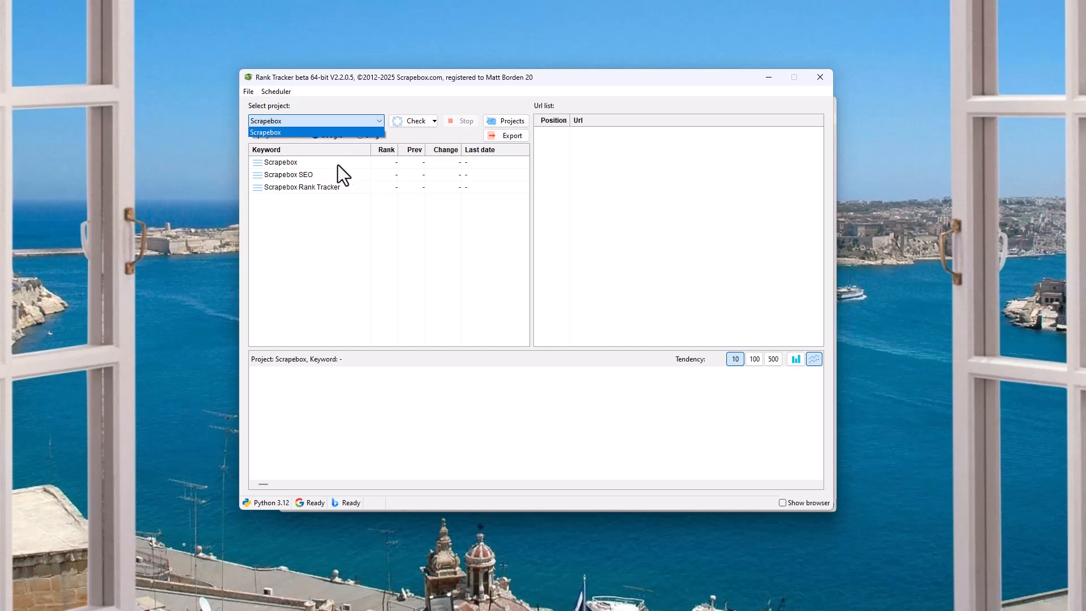
pyautogui.moveTo(364, 173)
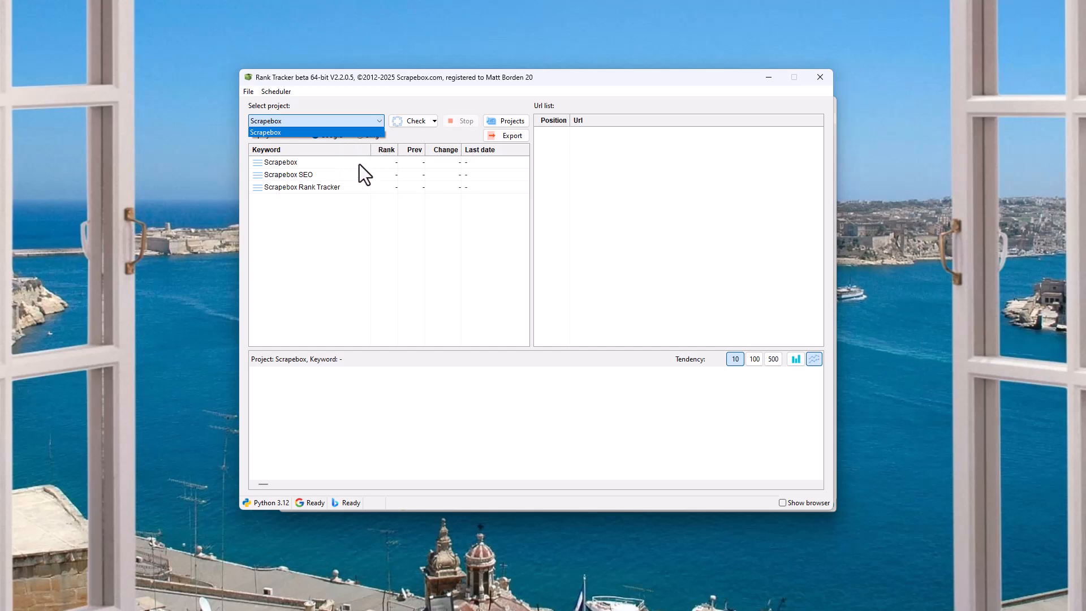
pyautogui.moveTo(470, 101)
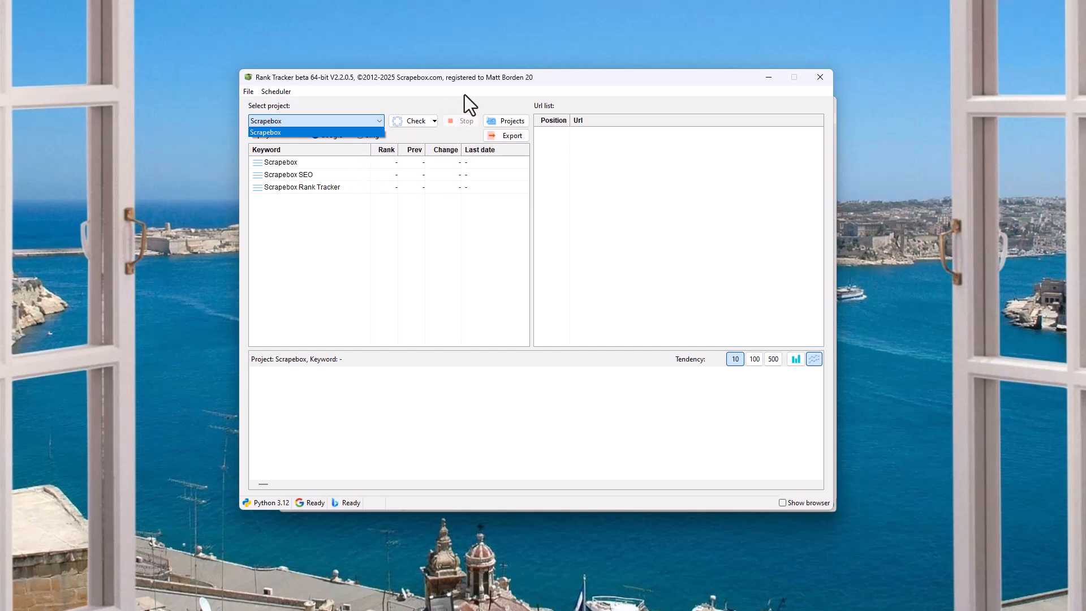
pyautogui.click(433, 120)
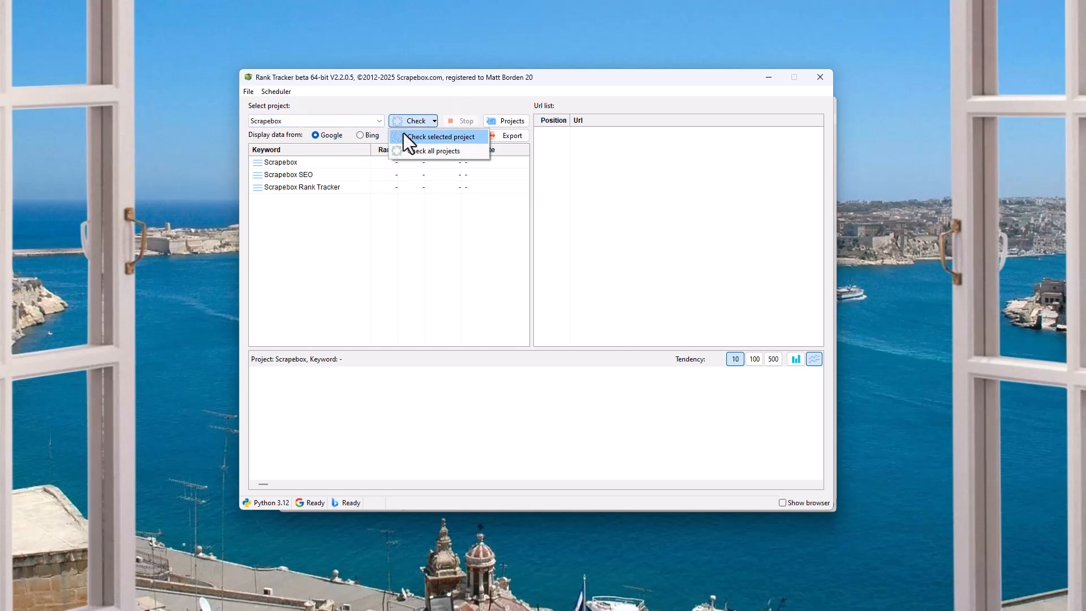
pyautogui.click(275, 90)
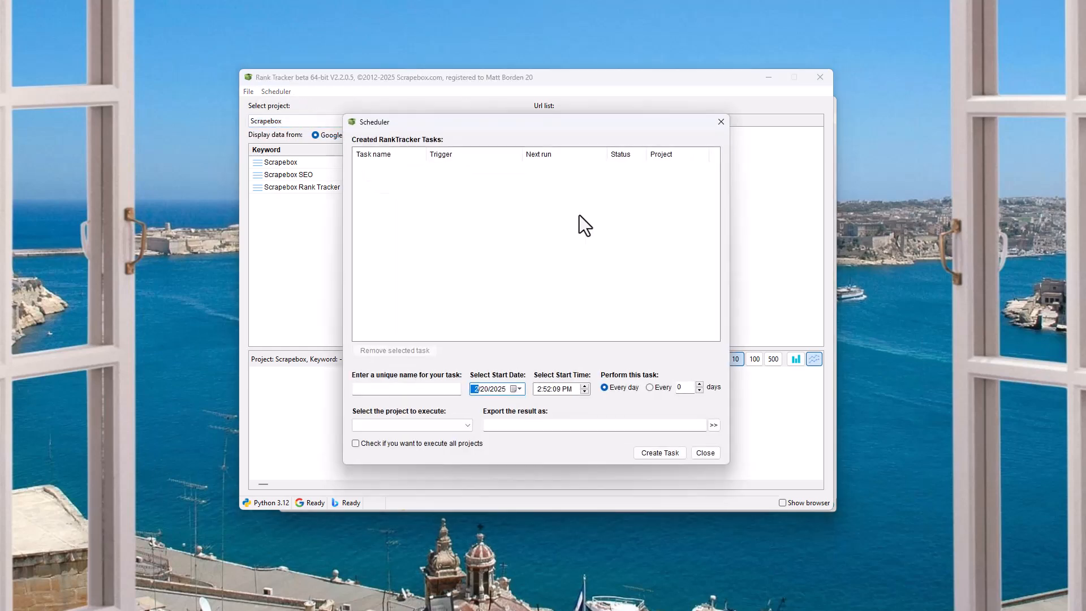
pyautogui.moveTo(701, 327)
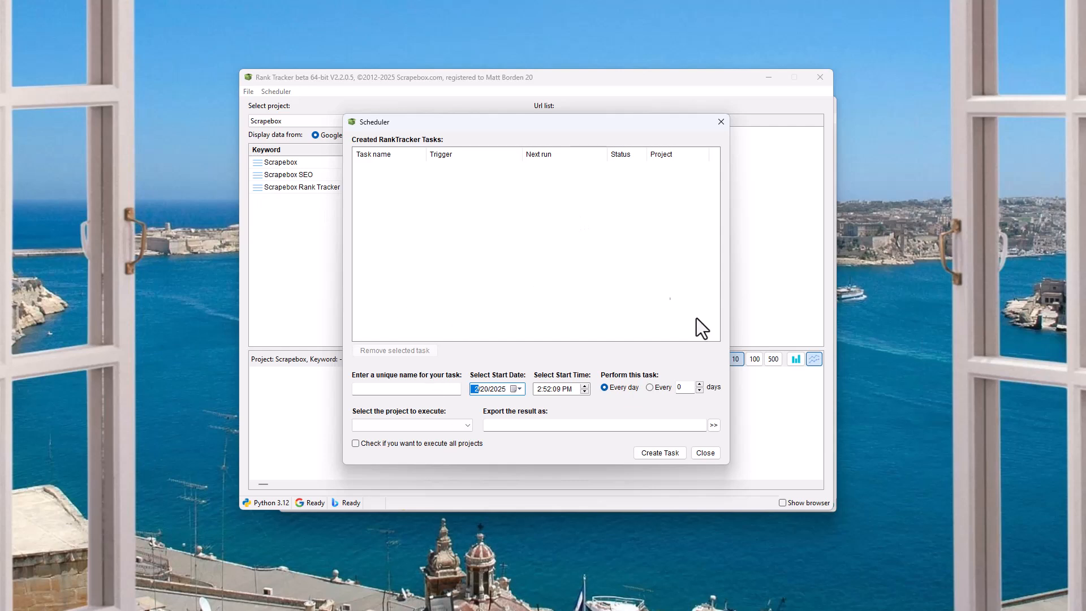
pyautogui.click(704, 452)
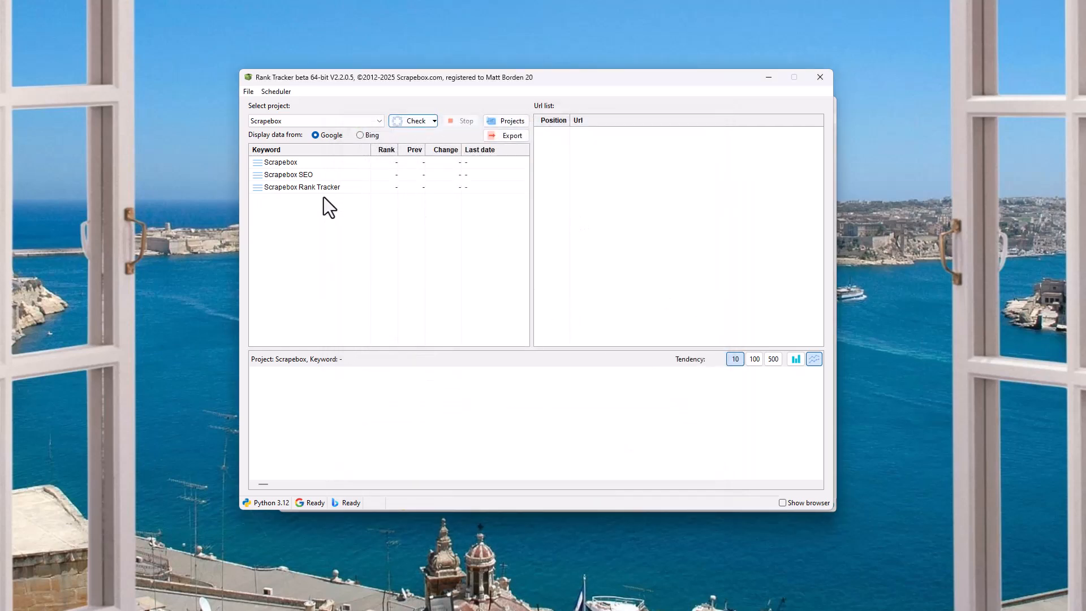
pyautogui.moveTo(502, 178)
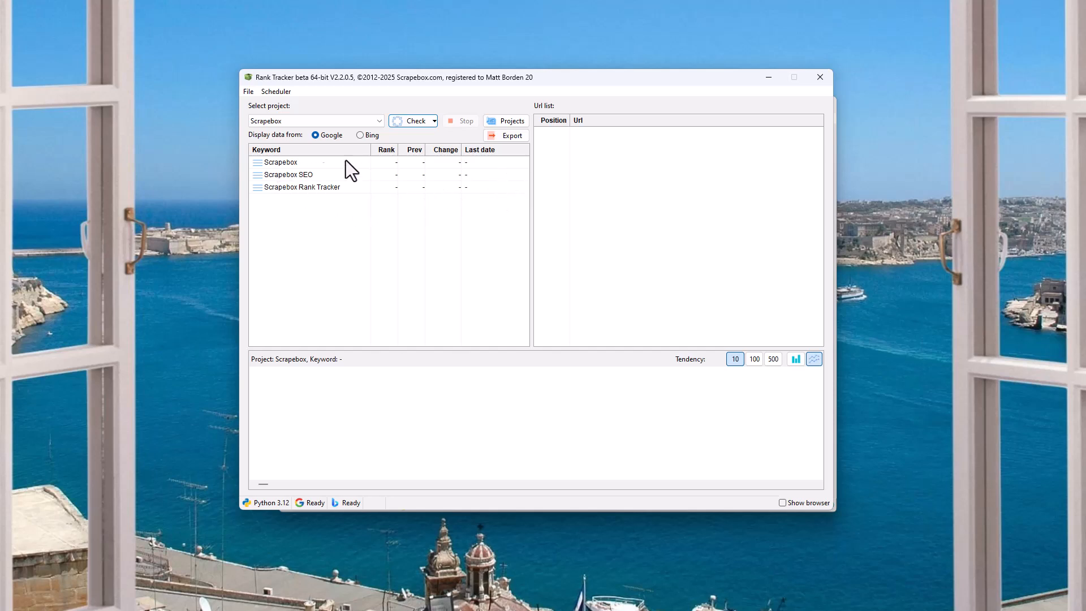
pyautogui.moveTo(452, 192)
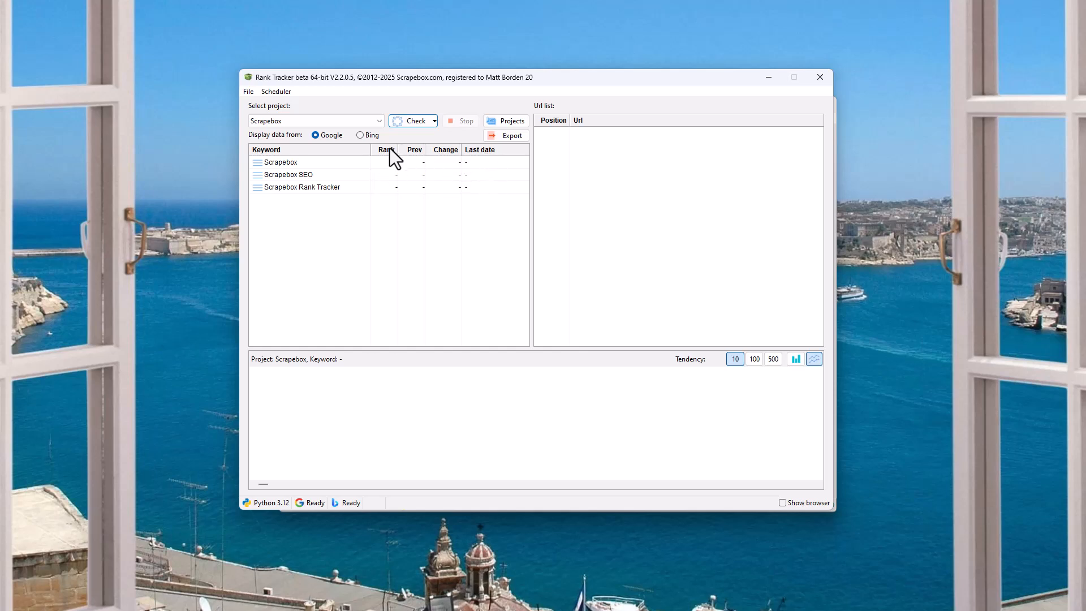
pyautogui.moveTo(431, 167)
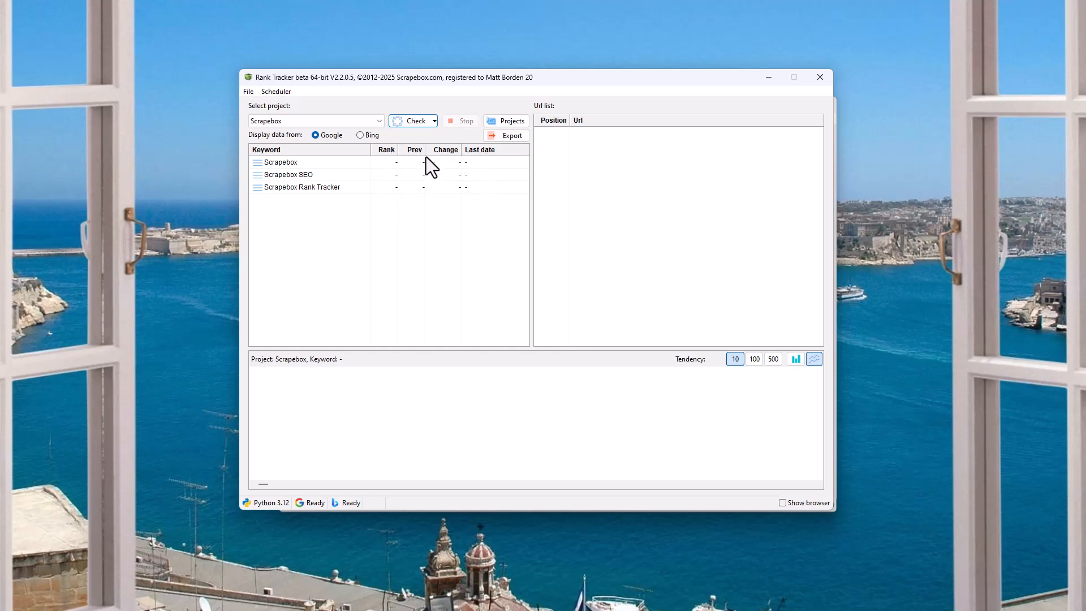
pyautogui.moveTo(489, 170)
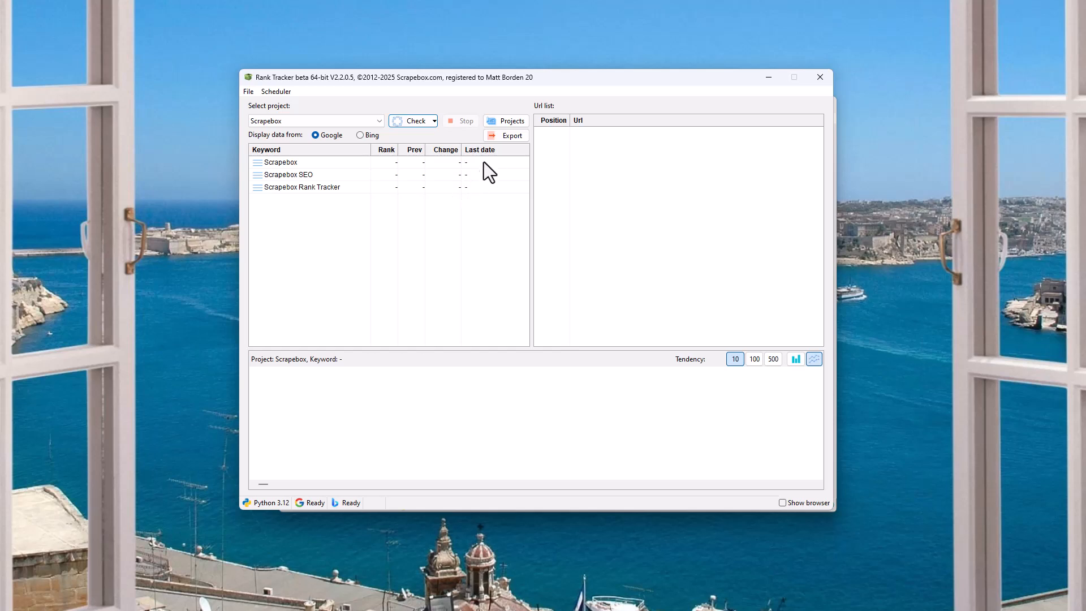
pyautogui.moveTo(557, 145)
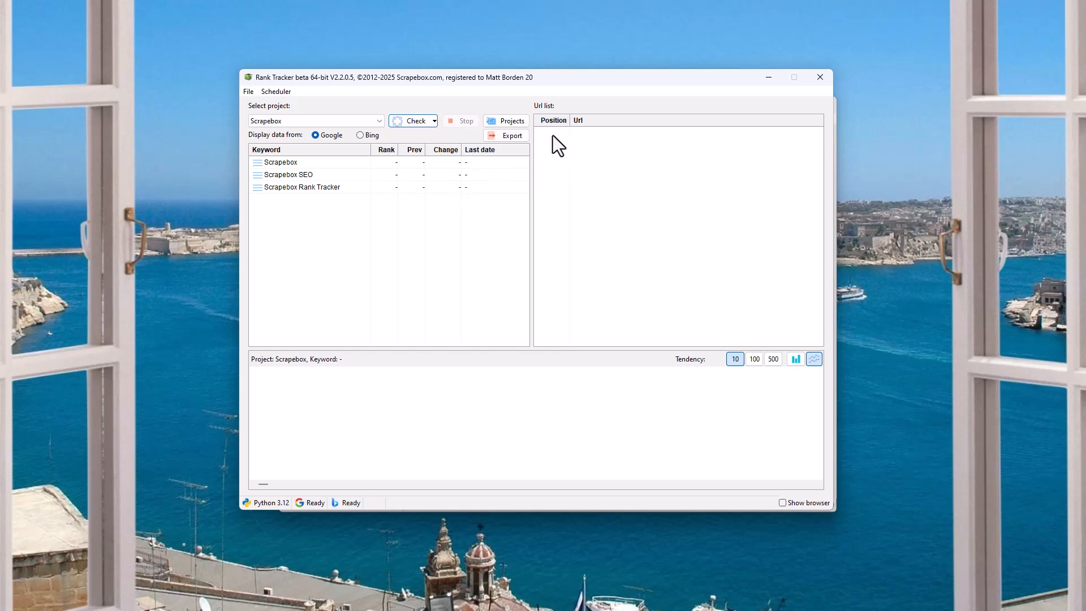
pyautogui.moveTo(568, 148)
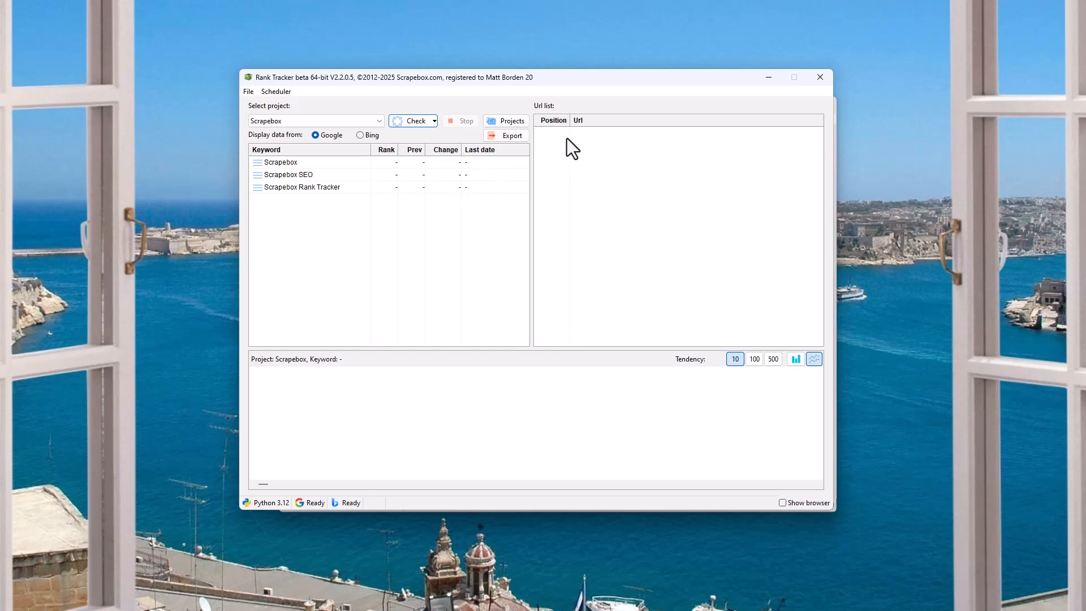
pyautogui.moveTo(553, 139)
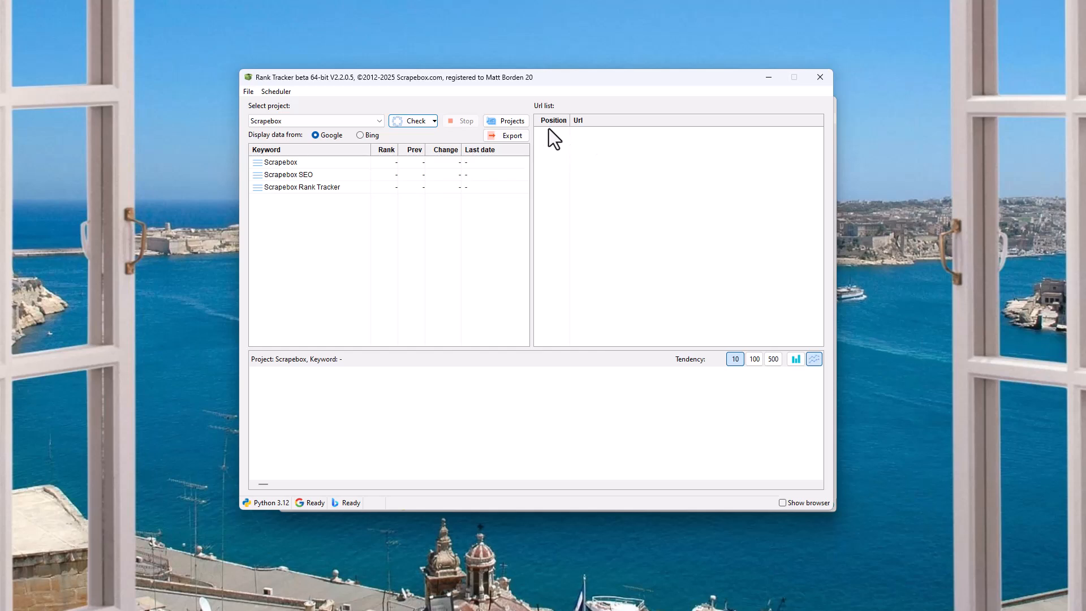
pyautogui.moveTo(561, 331)
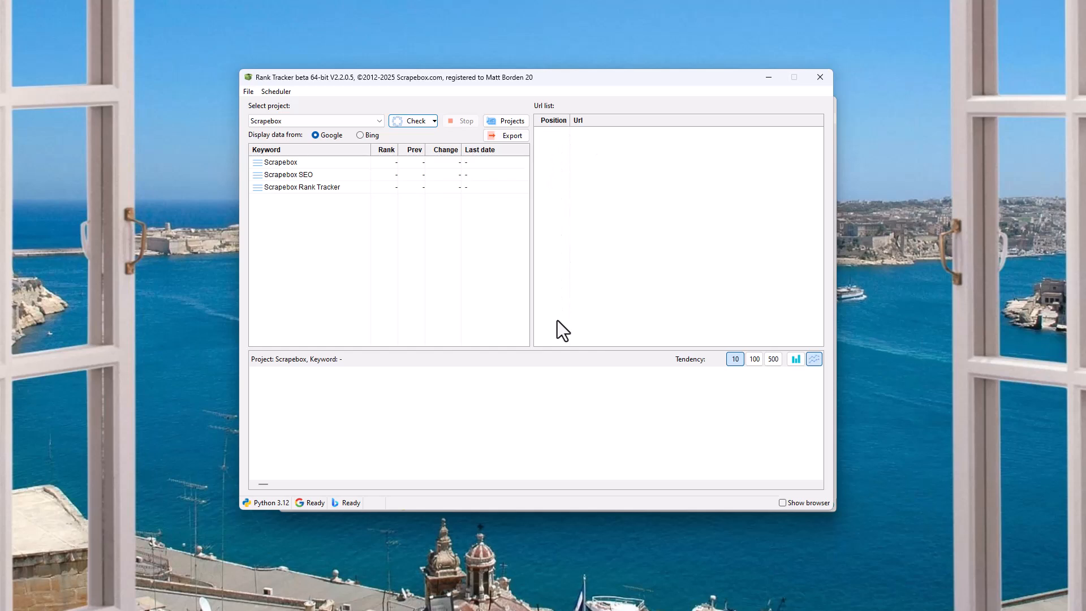
pyautogui.moveTo(594, 321)
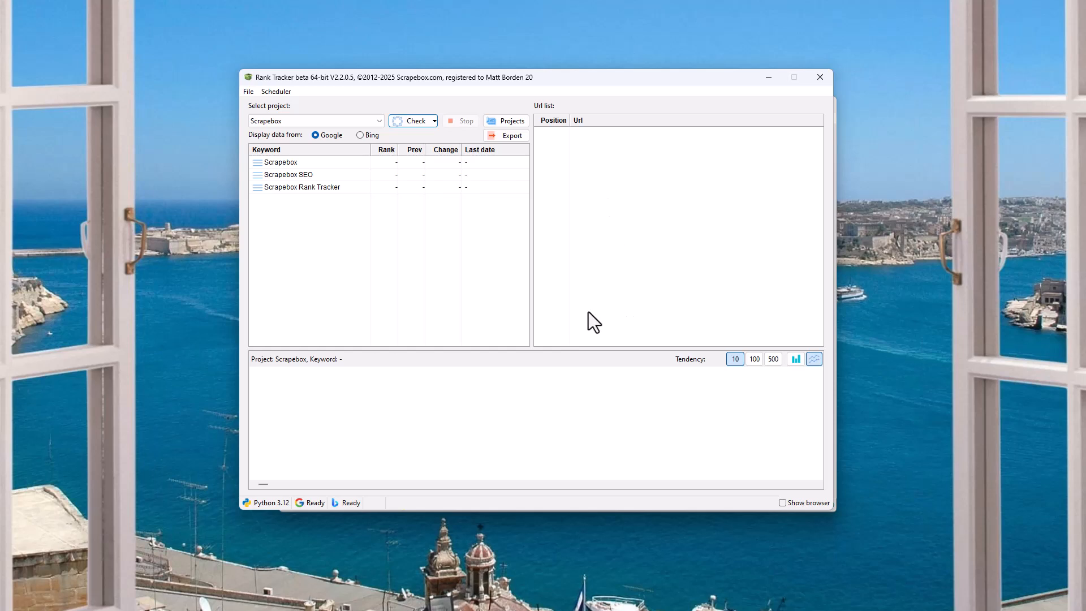
pyautogui.moveTo(337, 407)
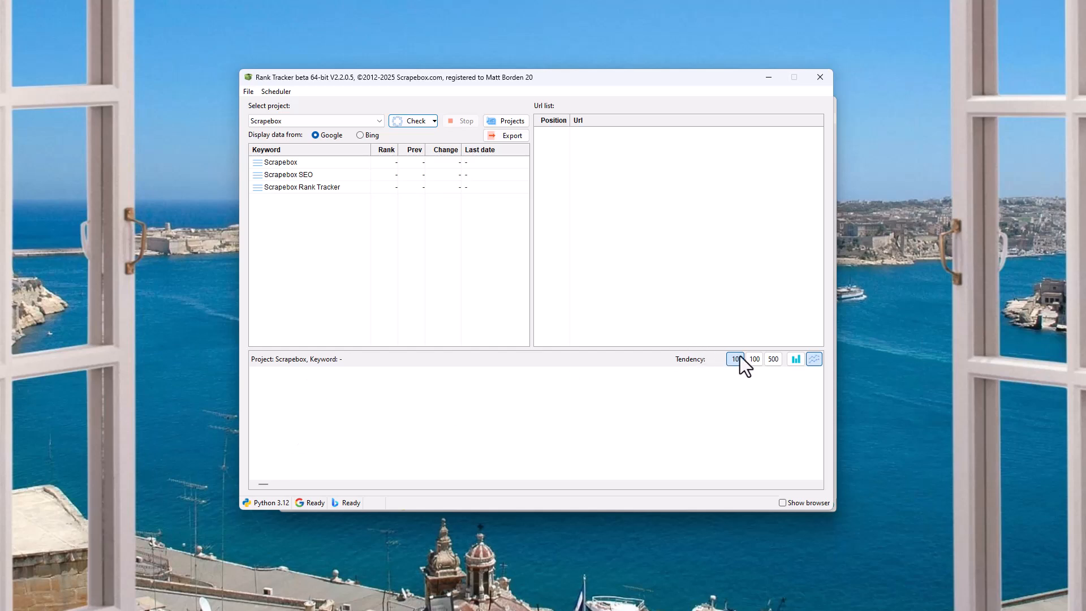
pyautogui.click(773, 358)
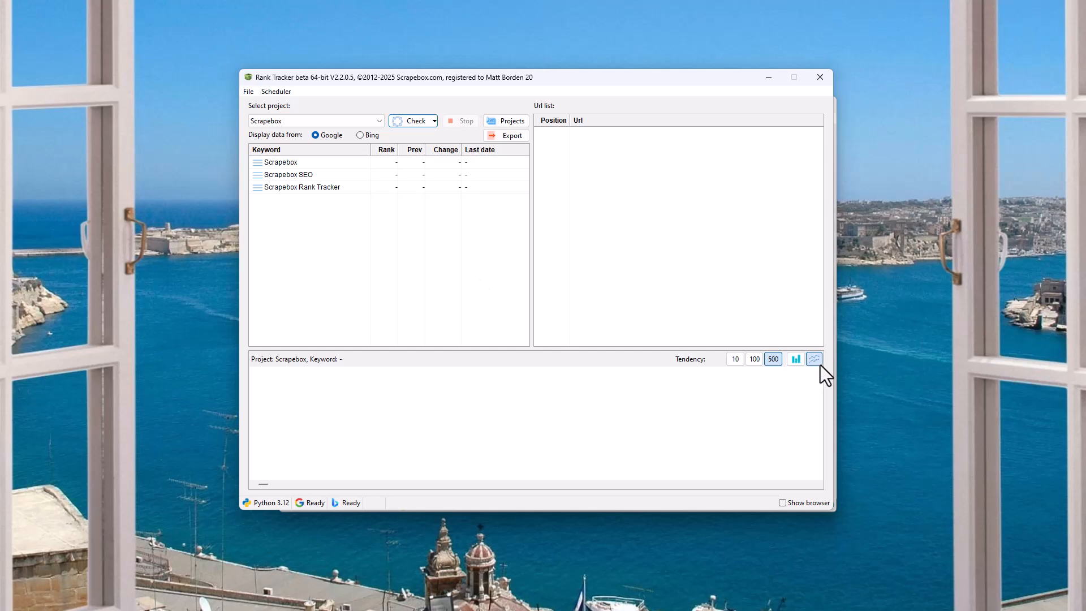
pyautogui.moveTo(862, 367)
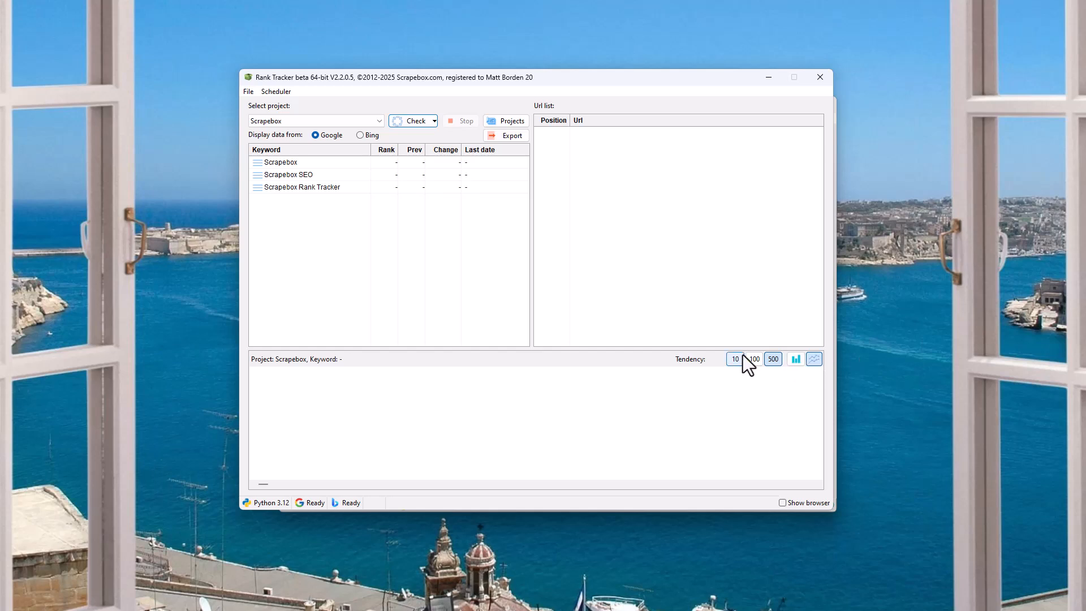
pyautogui.click(772, 358)
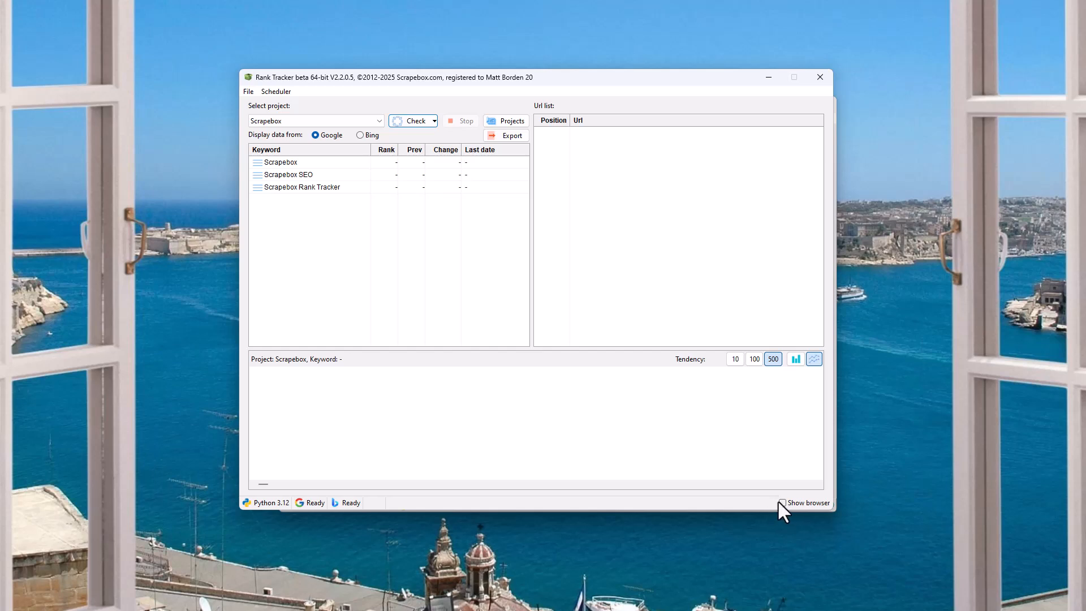
pyautogui.click(781, 503)
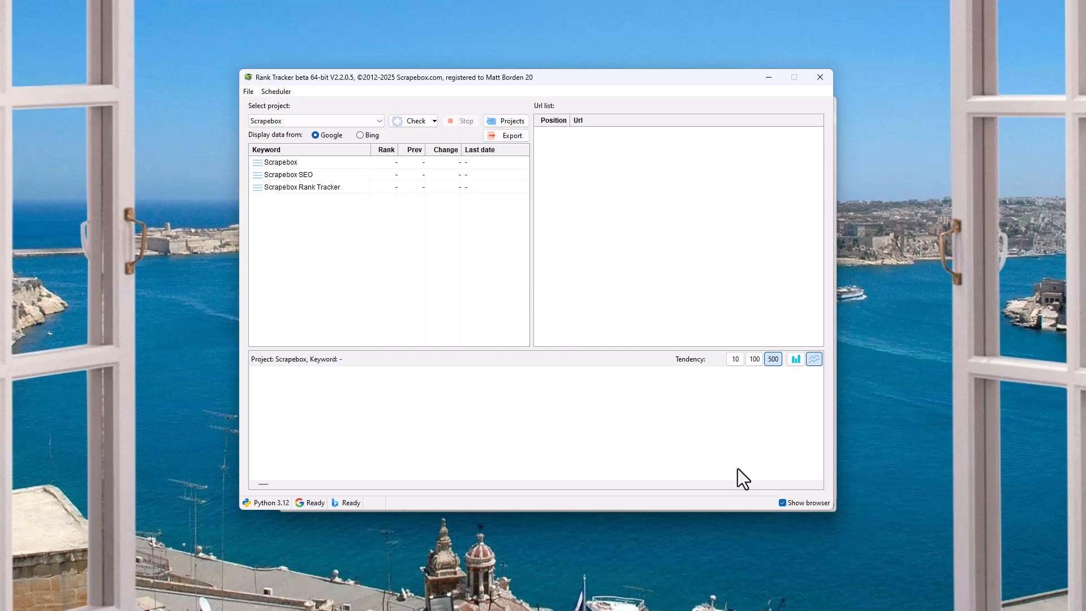
pyautogui.click(781, 502)
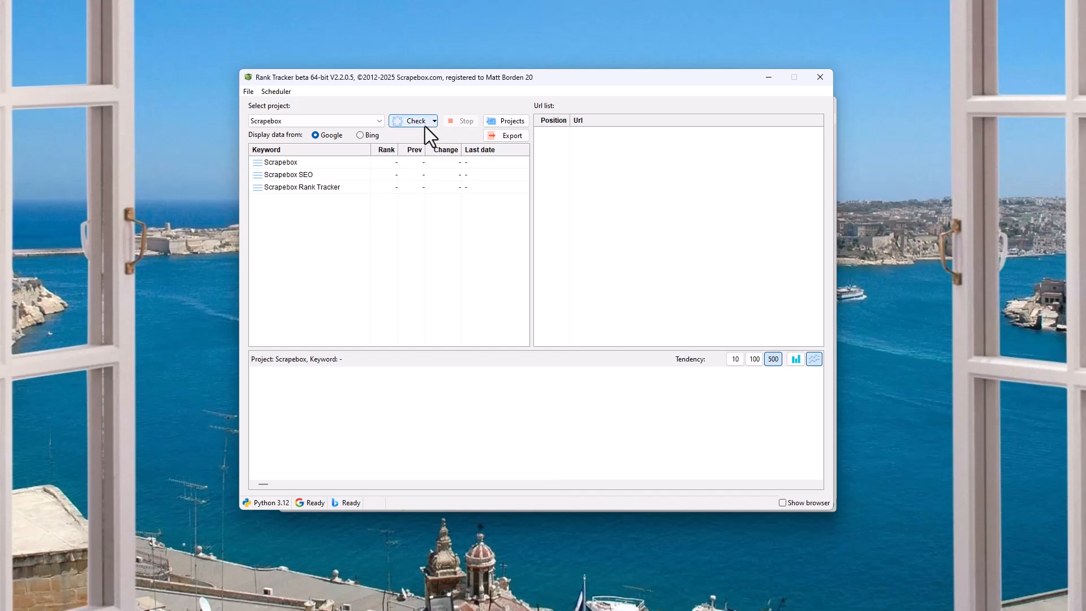
# - Run Check selected project on the Scrapebox project across Google and Bing
pyautogui.click(434, 121)
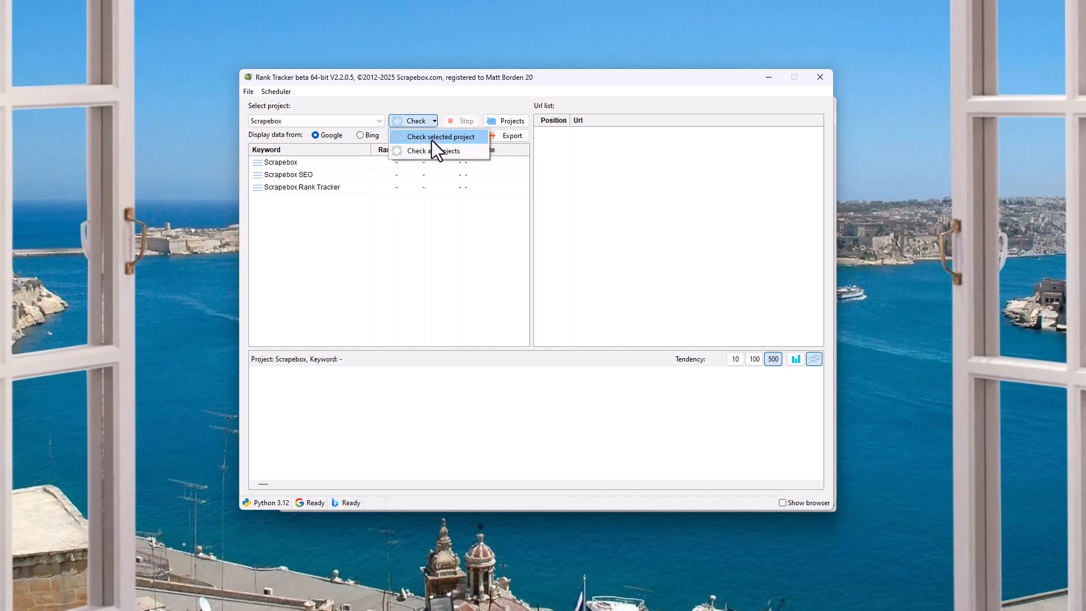
pyautogui.click(442, 136)
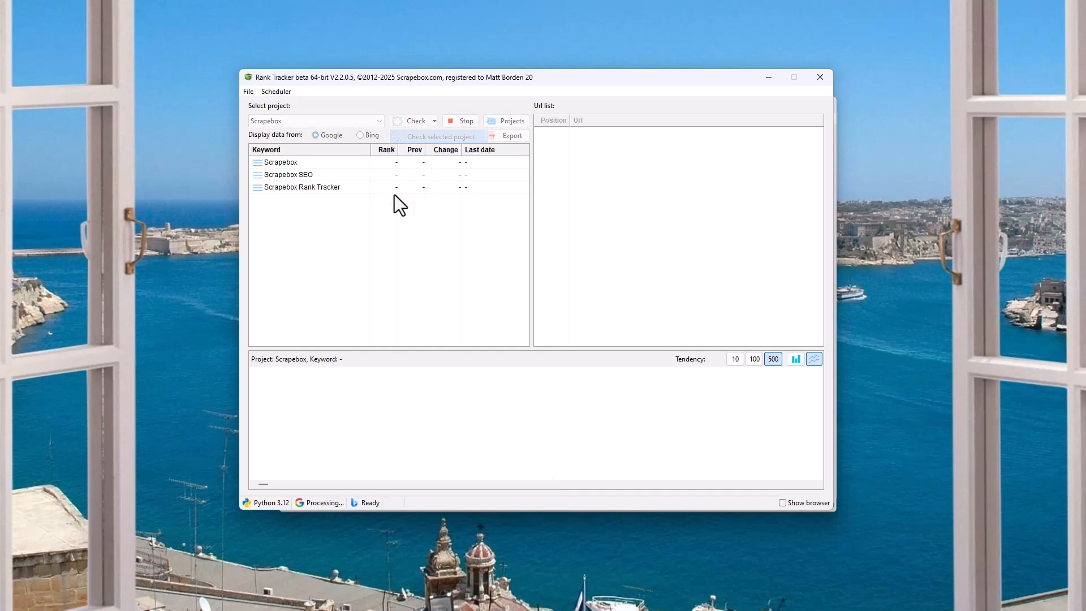
pyautogui.click(438, 136)
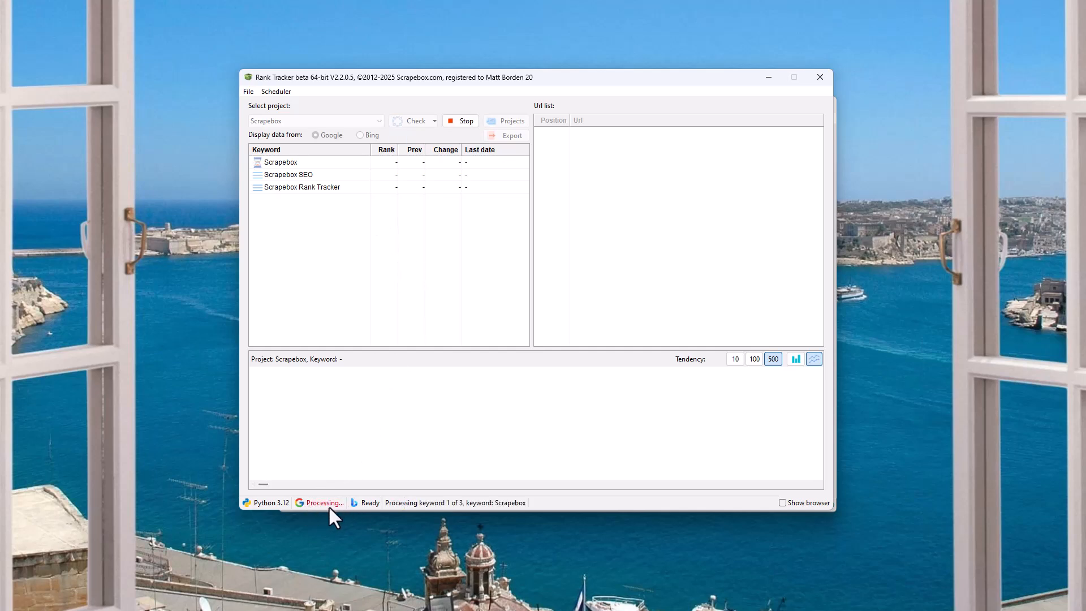
pyautogui.moveTo(429, 525)
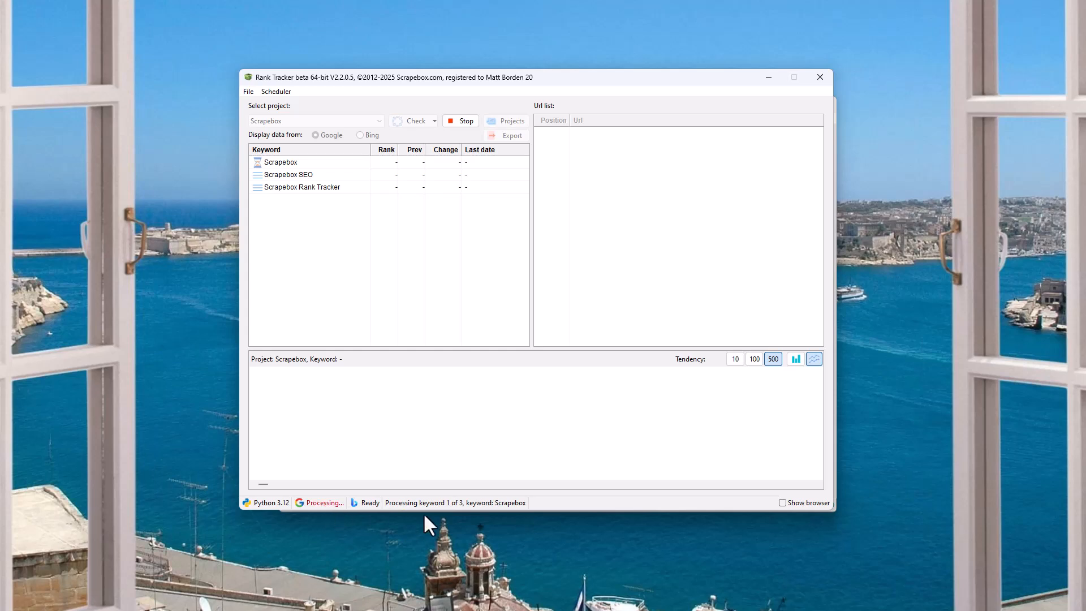
pyautogui.moveTo(506, 515)
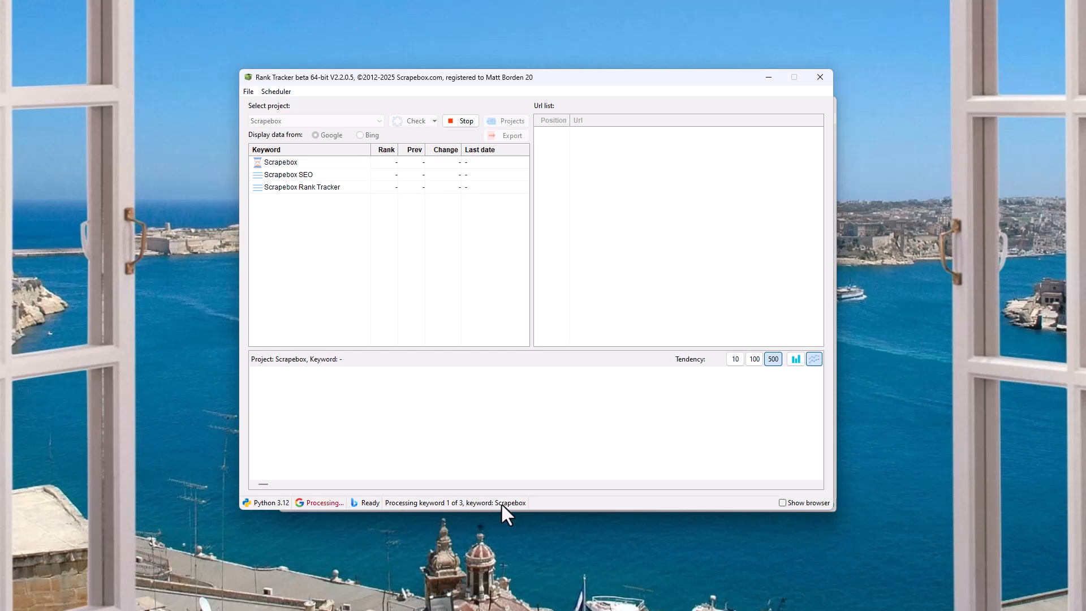
pyautogui.moveTo(489, 408)
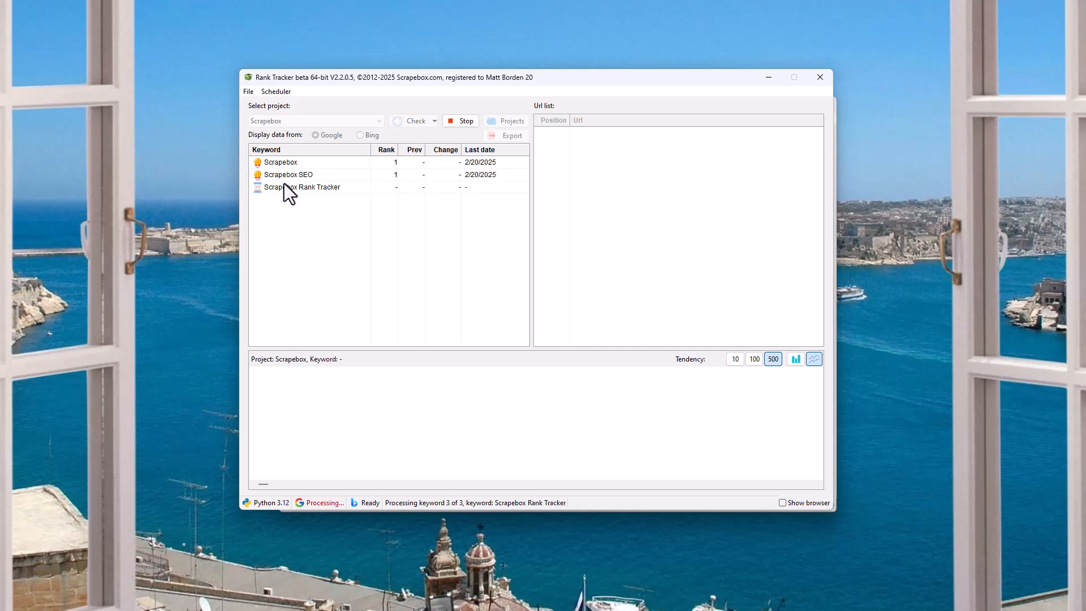
pyautogui.moveTo(382, 209)
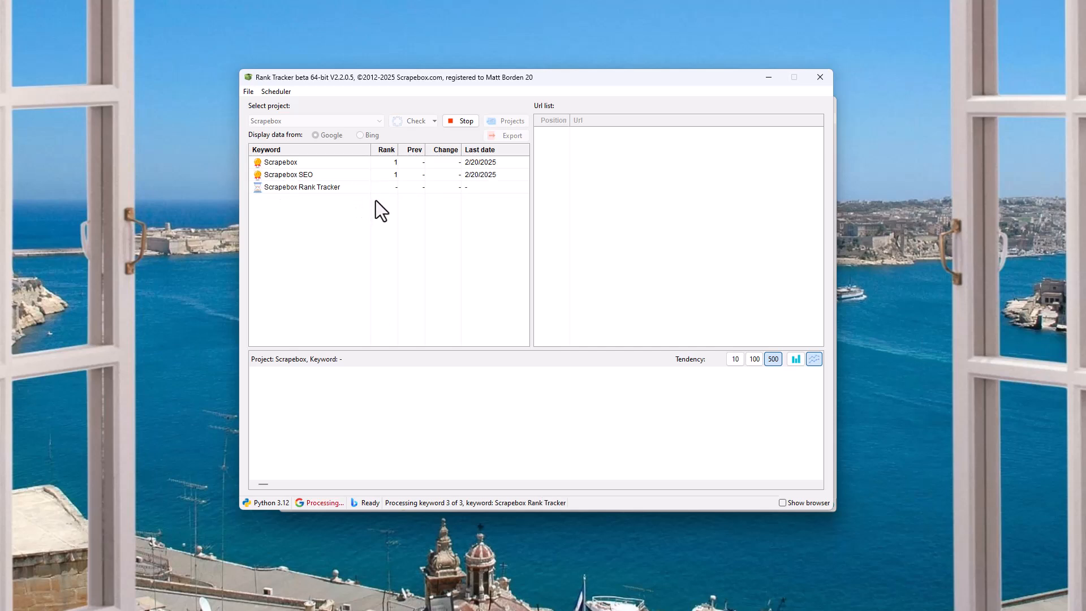
pyautogui.moveTo(286, 168)
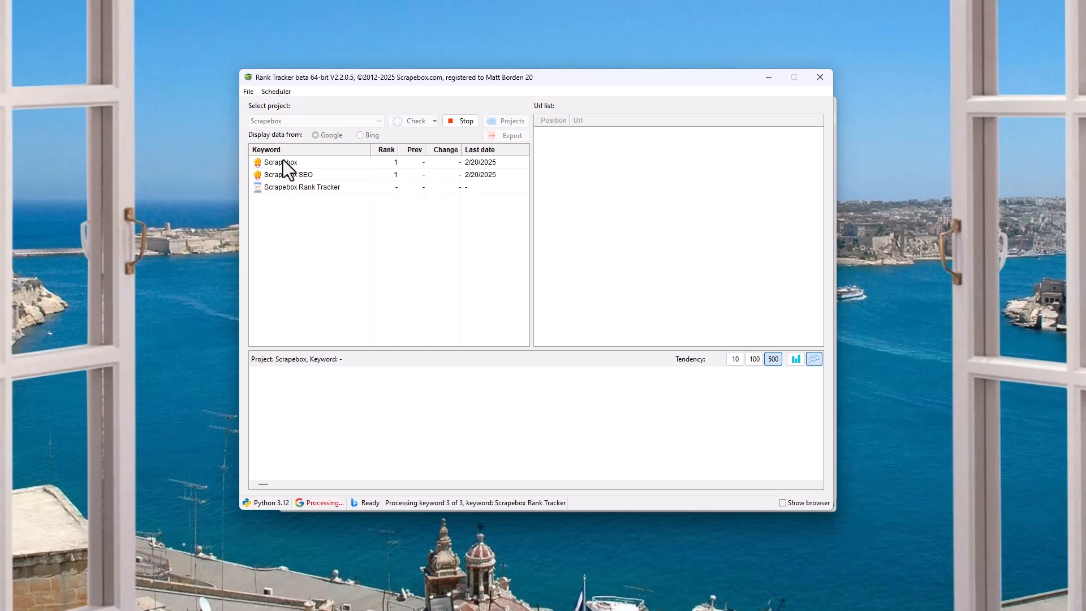
pyautogui.moveTo(332, 220)
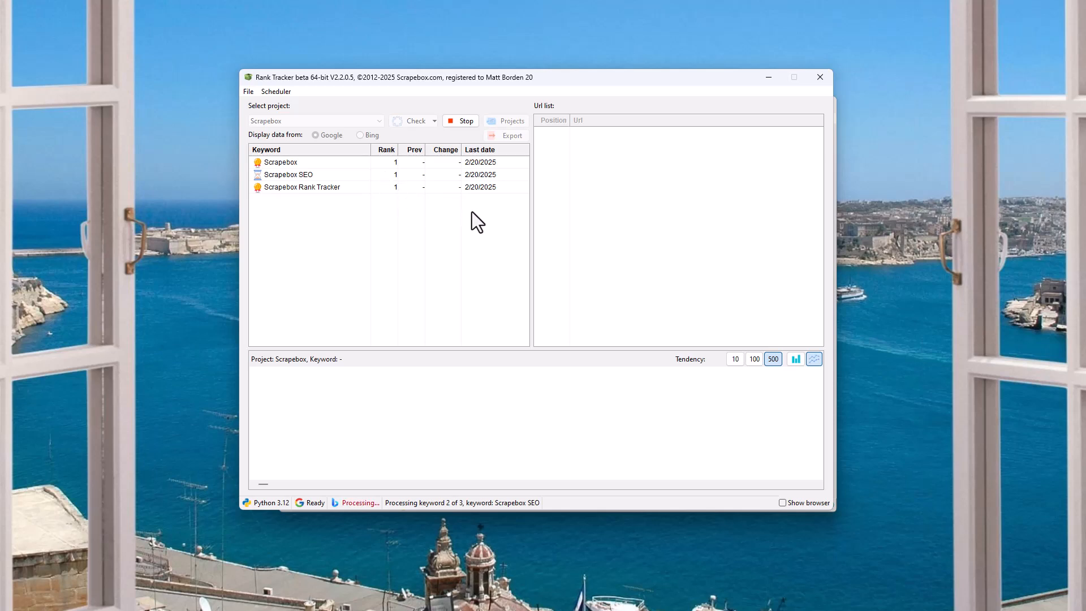
pyautogui.moveTo(396, 516)
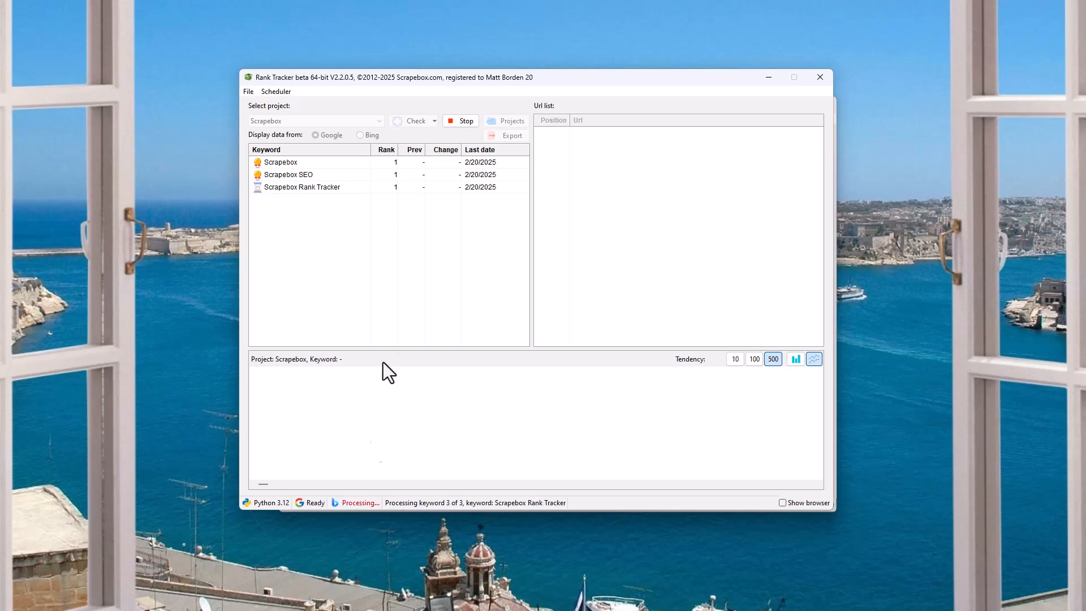
pyautogui.moveTo(308, 241)
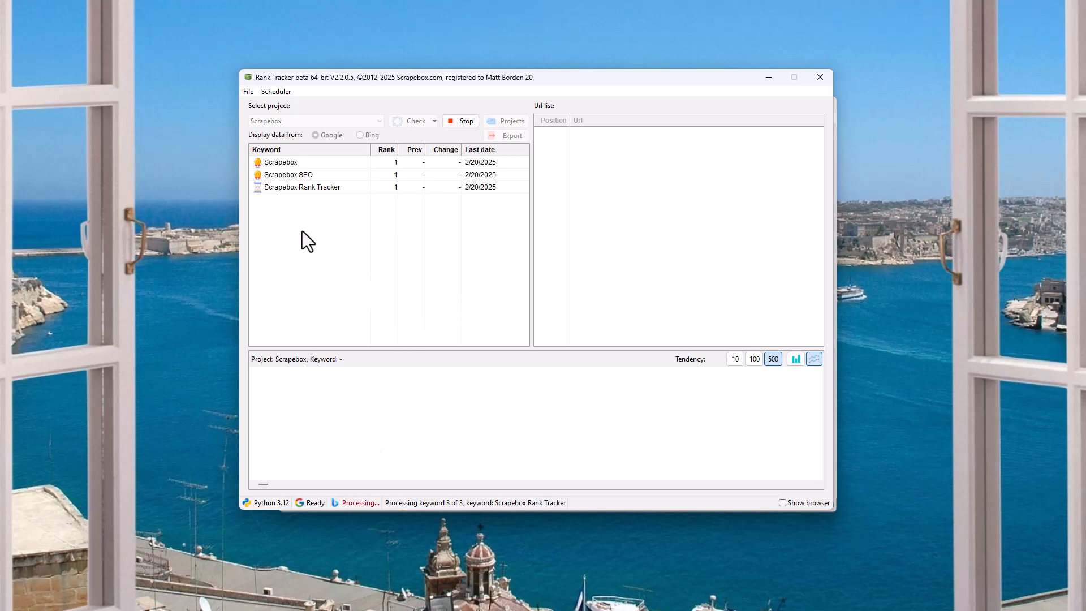
pyautogui.moveTo(420, 270)
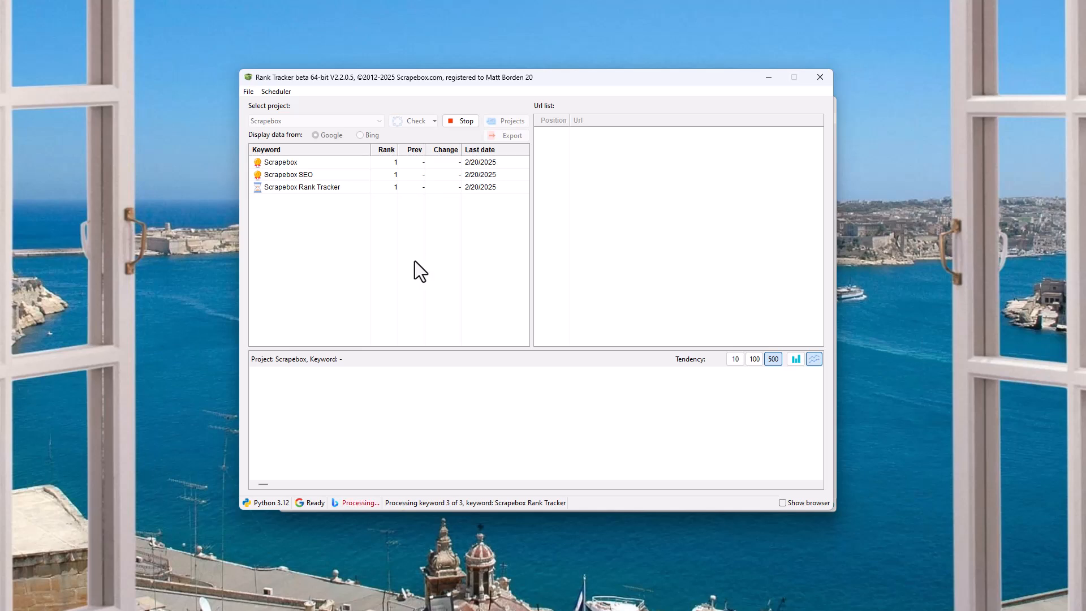
pyautogui.moveTo(449, 269)
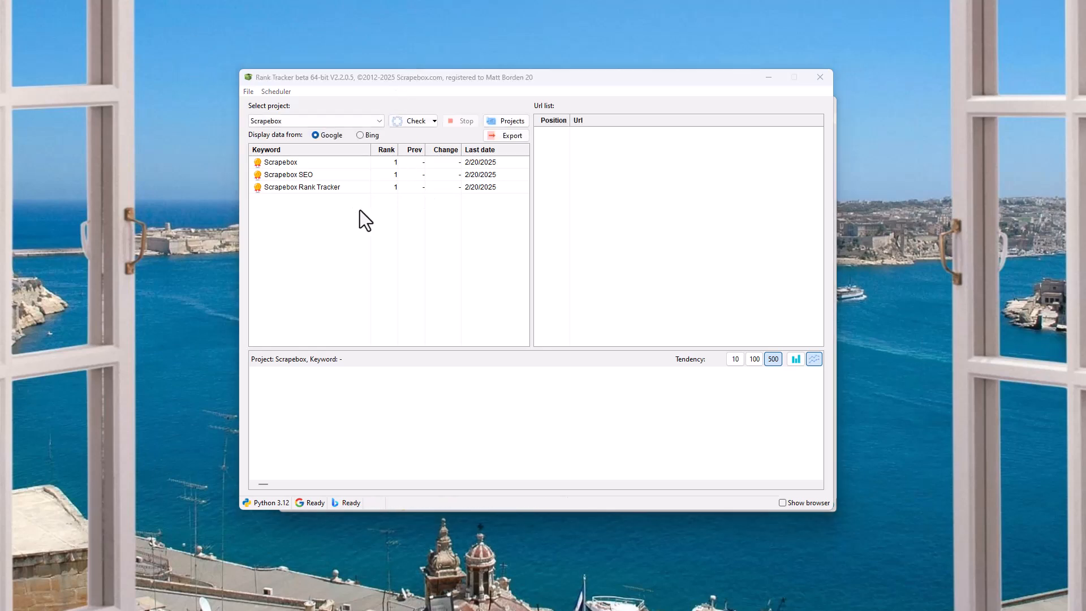
pyautogui.moveTo(405, 117)
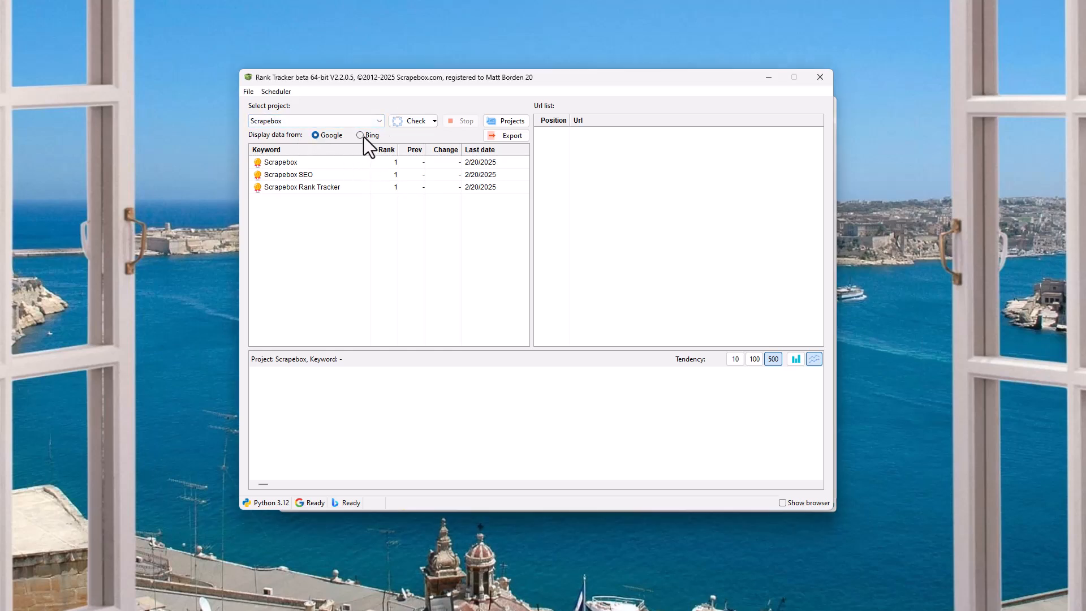
pyautogui.moveTo(417, 191)
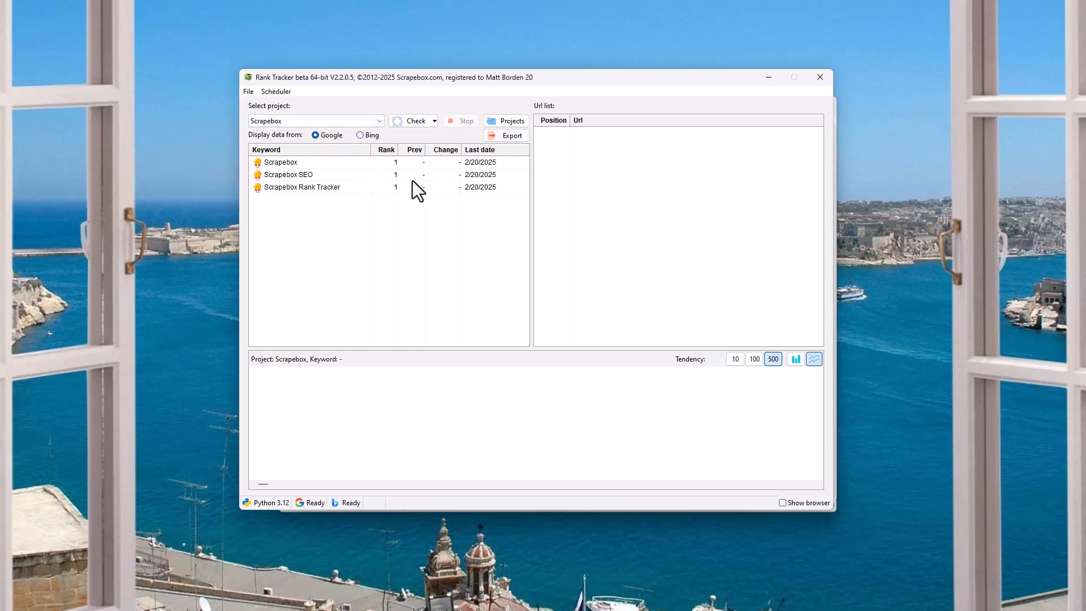
# - Switch to Bing results and toggle the trend chart scale through 100, 500 and top 10
pyautogui.click(287, 174)
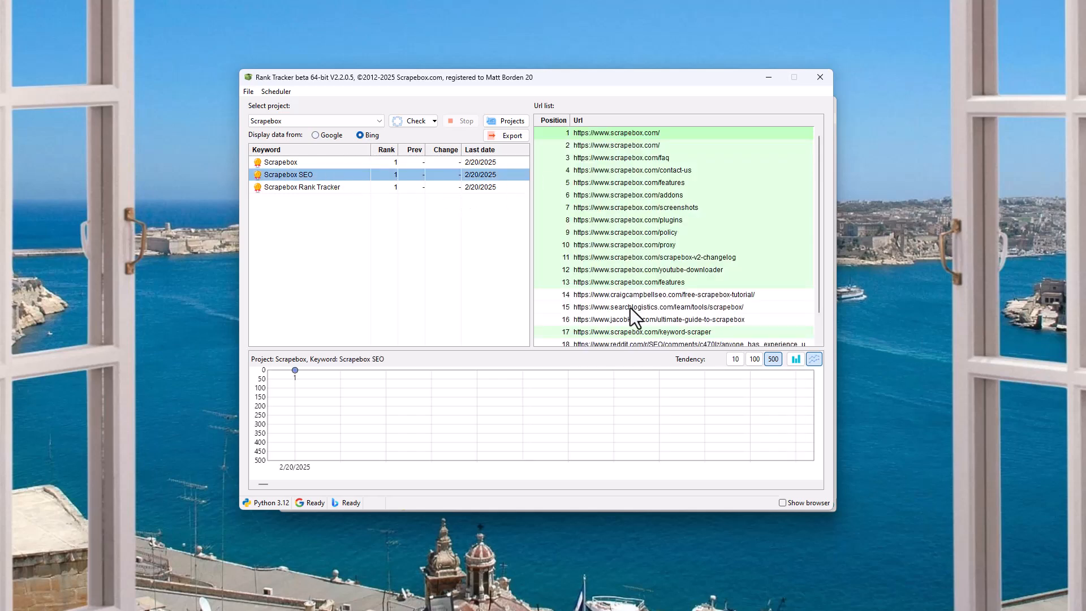
pyautogui.moveTo(571, 322)
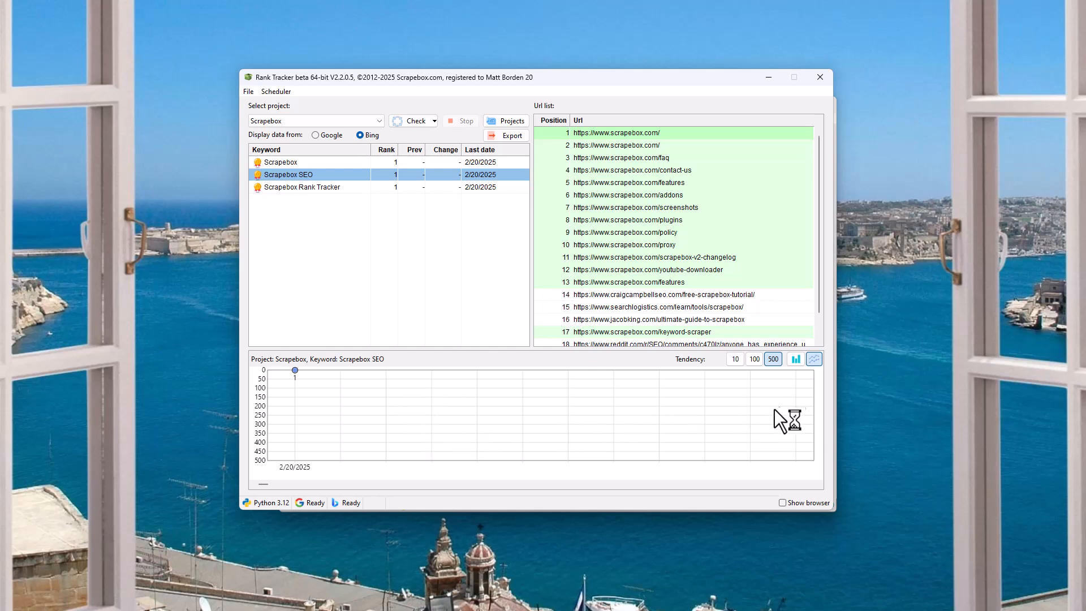
pyautogui.click(754, 358)
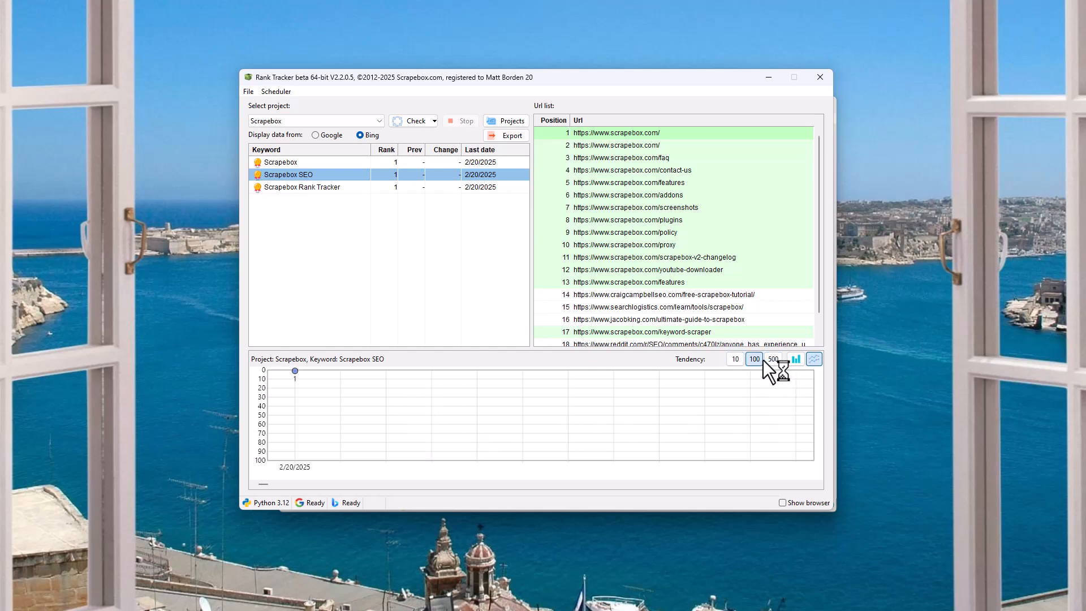
pyautogui.click(773, 358)
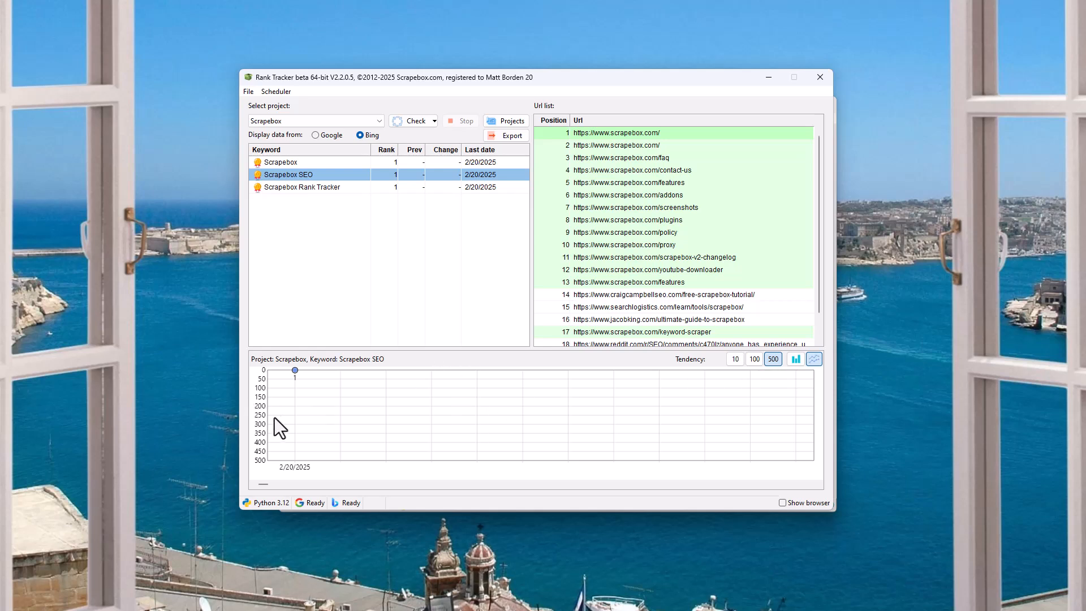
pyautogui.moveTo(310, 442)
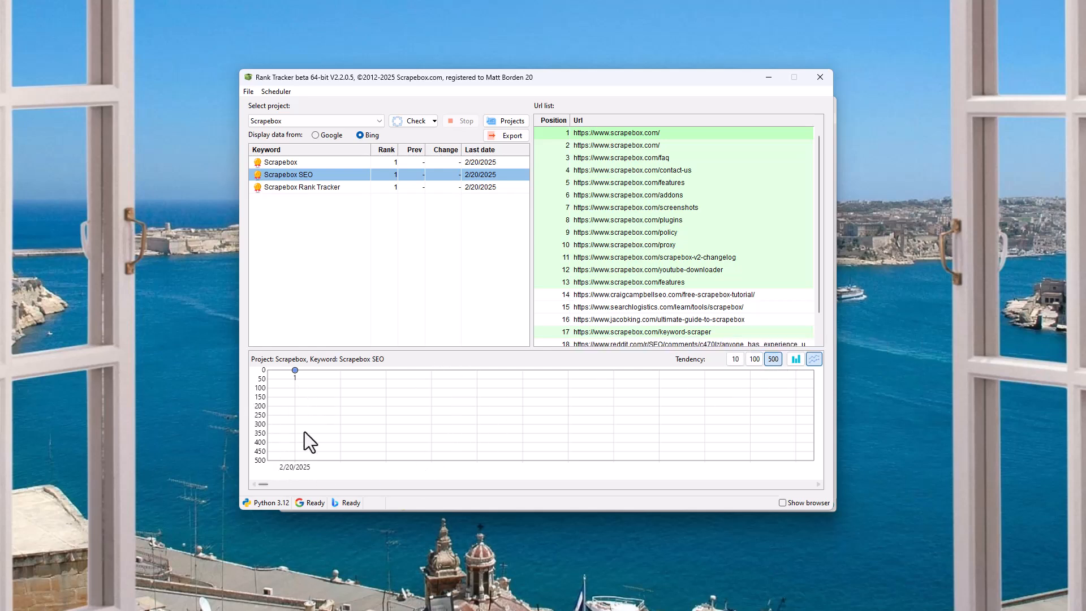
pyautogui.click(734, 359)
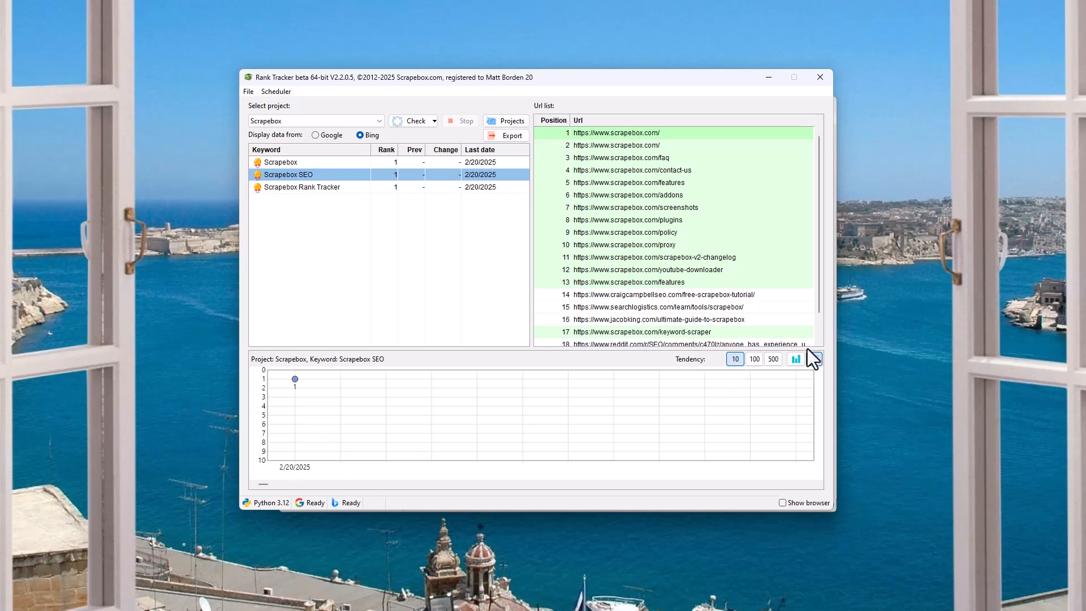
# - Display the Scrapebox SEO rank trend as a bar chart
pyautogui.click(795, 359)
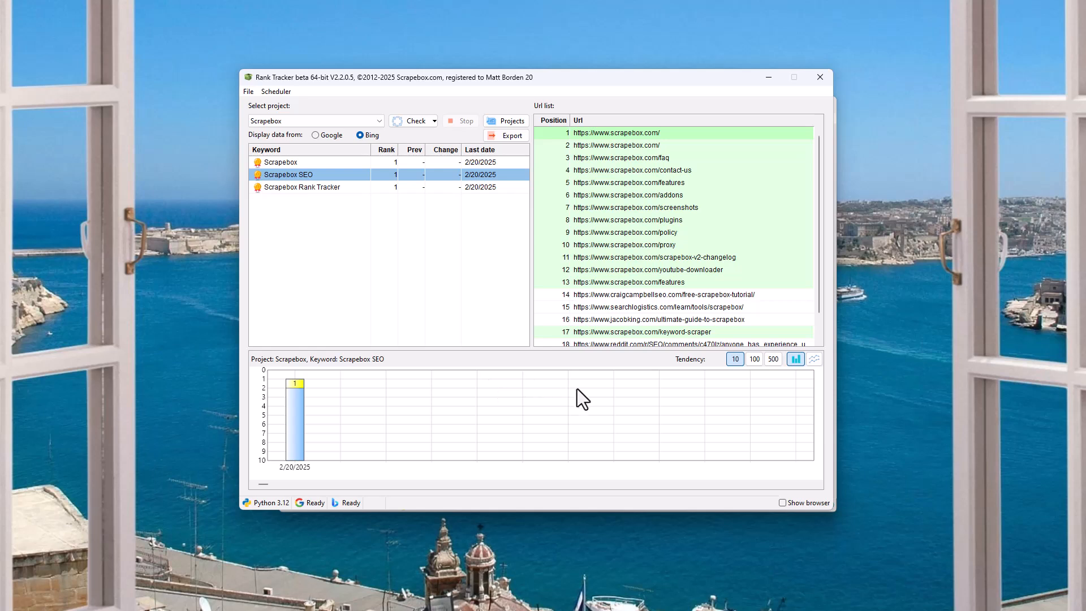
pyautogui.moveTo(321, 440)
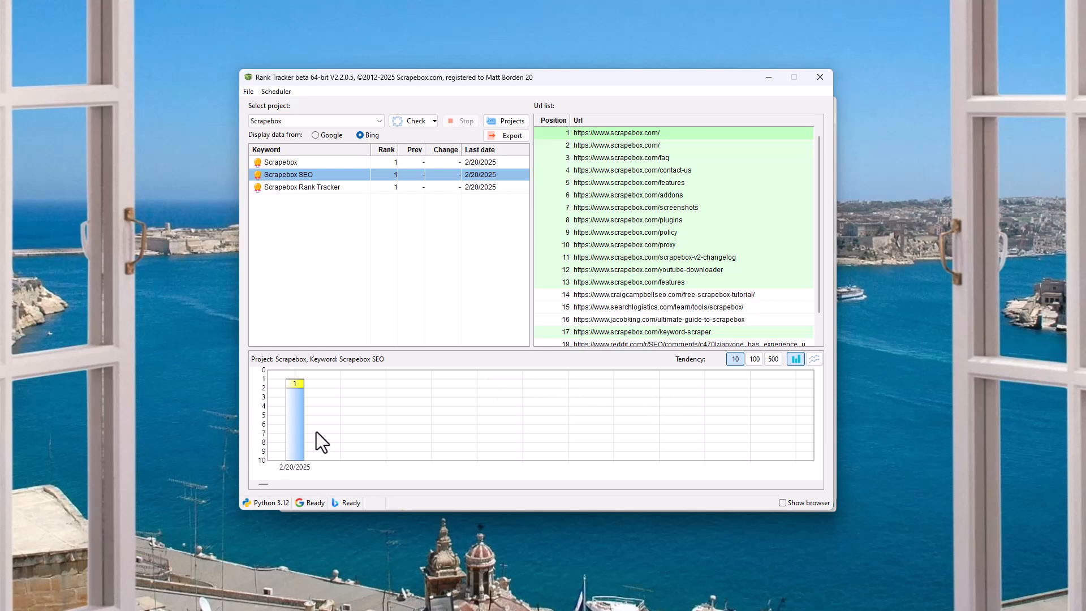
pyautogui.moveTo(789, 417)
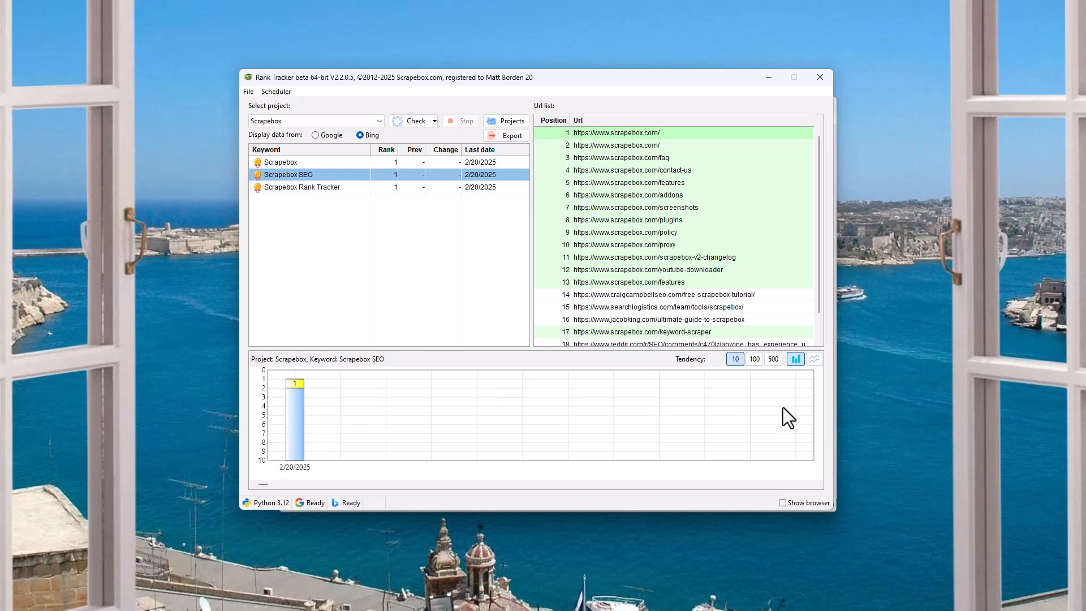
pyautogui.moveTo(814, 425)
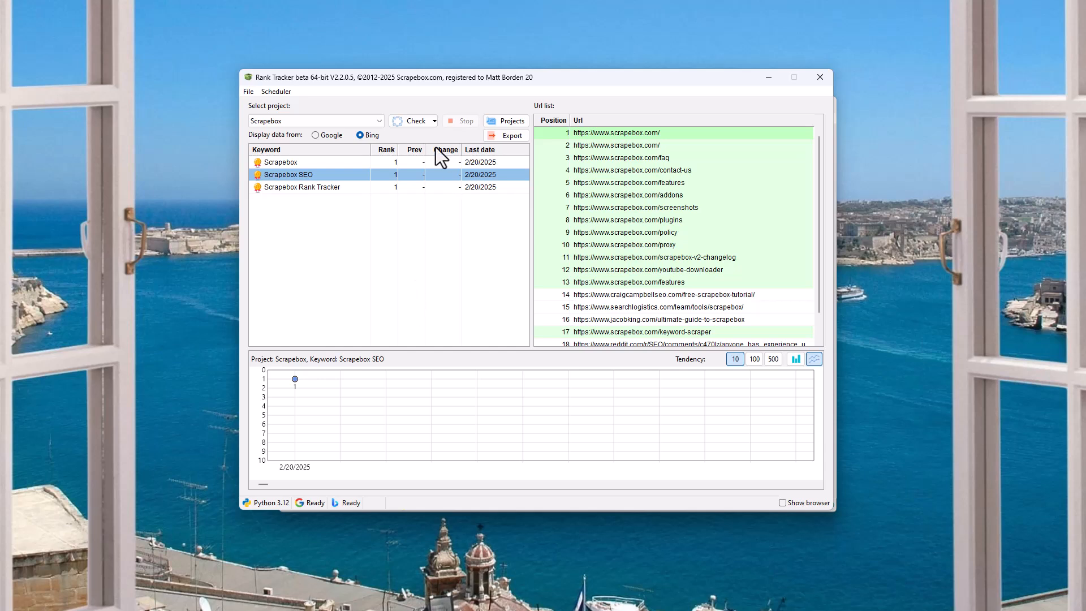
pyautogui.moveTo(500, 157)
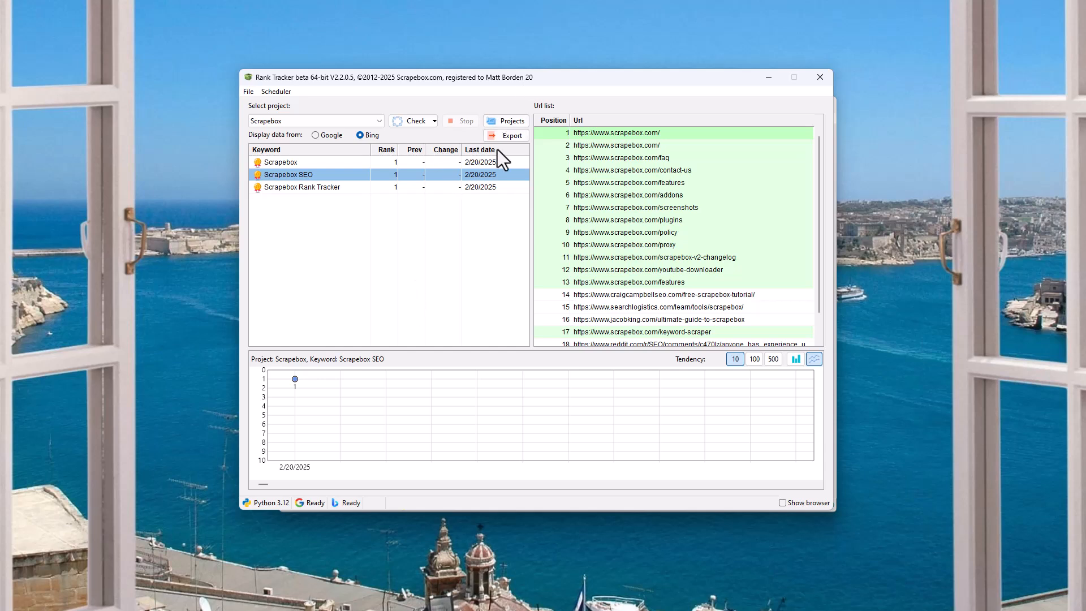
# - Compare result URLs for Scrapebox Rank Tracker, Scrapebox and Scrapebox SEO, ending on Scrapebox
pyautogui.click(302, 187)
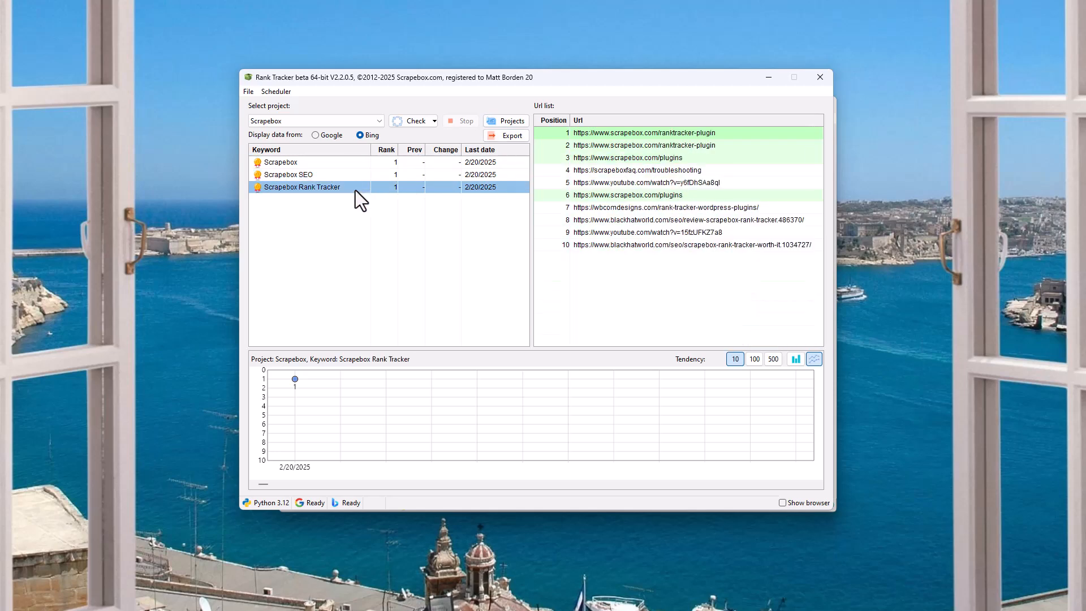
pyautogui.click(280, 161)
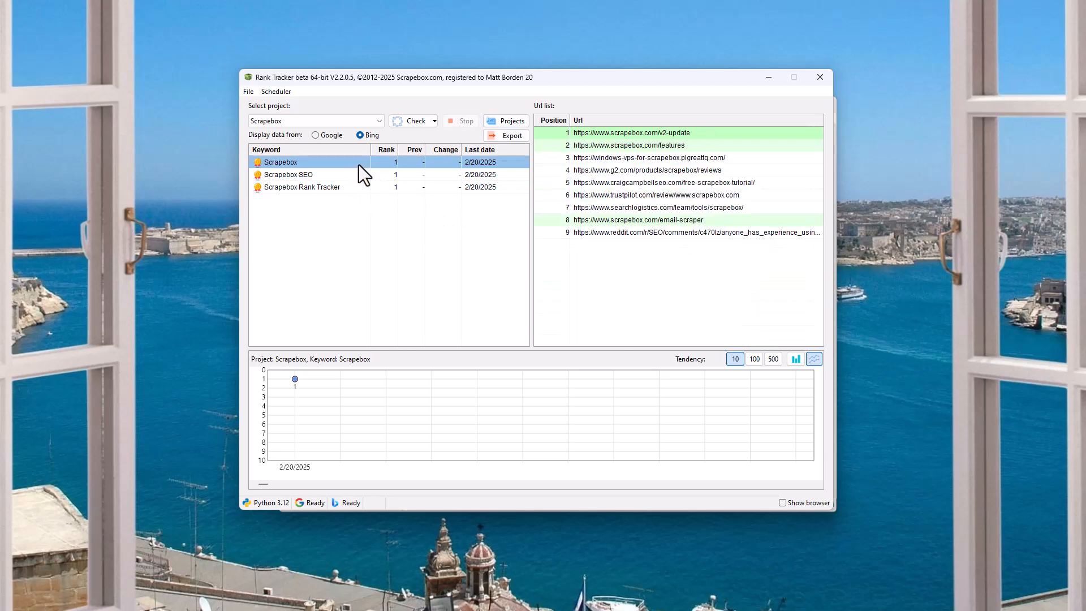
pyautogui.moveTo(627, 147)
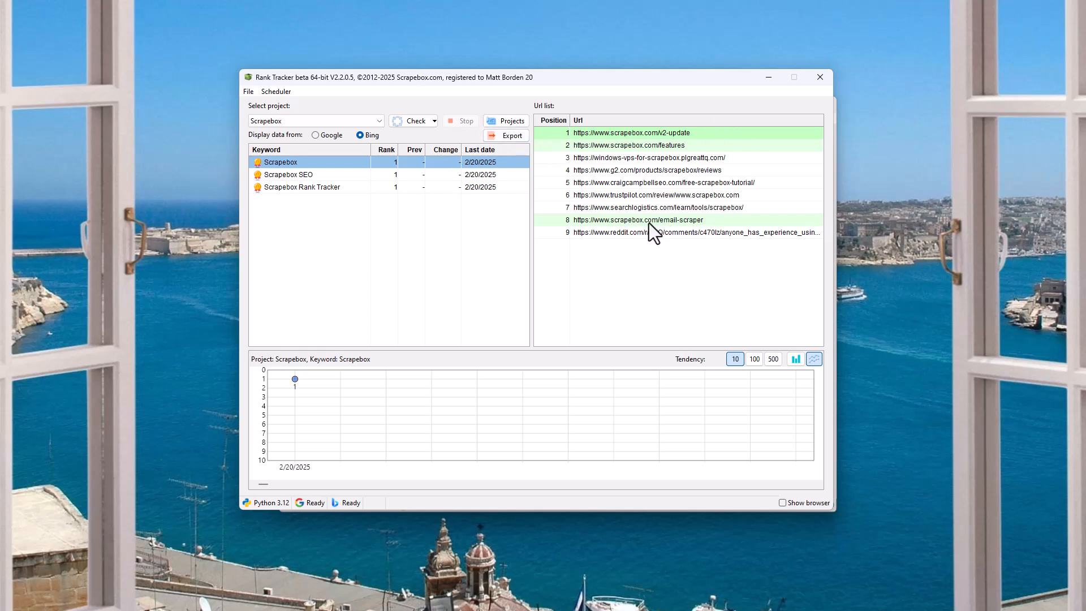
pyautogui.click(288, 174)
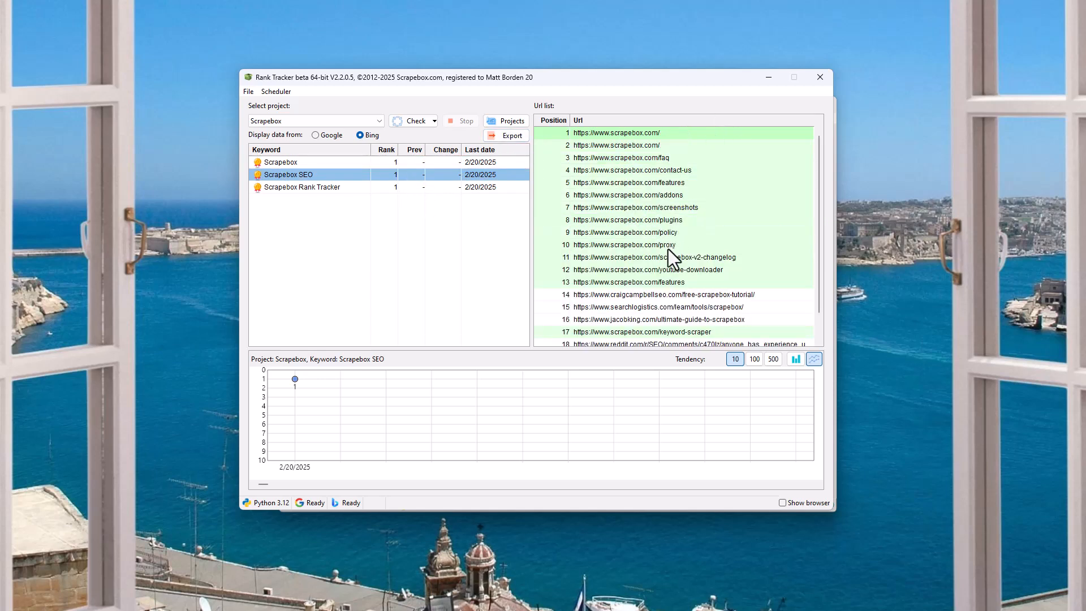
pyautogui.click(302, 187)
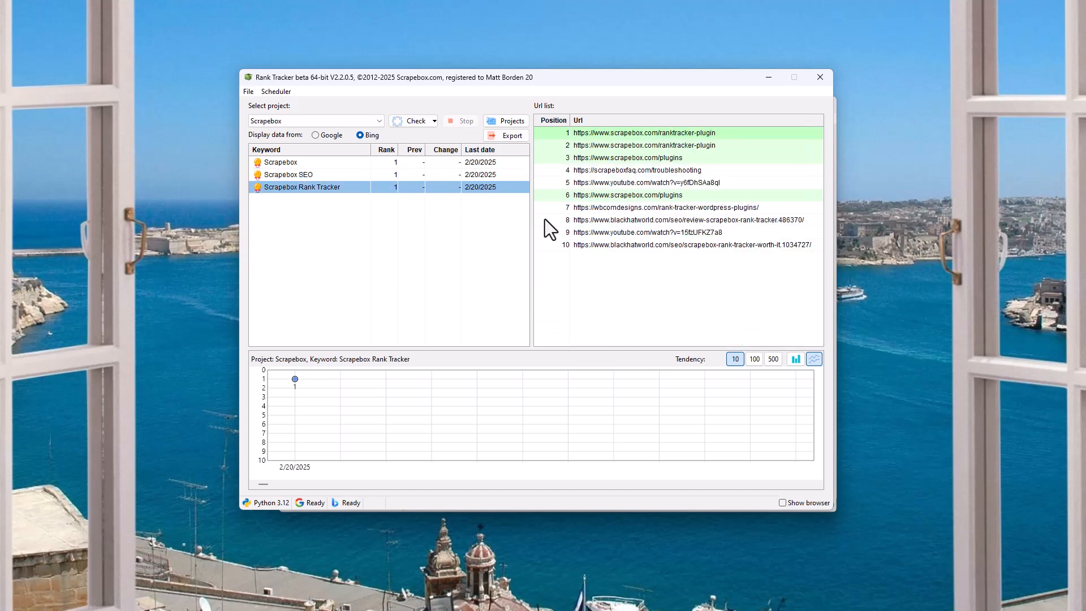
pyautogui.moveTo(281, 291)
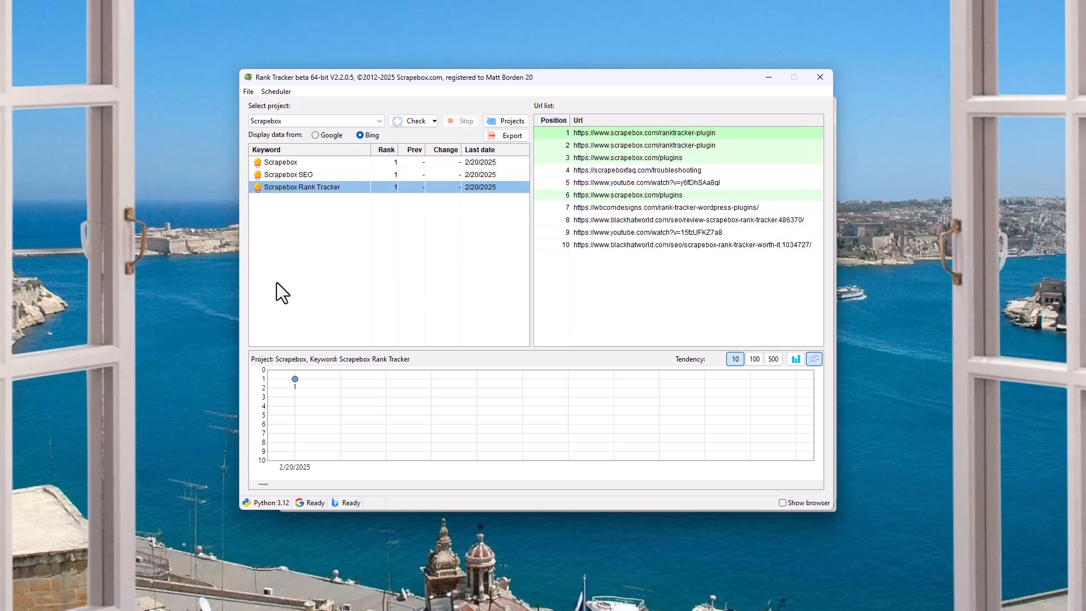
pyautogui.click(284, 161)
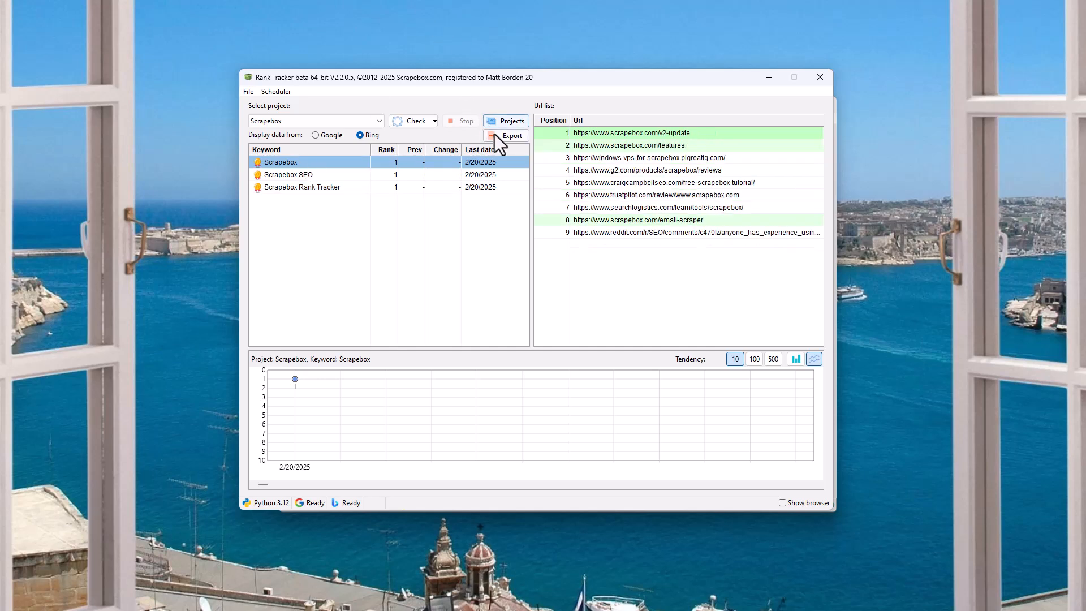
pyautogui.moveTo(441, 136)
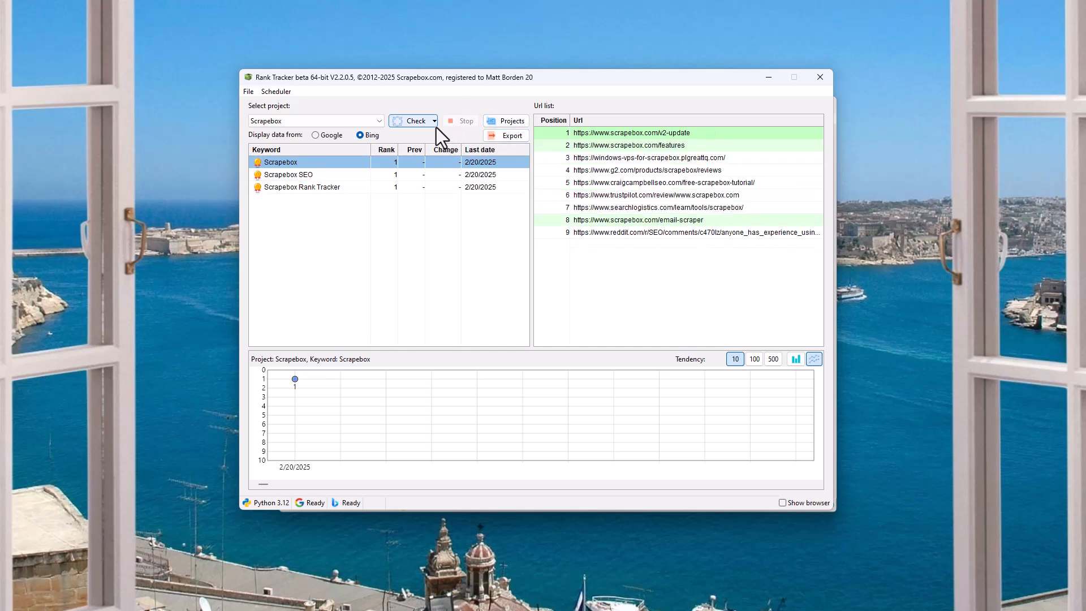
# - Name a new scheduled task 'scrapebox daily', running every day on the Scrapebox project
pyautogui.click(275, 91)
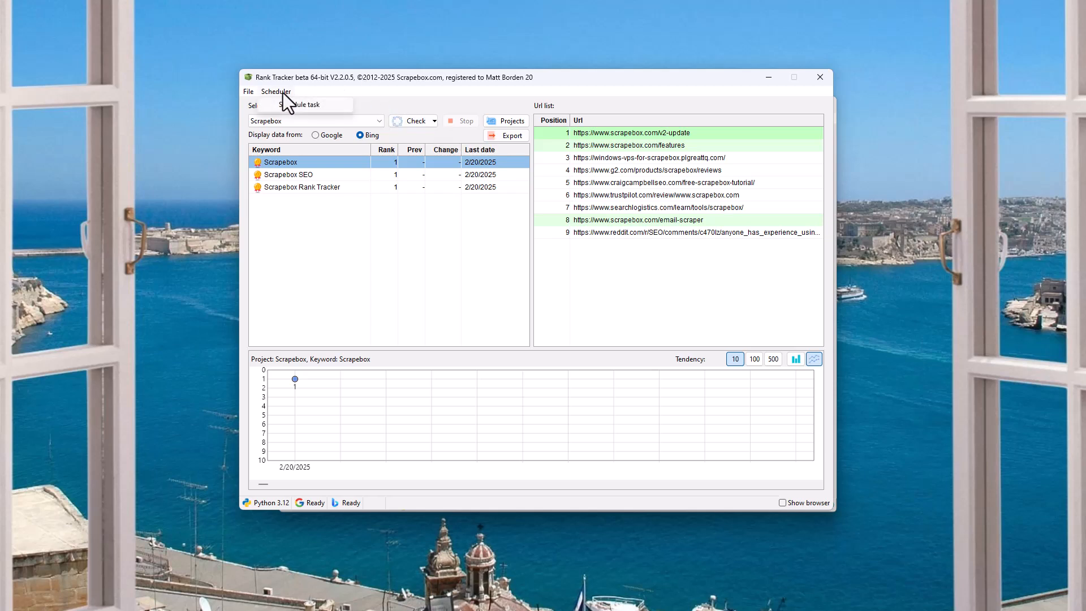
pyautogui.moveTo(298, 111)
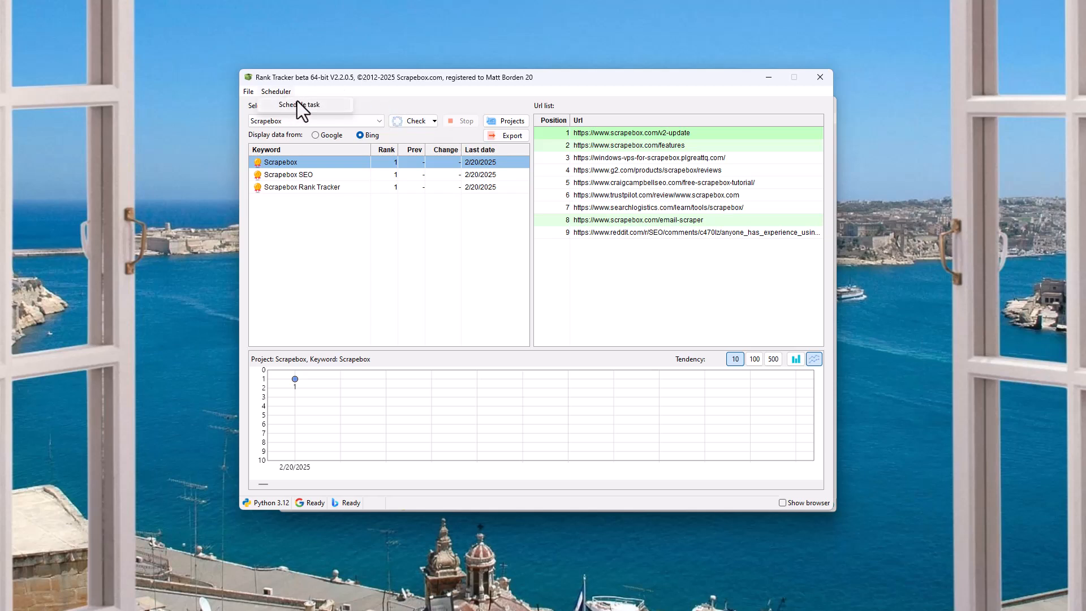
pyautogui.click(305, 105)
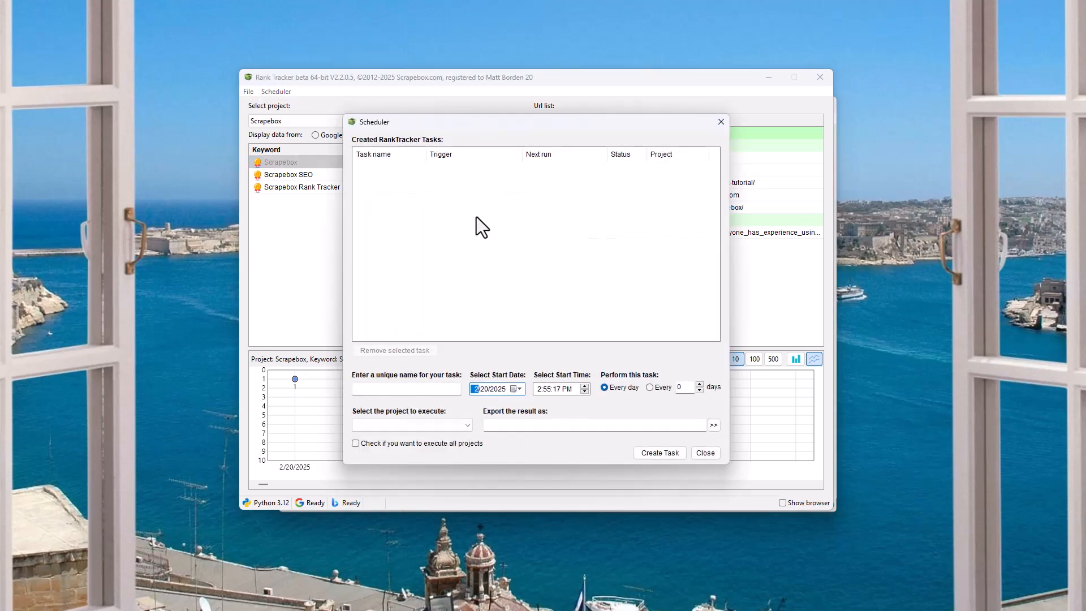
pyautogui.click(406, 389)
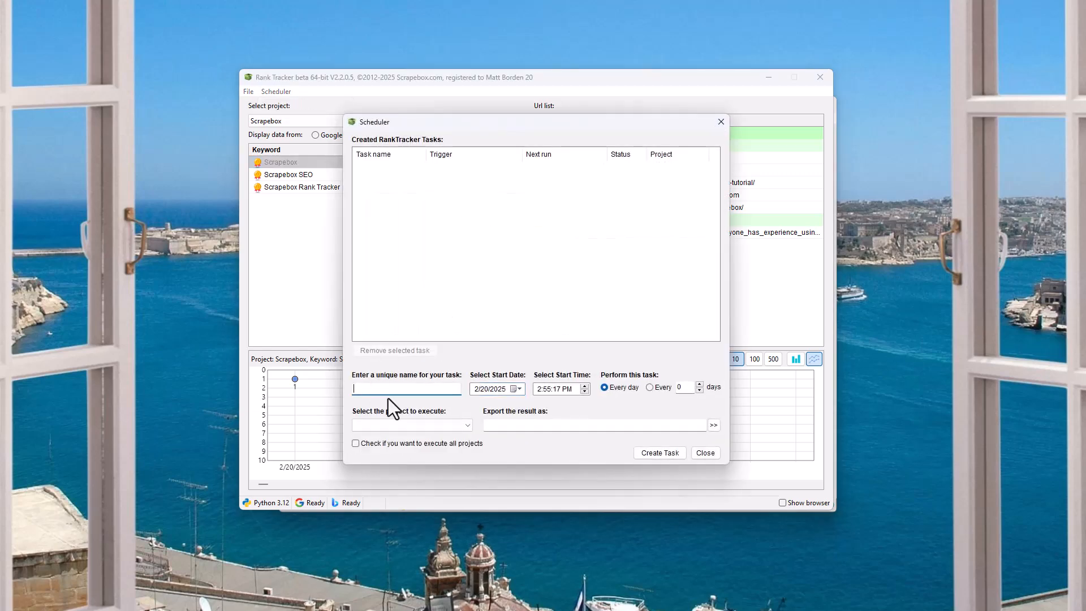
pyautogui.write('scrape')
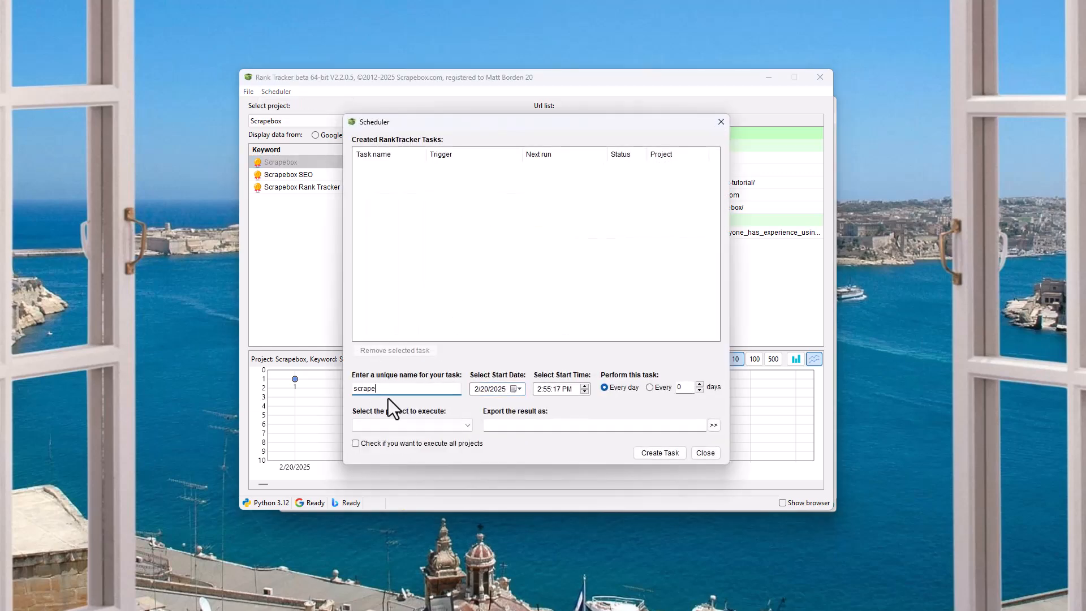
pyautogui.write('scrapebox daily')
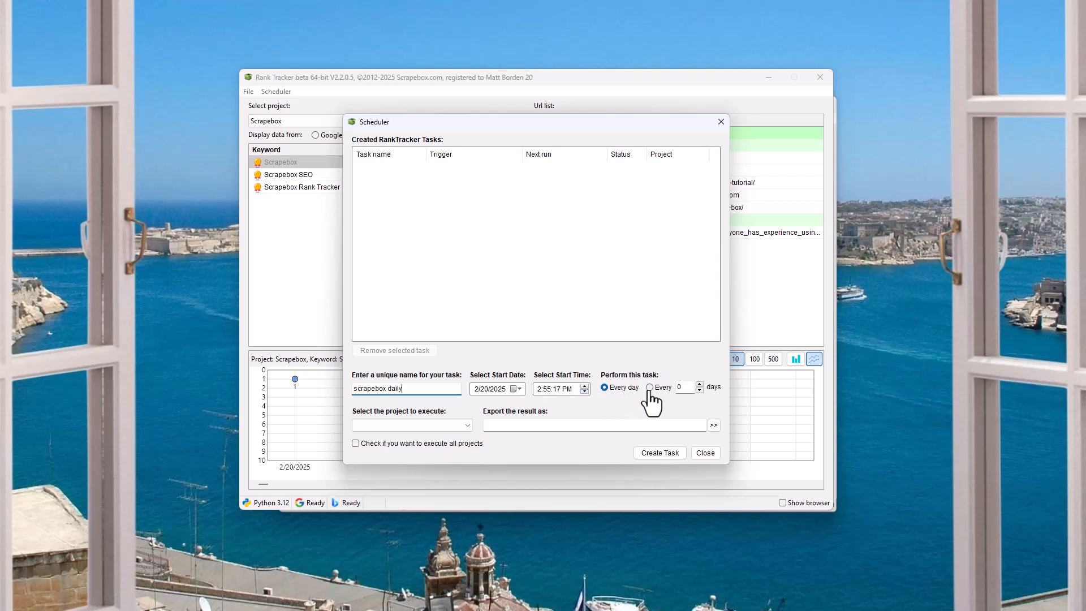
pyautogui.moveTo(703, 400)
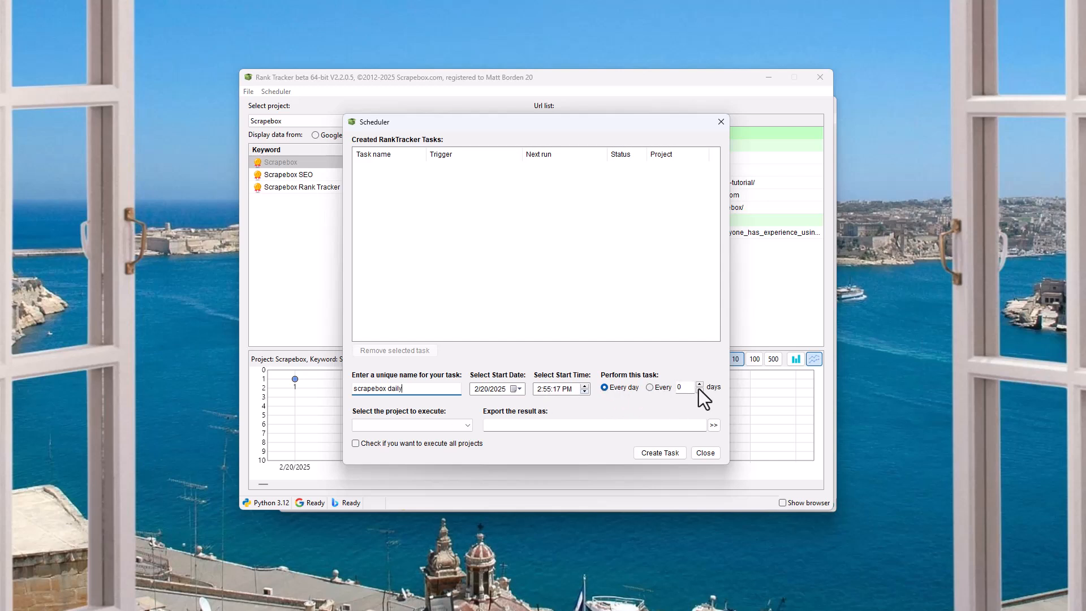
pyautogui.click(650, 387)
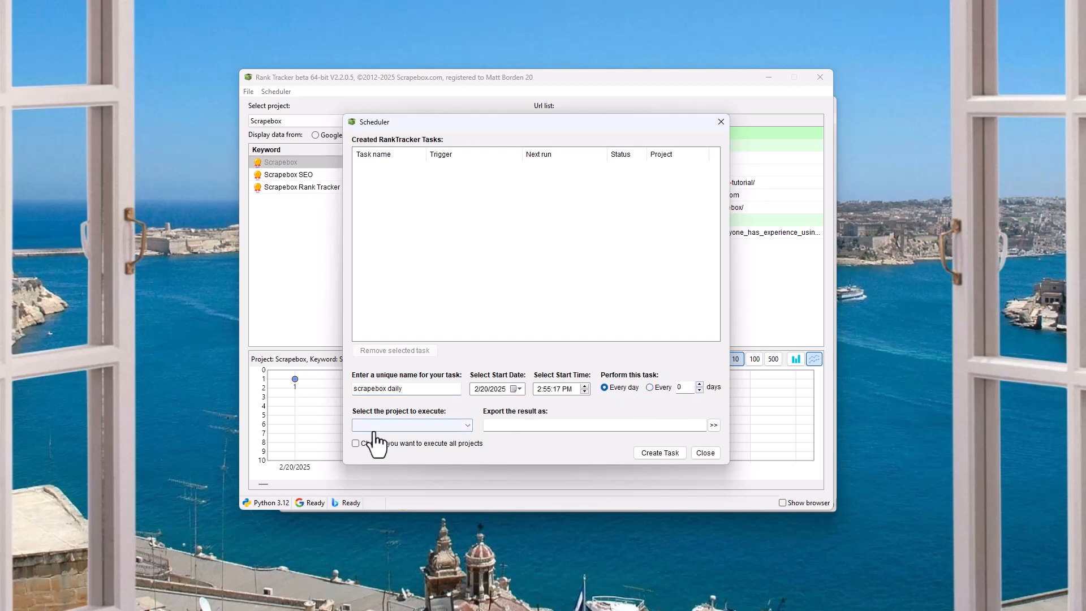
pyautogui.click(411, 425)
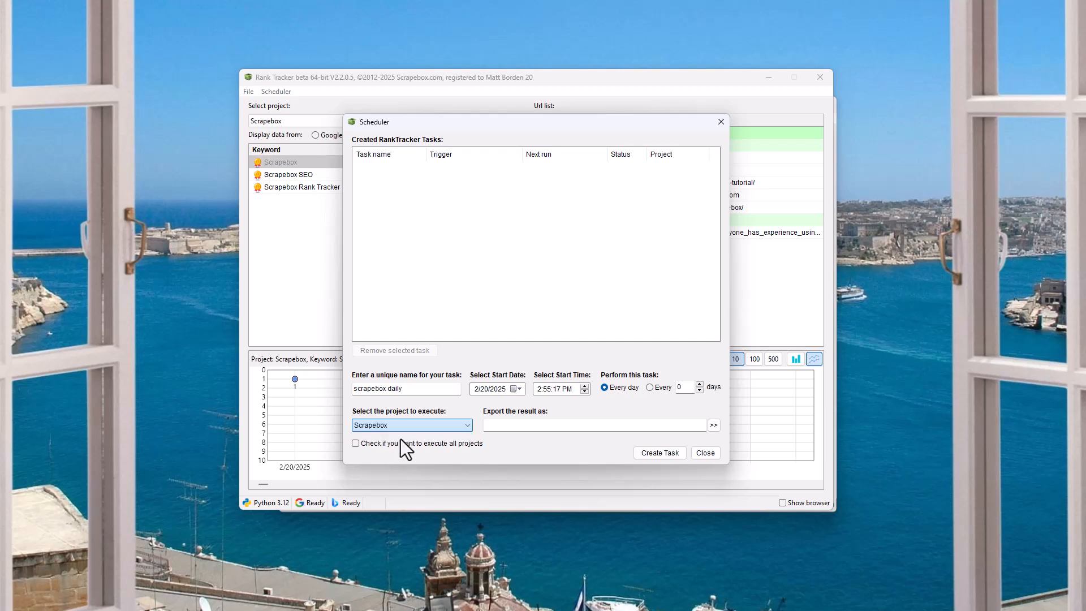
pyautogui.click(592, 424)
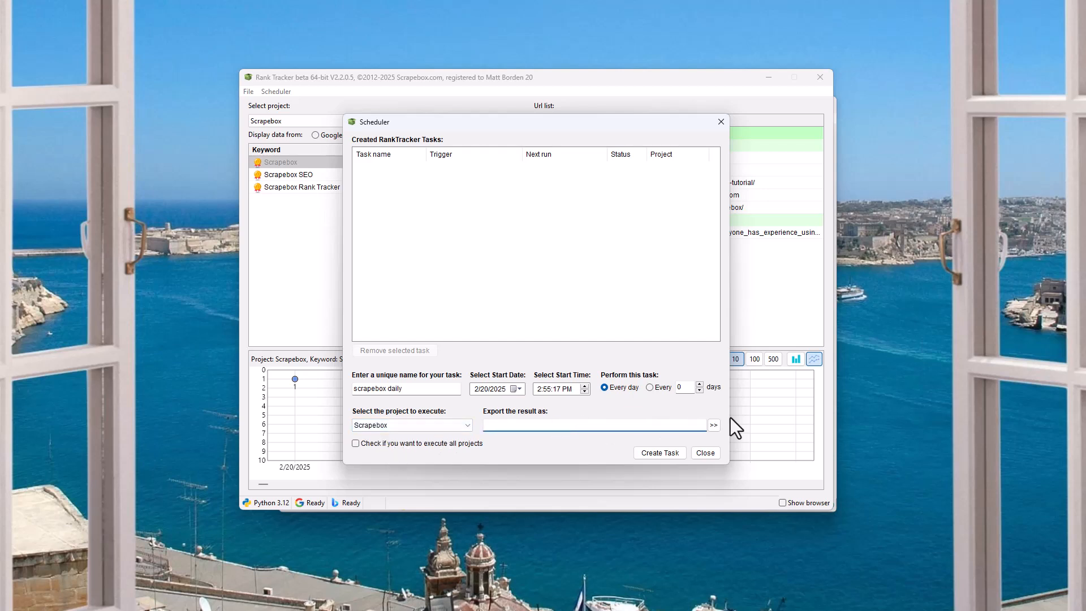
# - Set the task's export file to 'scrapebox daily' in New folder (66)
pyautogui.click(713, 425)
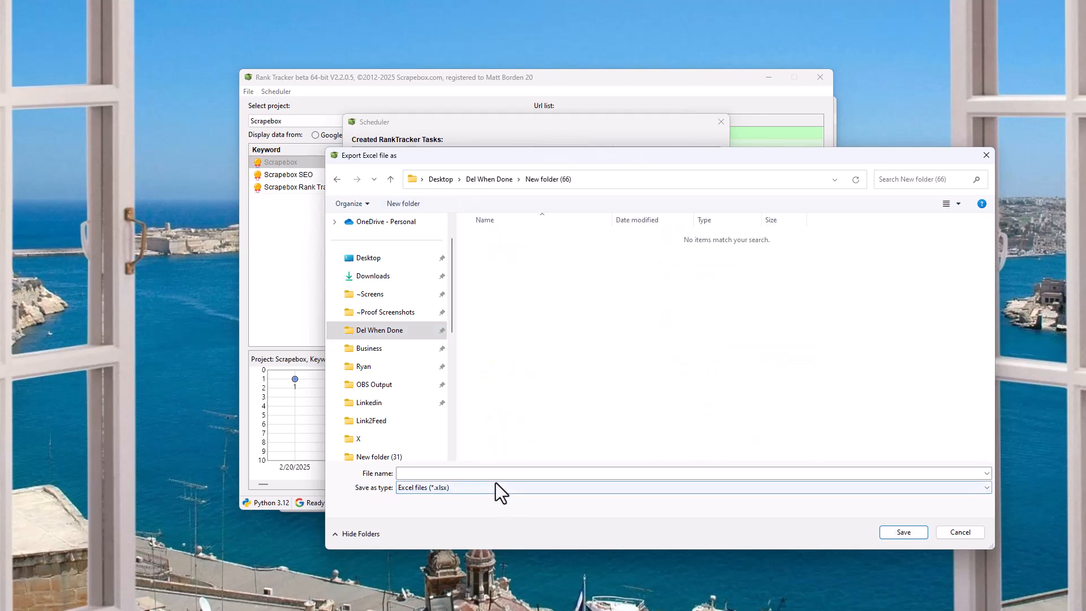
pyautogui.write('scrapebox daily')
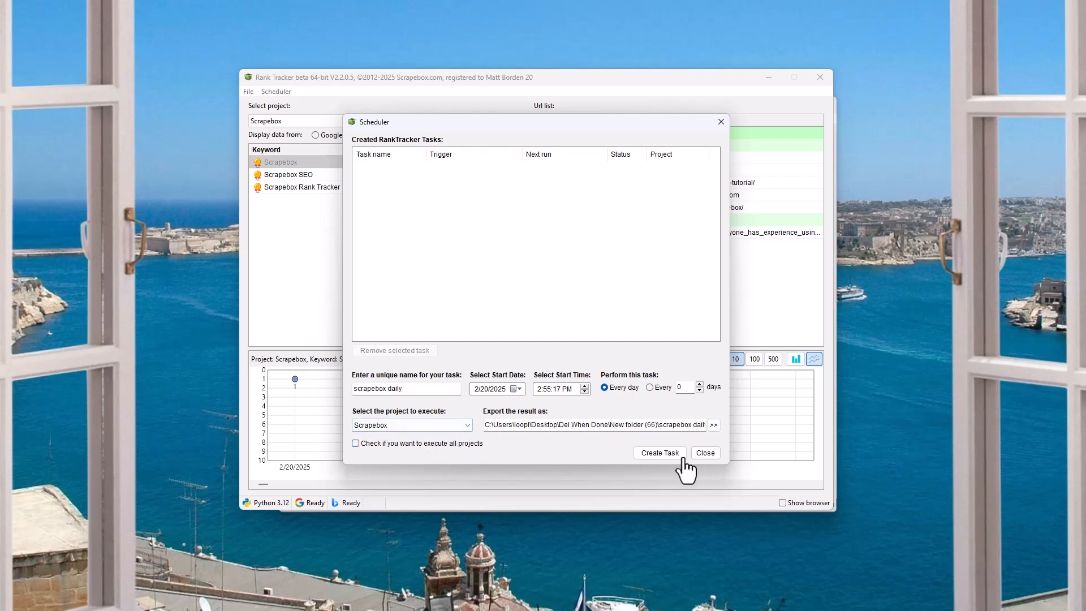
# - Create the scrapebox daily task and acknowledge the success message
pyautogui.click(658, 452)
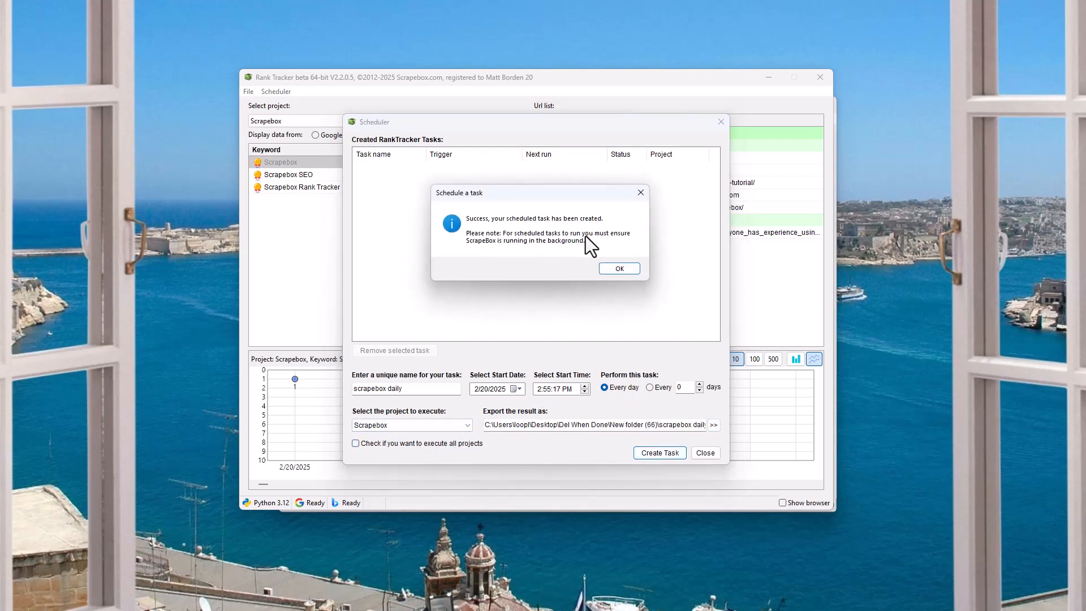
pyautogui.moveTo(611, 255)
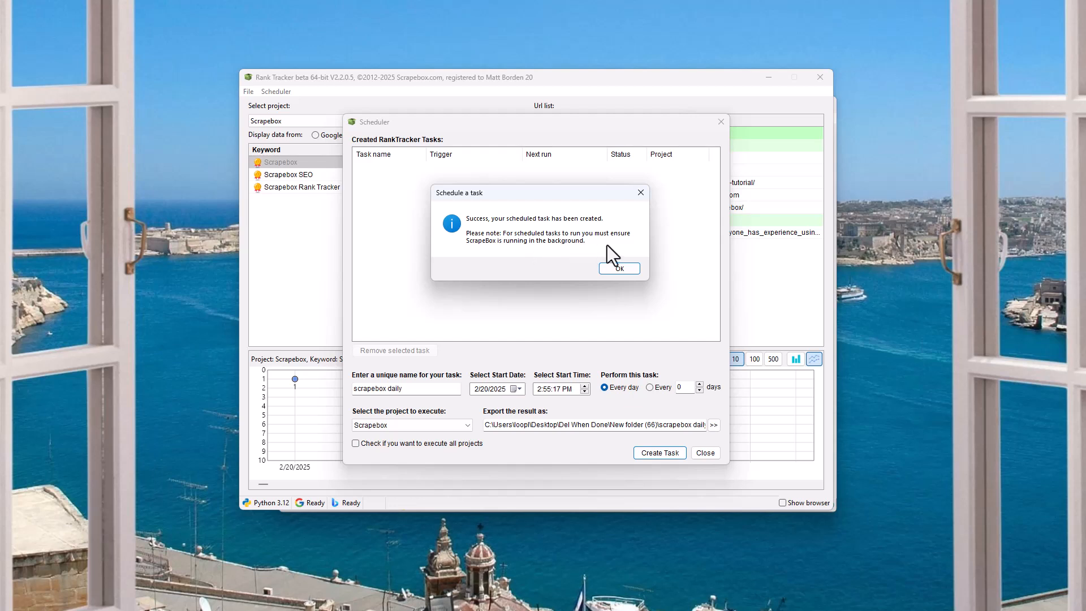
pyautogui.moveTo(516, 249)
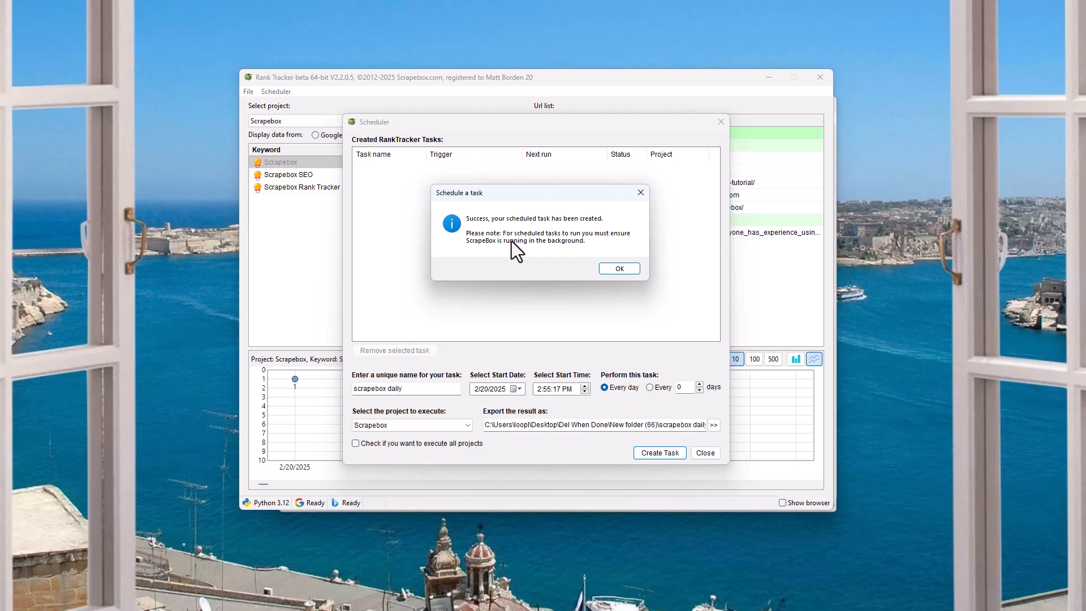
pyautogui.moveTo(538, 257)
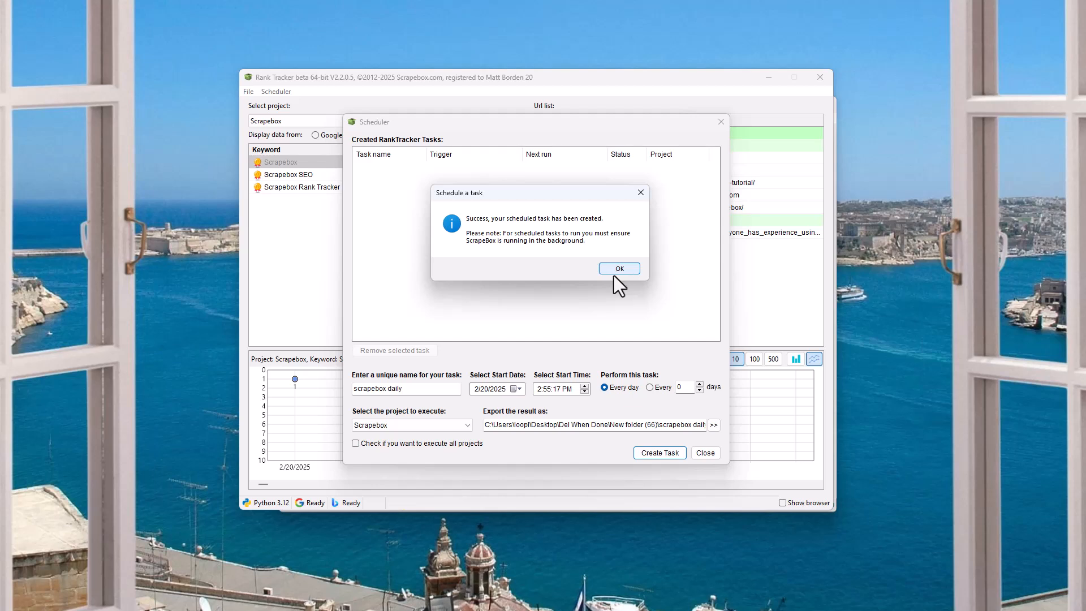
pyautogui.moveTo(525, 207)
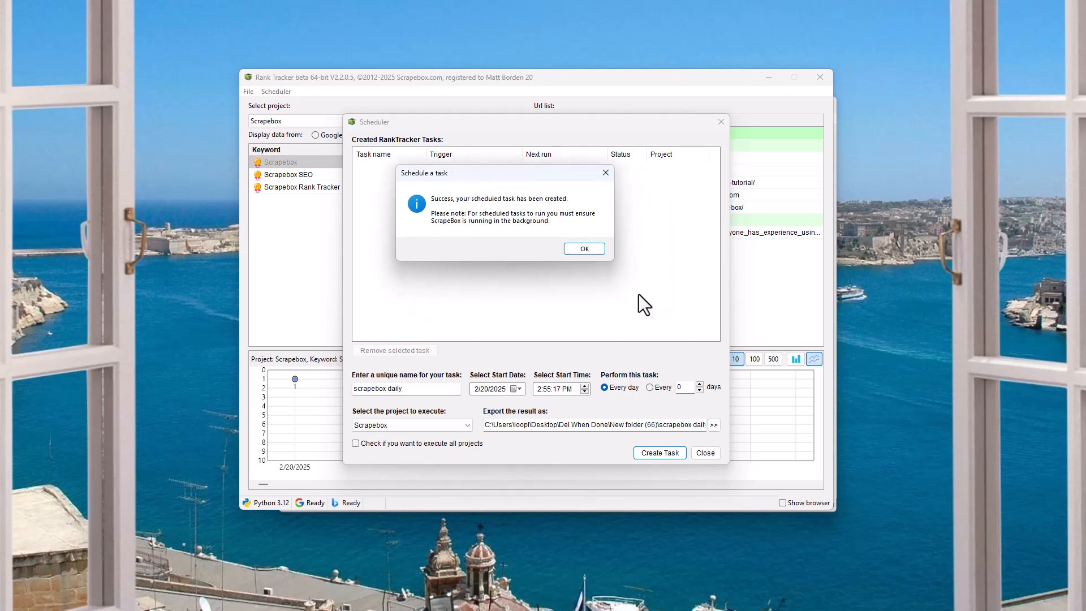
pyautogui.moveTo(586, 344)
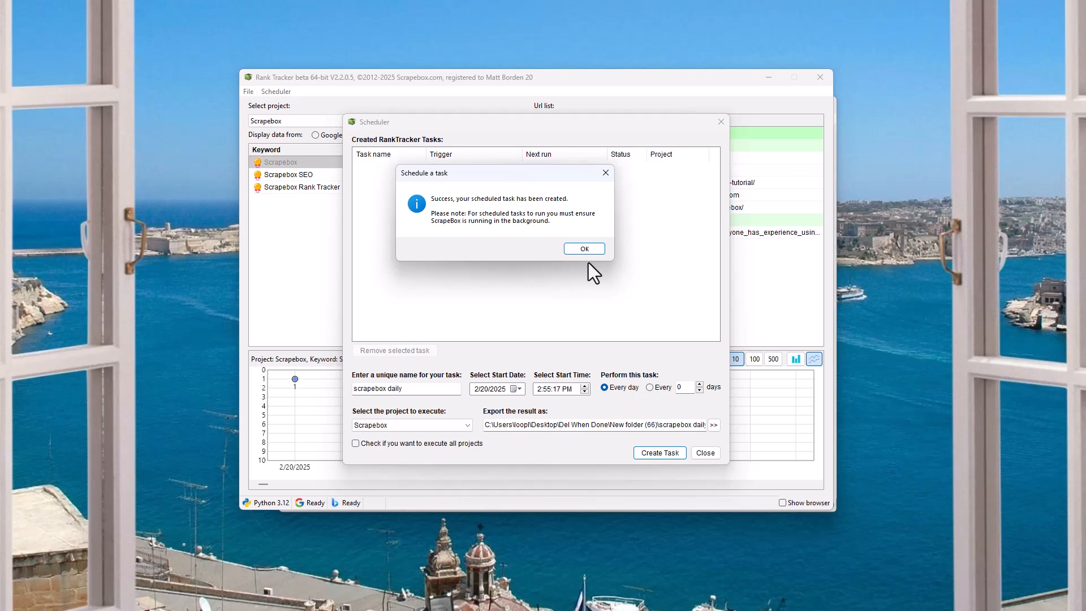
pyautogui.moveTo(651, 324)
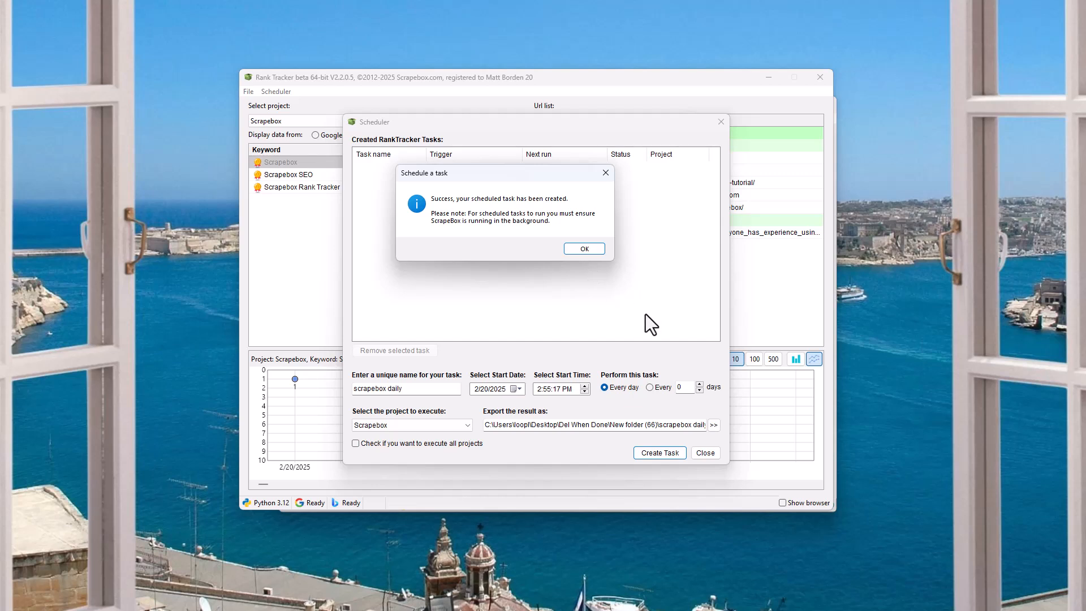
pyautogui.moveTo(615, 312)
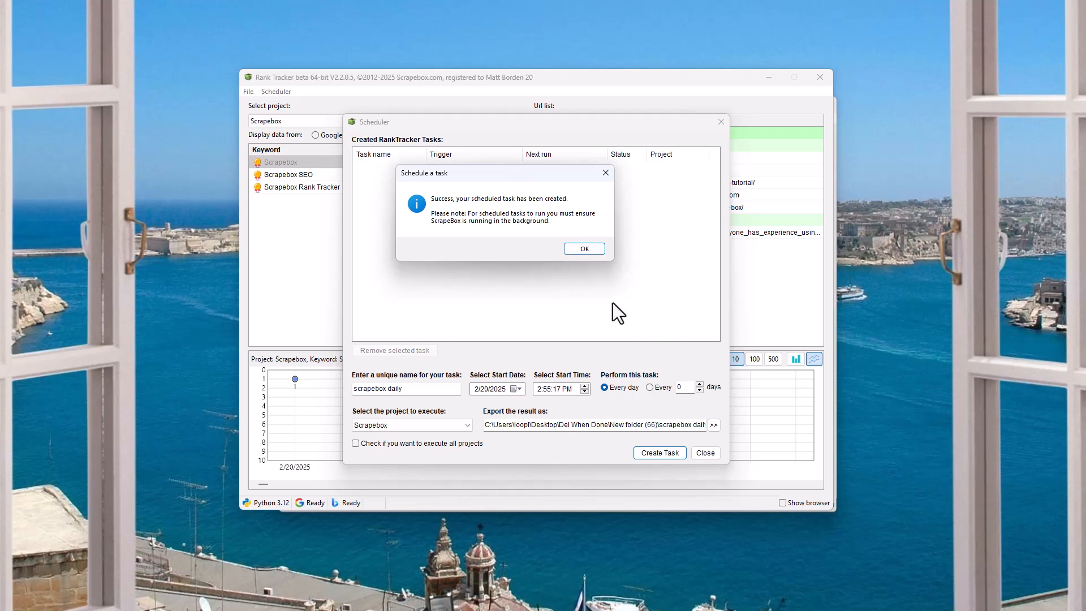
pyautogui.moveTo(561, 298)
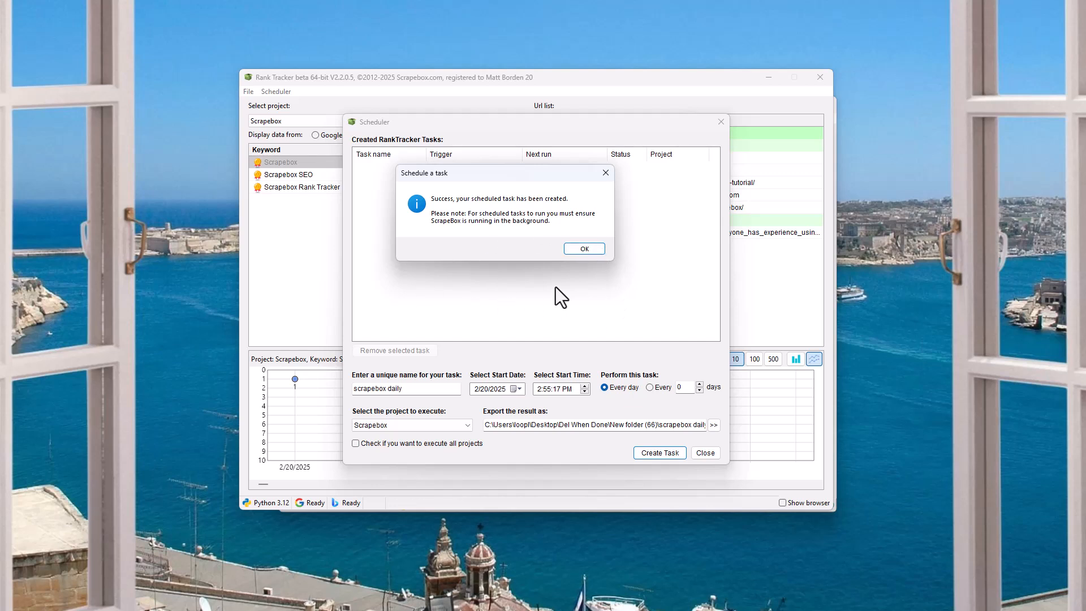
pyautogui.moveTo(567, 302)
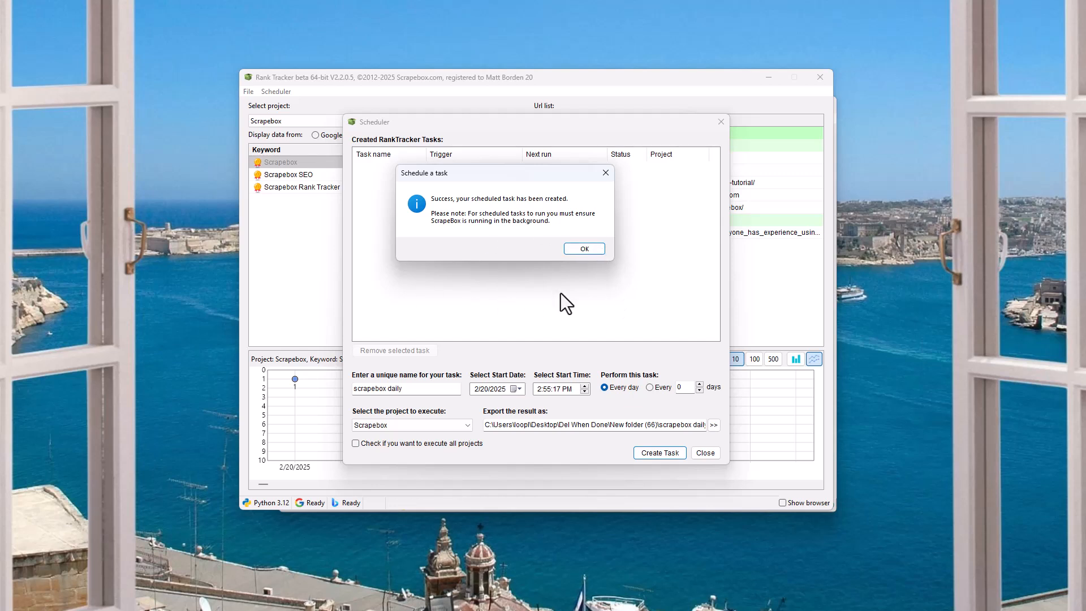
pyautogui.click(583, 248)
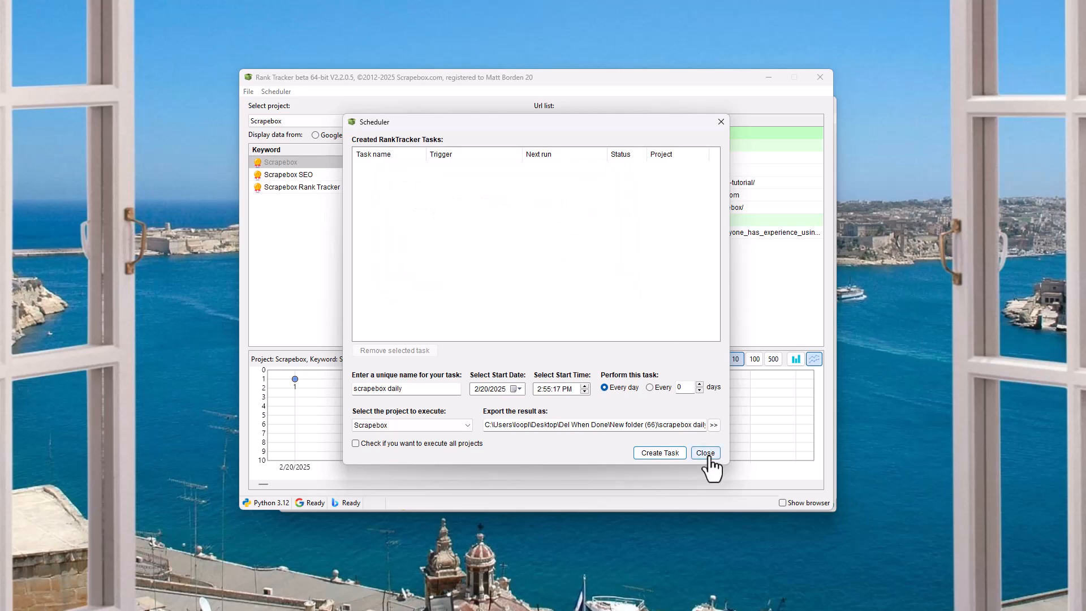
# - Close the Scheduler and show the Bing ranking URLs for Scrapebox SEO
pyautogui.click(704, 452)
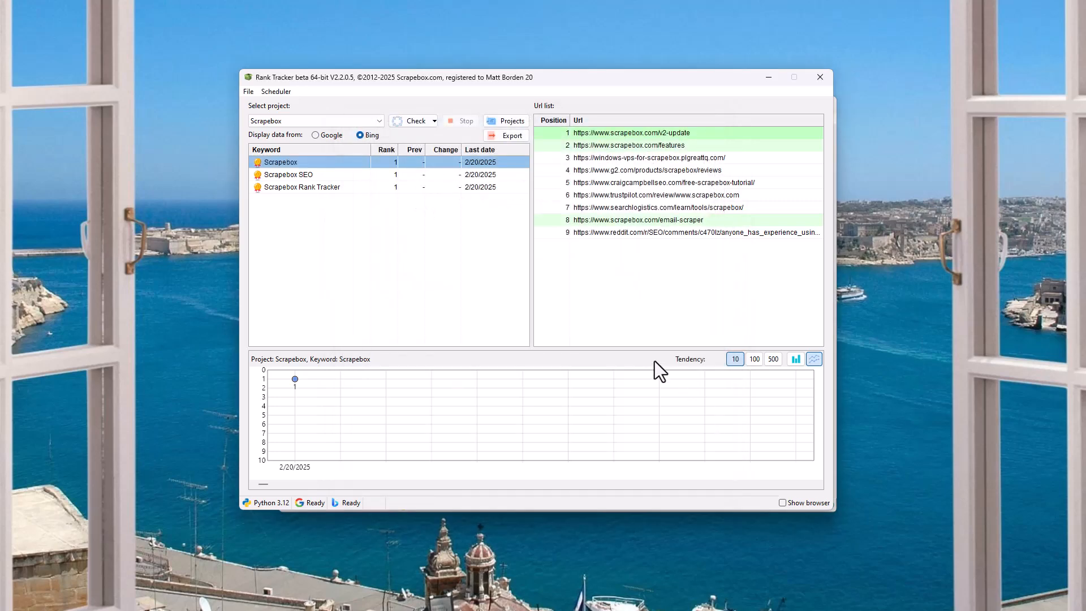
pyautogui.moveTo(348, 302)
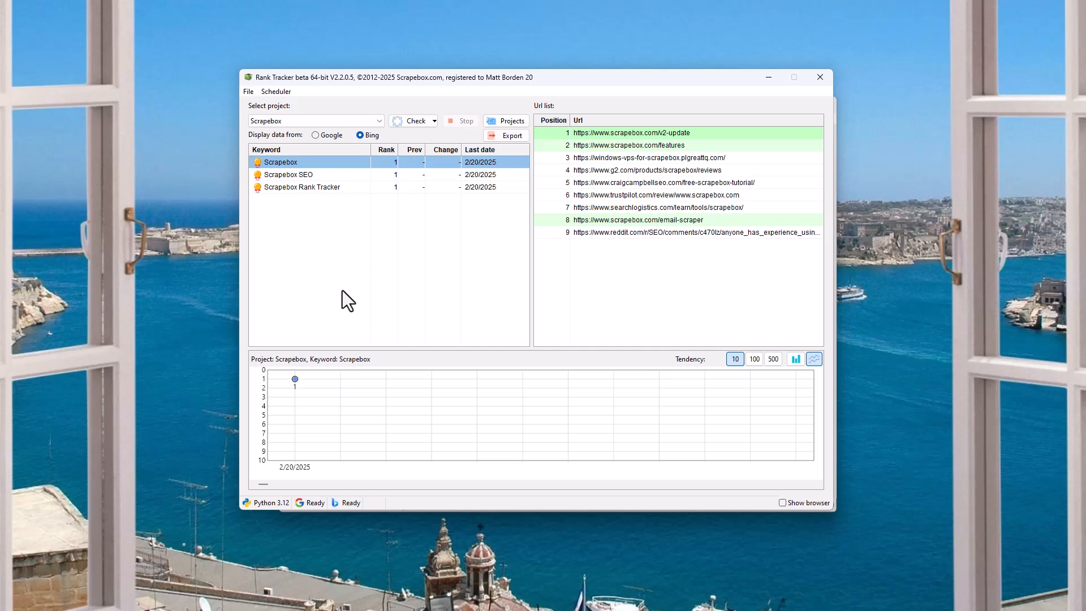
pyautogui.moveTo(317, 329)
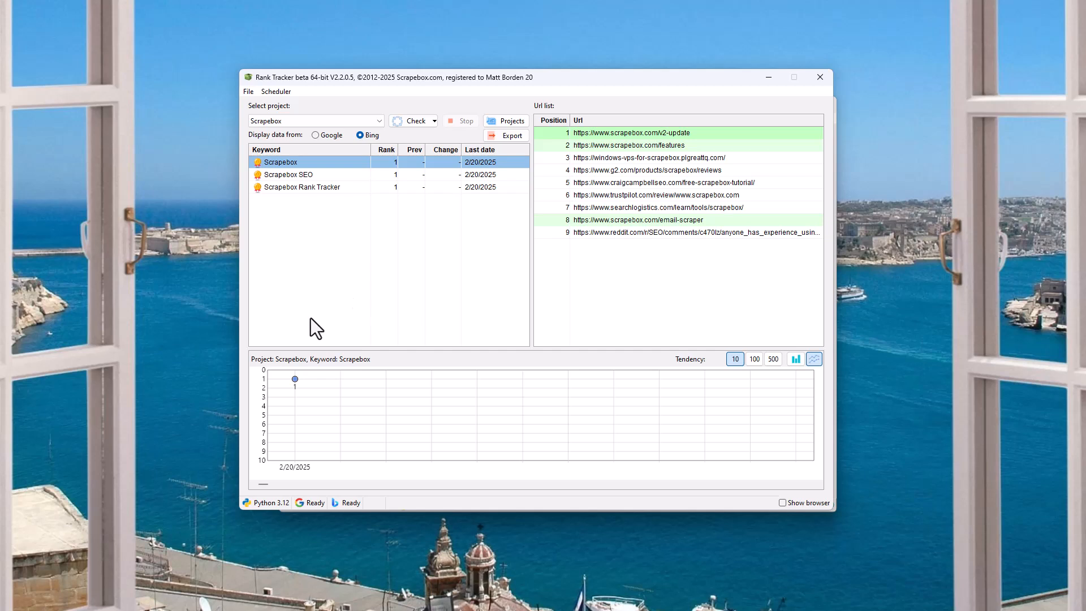
pyautogui.moveTo(462, 180)
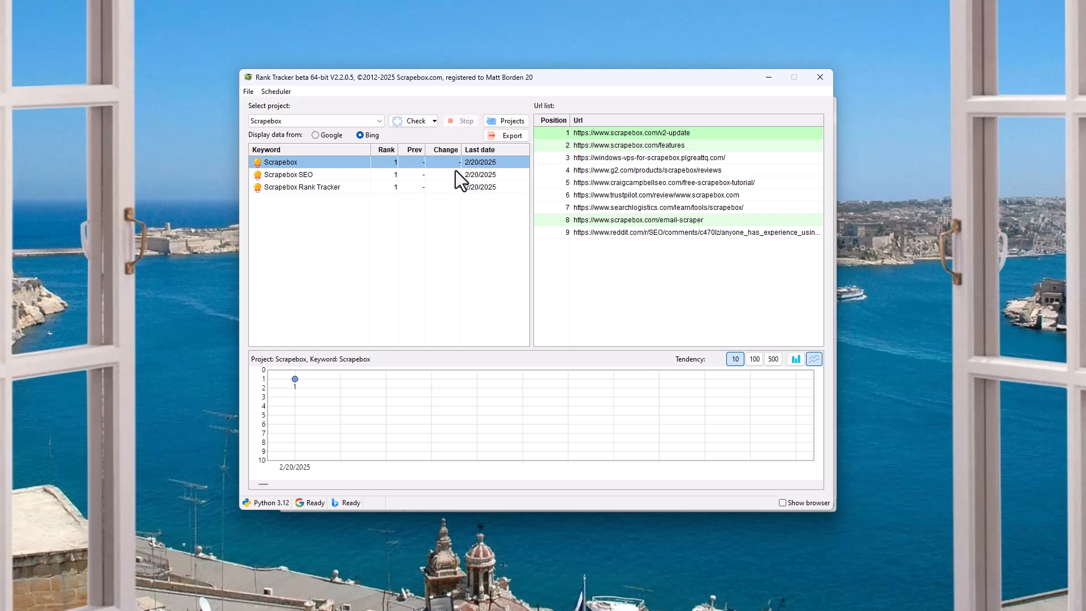
pyautogui.moveTo(626, 176)
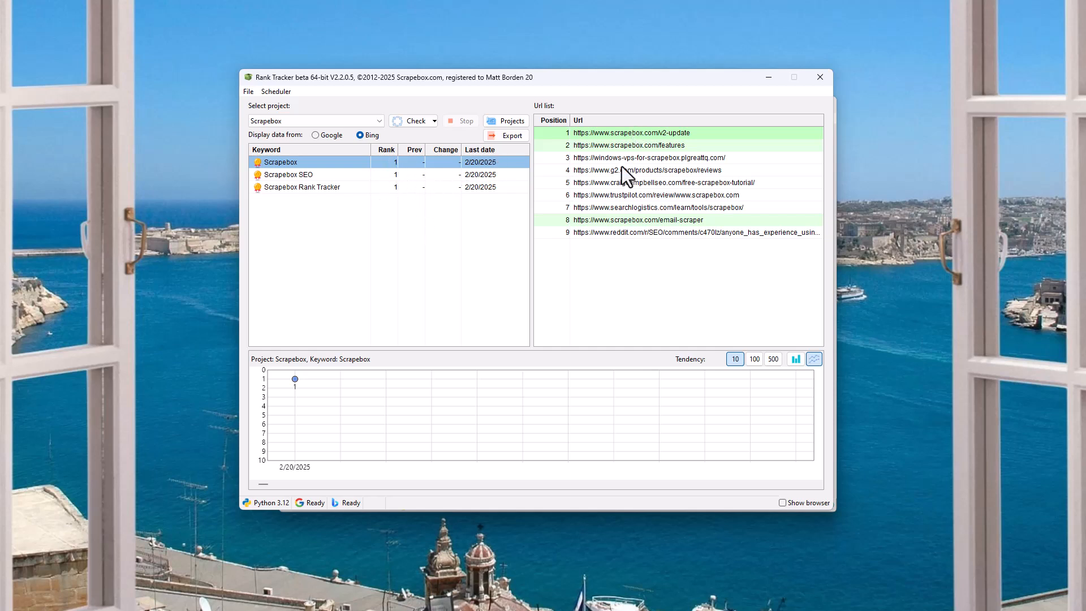
pyautogui.click(287, 174)
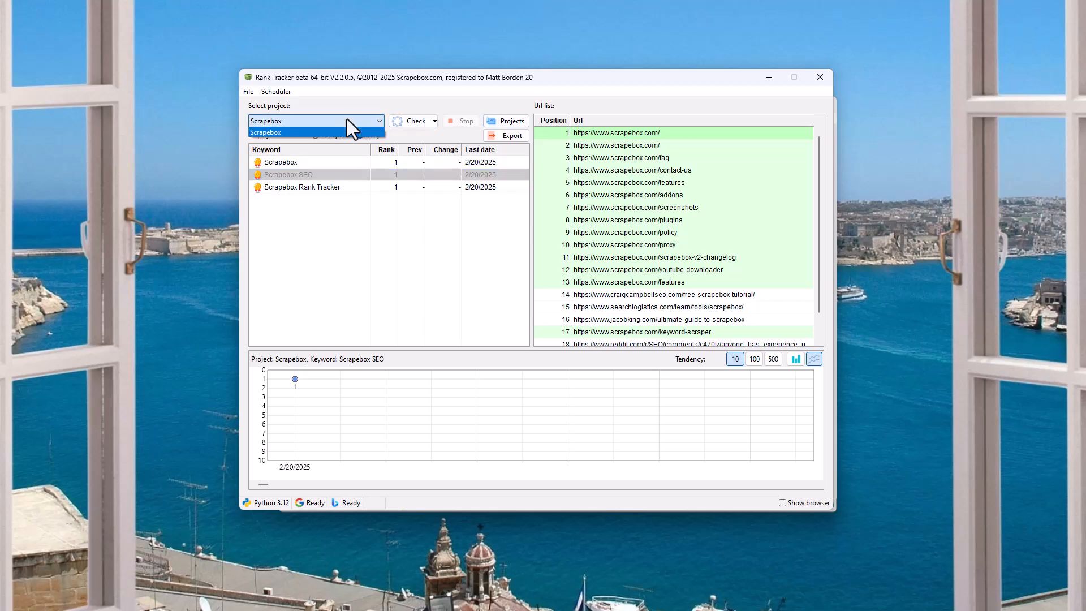
# - Open the Scrapebox project's settings window, review it, and close it
pyautogui.click(510, 120)
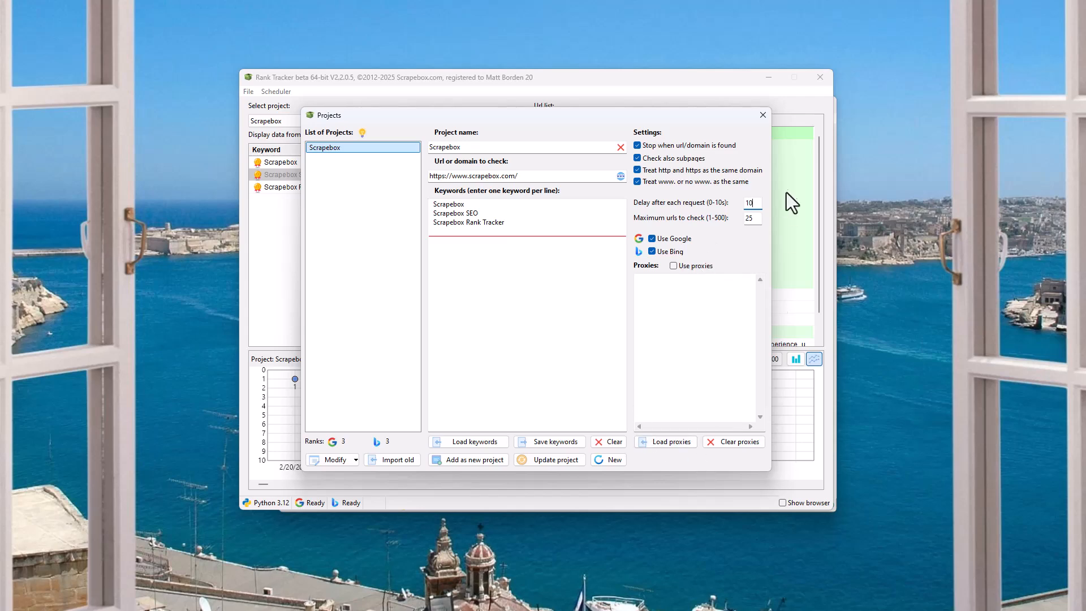
pyautogui.click(762, 114)
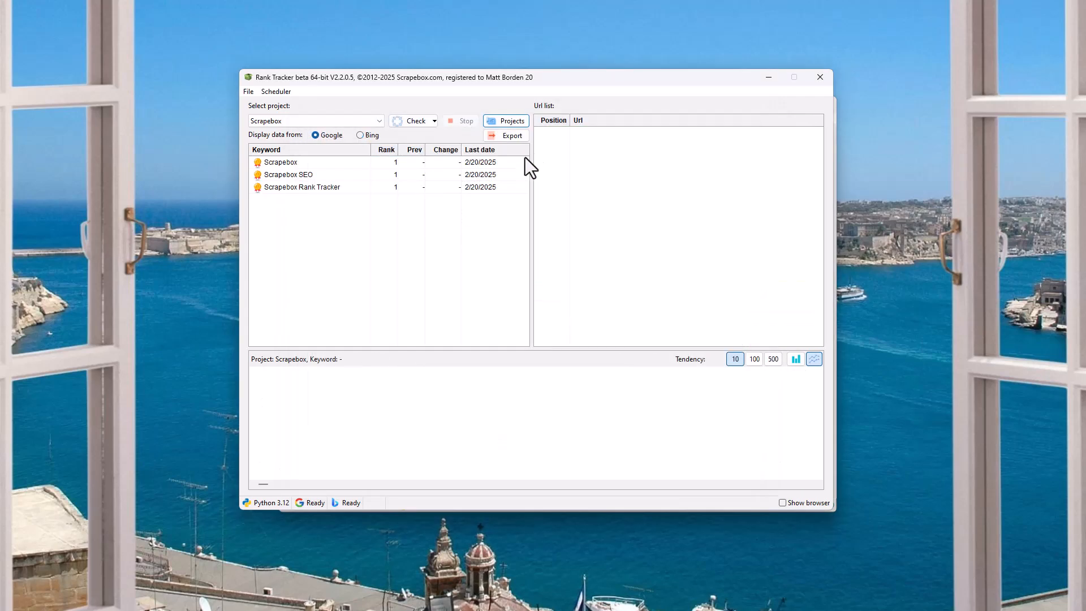
pyautogui.moveTo(401, 142)
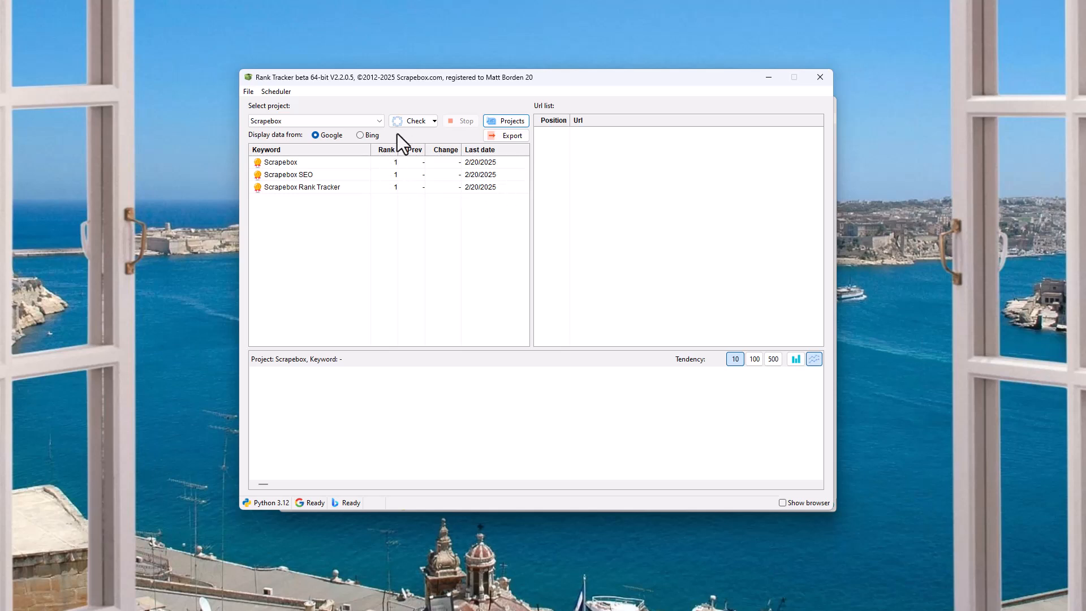
# - Start a fresh rank check on all three keywords, then switch to Chrome
pyautogui.click(413, 121)
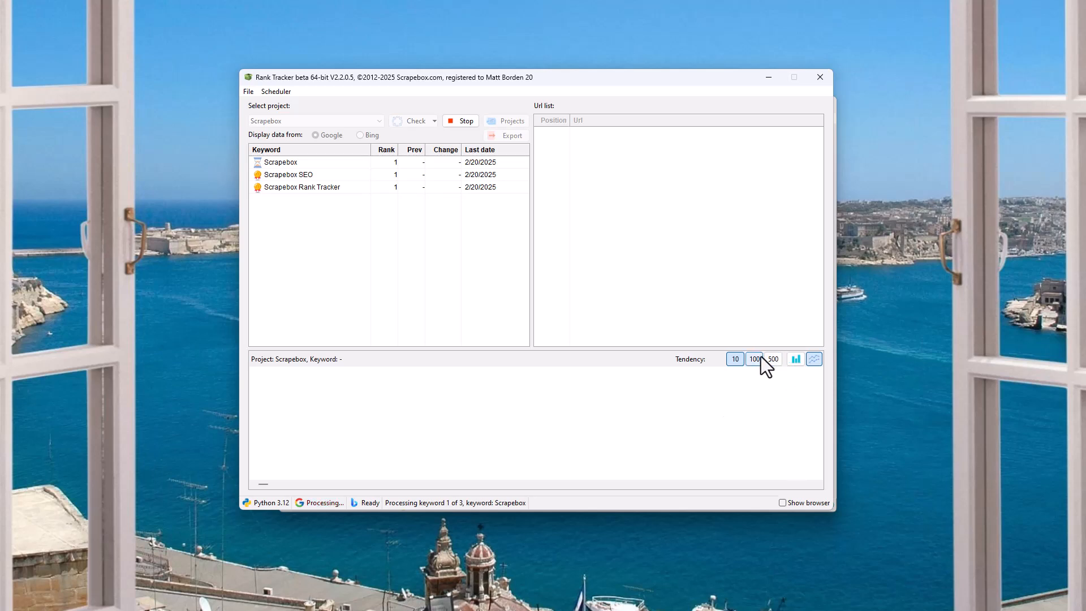
pyautogui.click(735, 358)
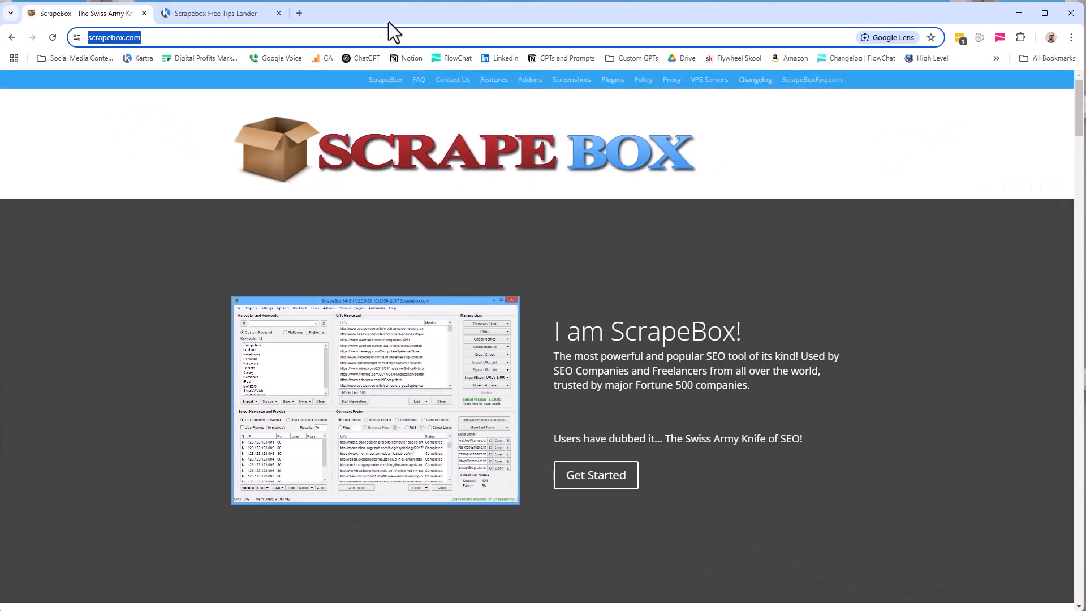
# - Search the Unofficial Scrapebox FAQ site for 'rank'
pyautogui.write('scts')
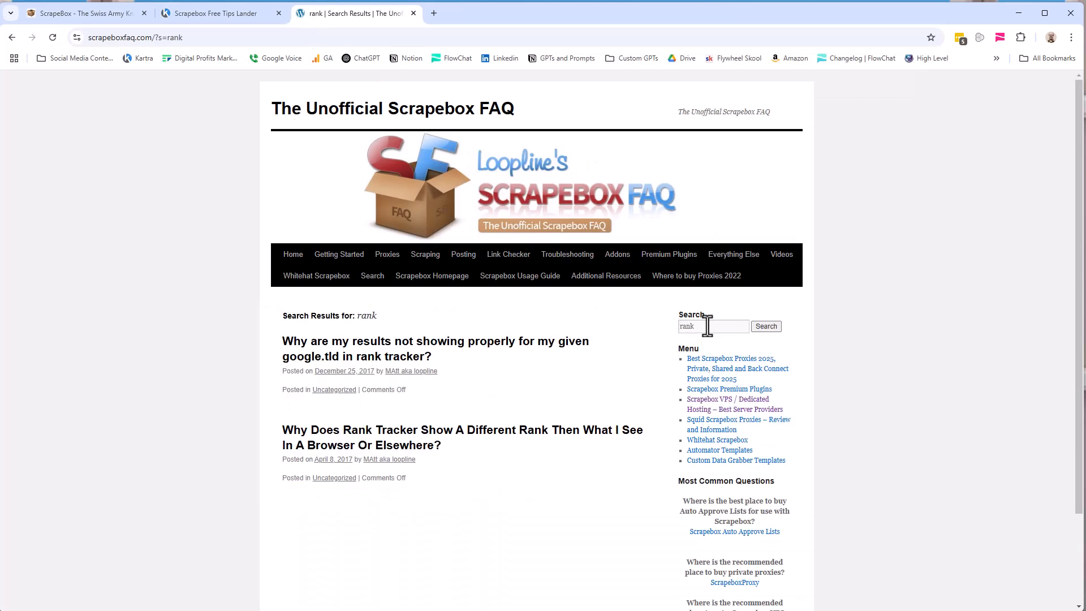
pyautogui.moveTo(578, 359)
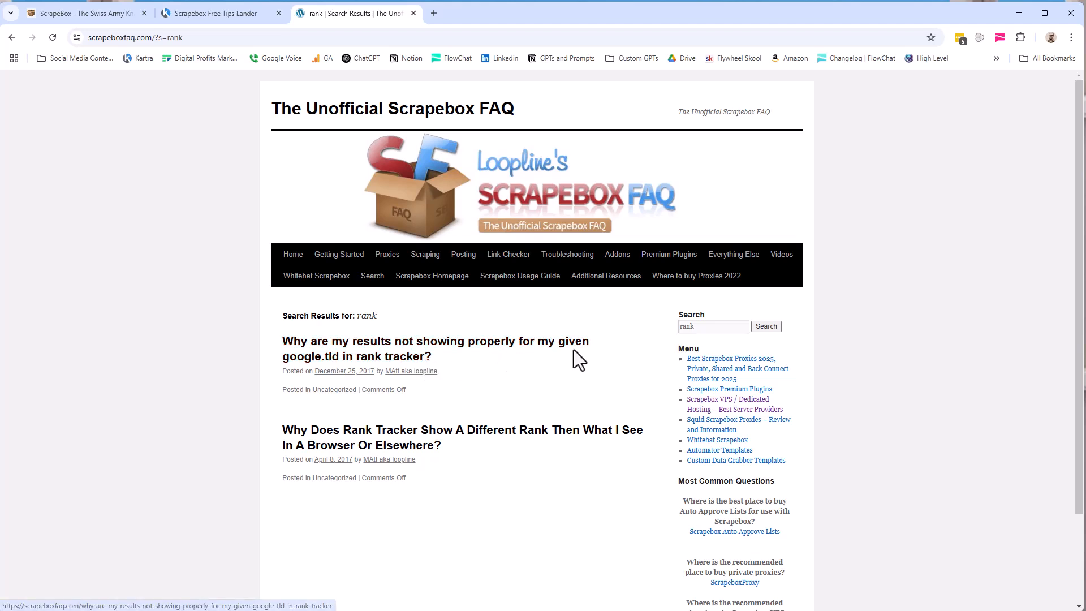
pyautogui.moveTo(335, 453)
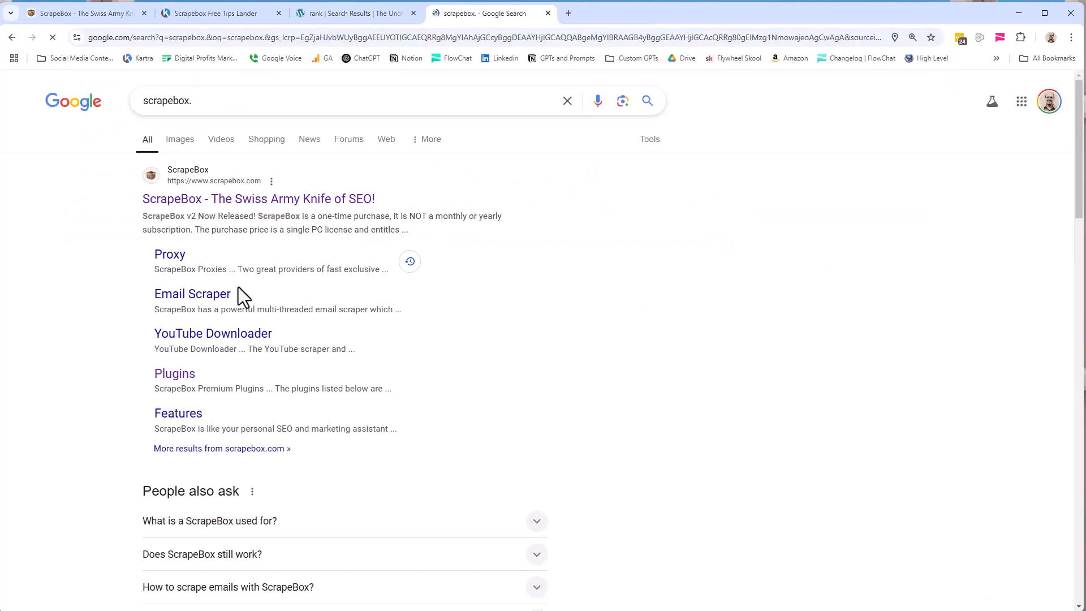
# - Scroll through Google's 'scrapebox' results, glancing briefly at the FAQ results tab
pyautogui.scroll(-3)
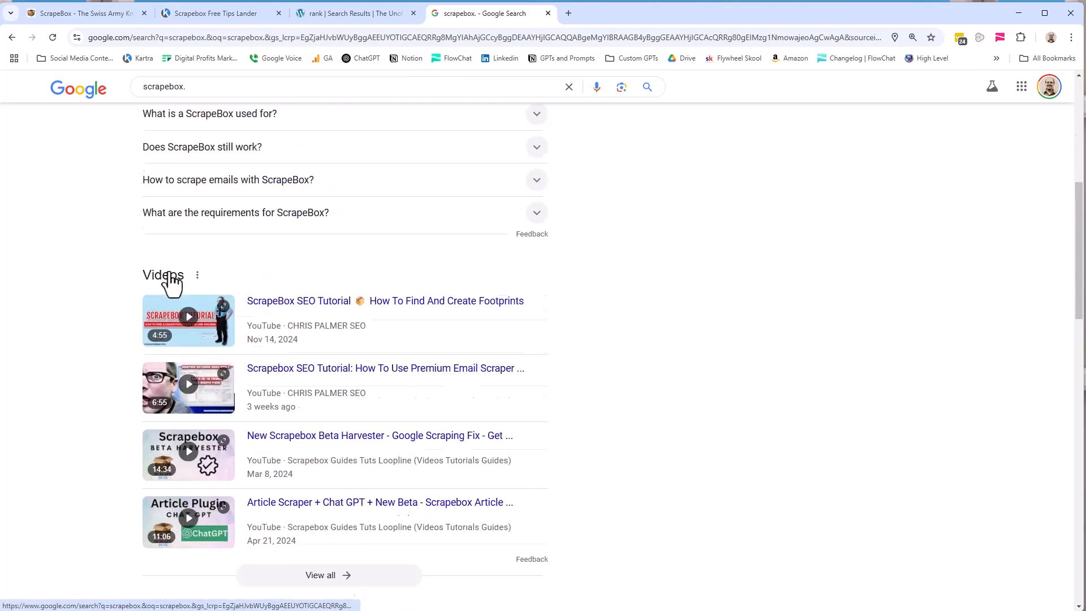
pyautogui.scroll(-3)
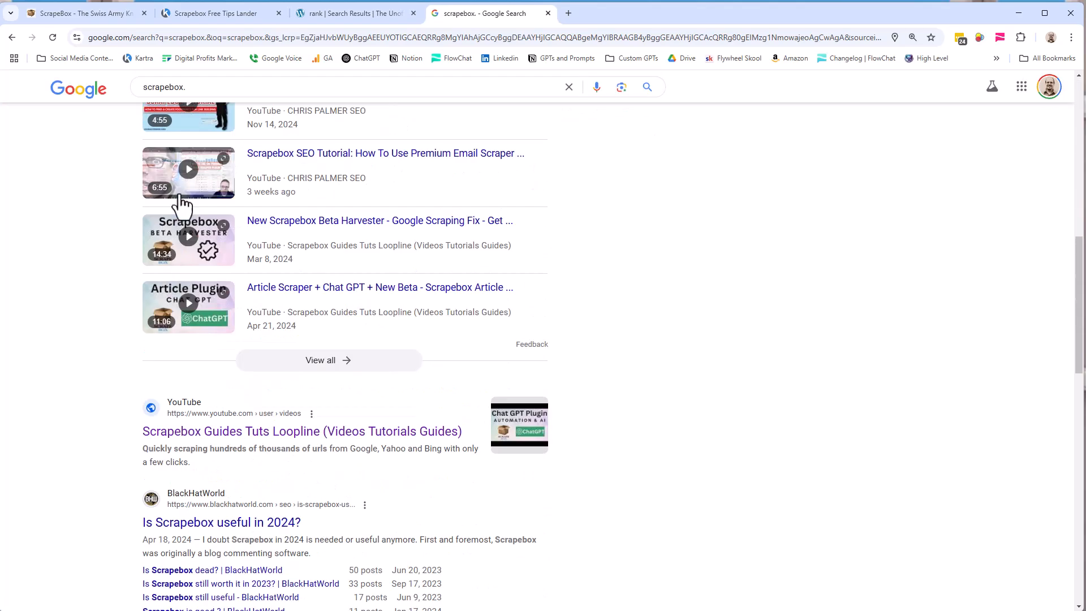
pyautogui.scroll(-3)
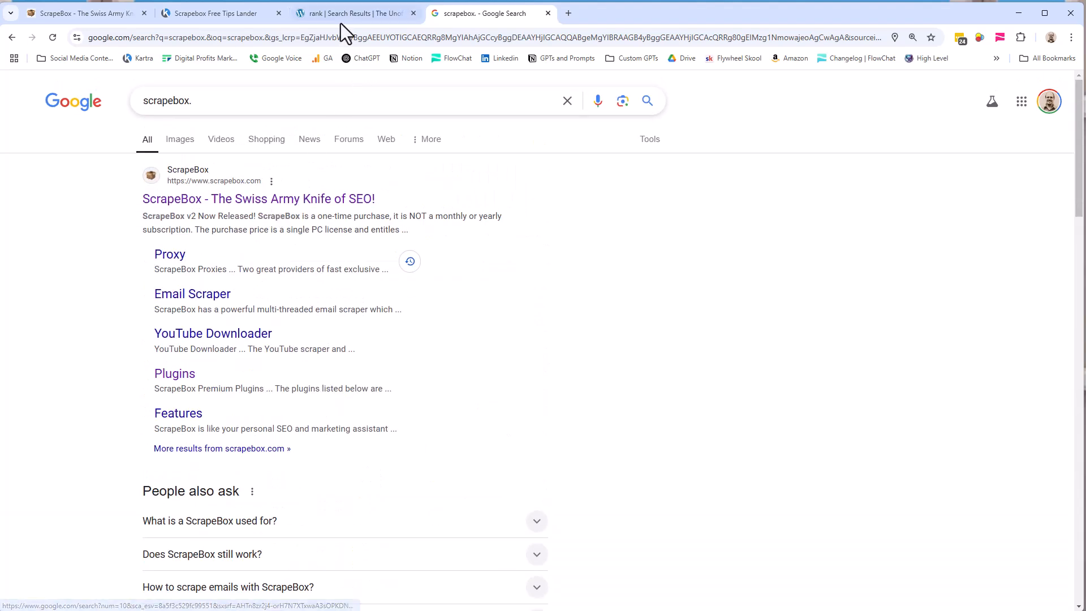
pyautogui.click(355, 13)
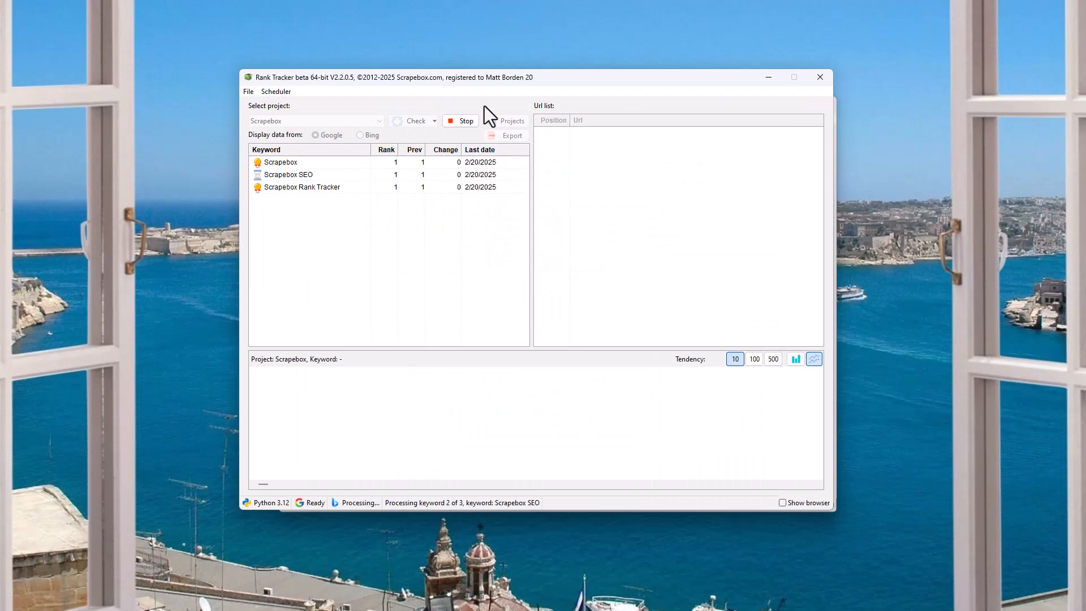
pyautogui.moveTo(497, 113)
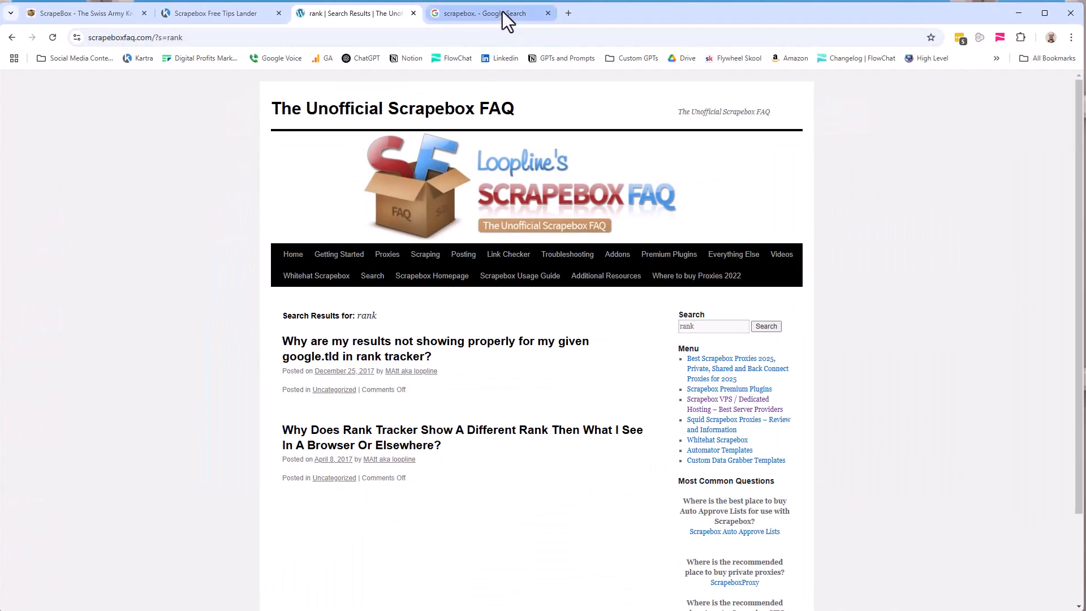
pyautogui.click(489, 12)
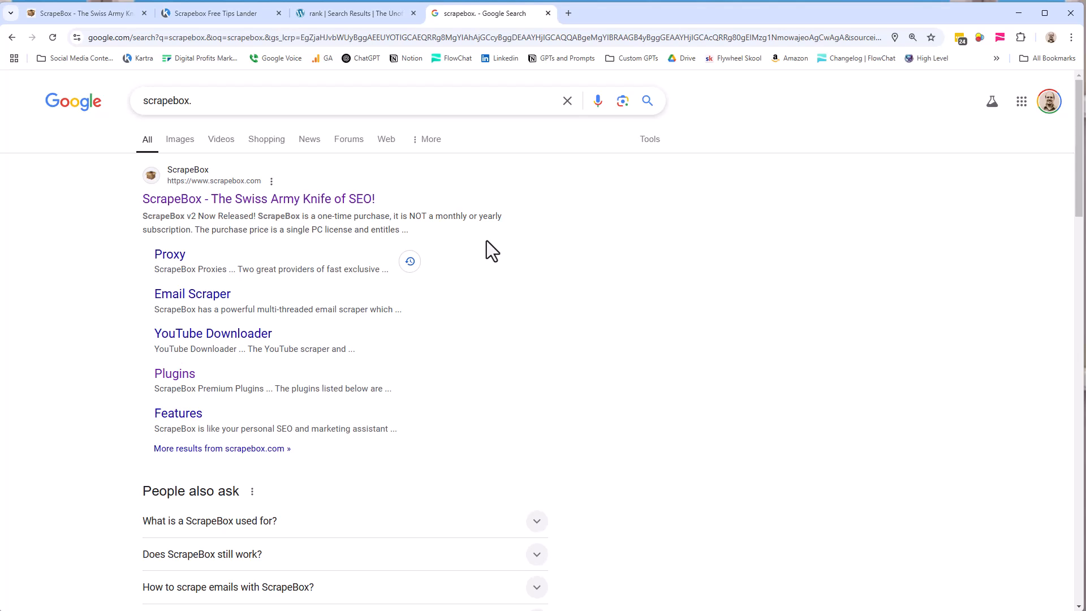
pyautogui.moveTo(380, 271)
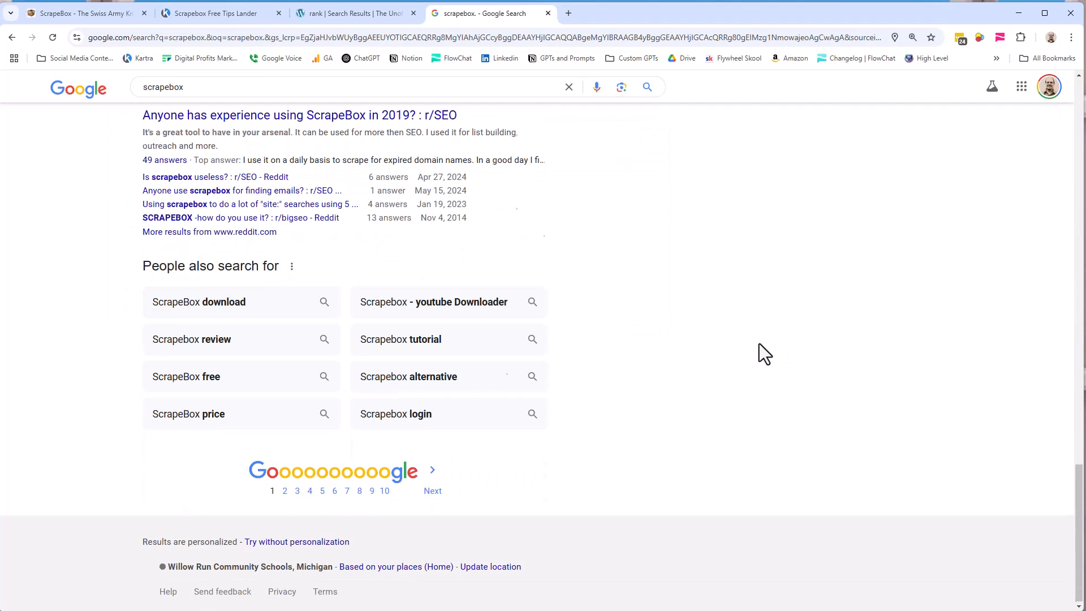
pyautogui.scroll(-3)
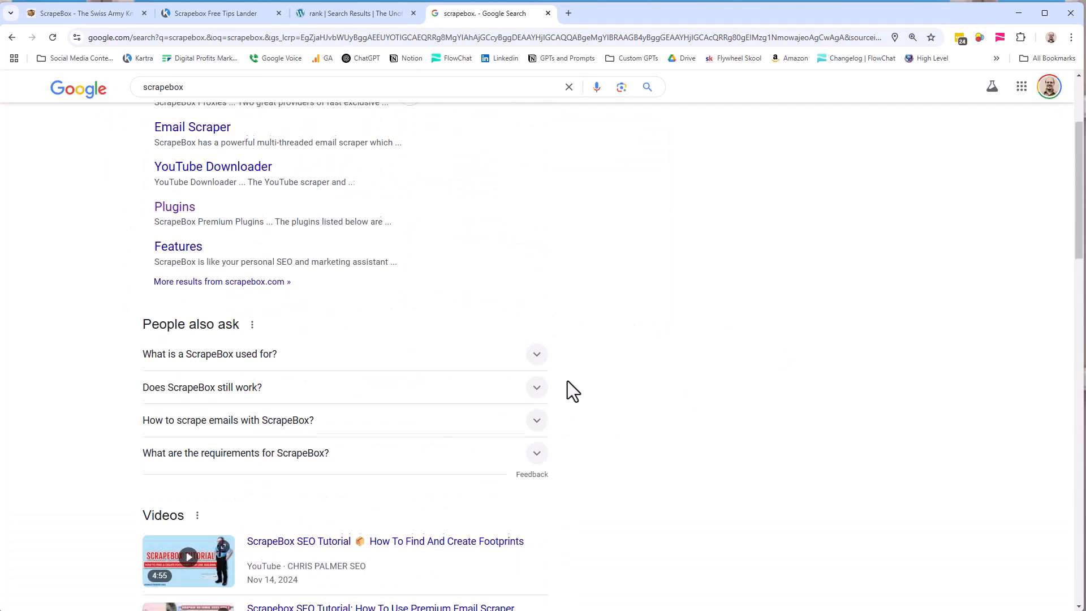
pyautogui.scroll(-3)
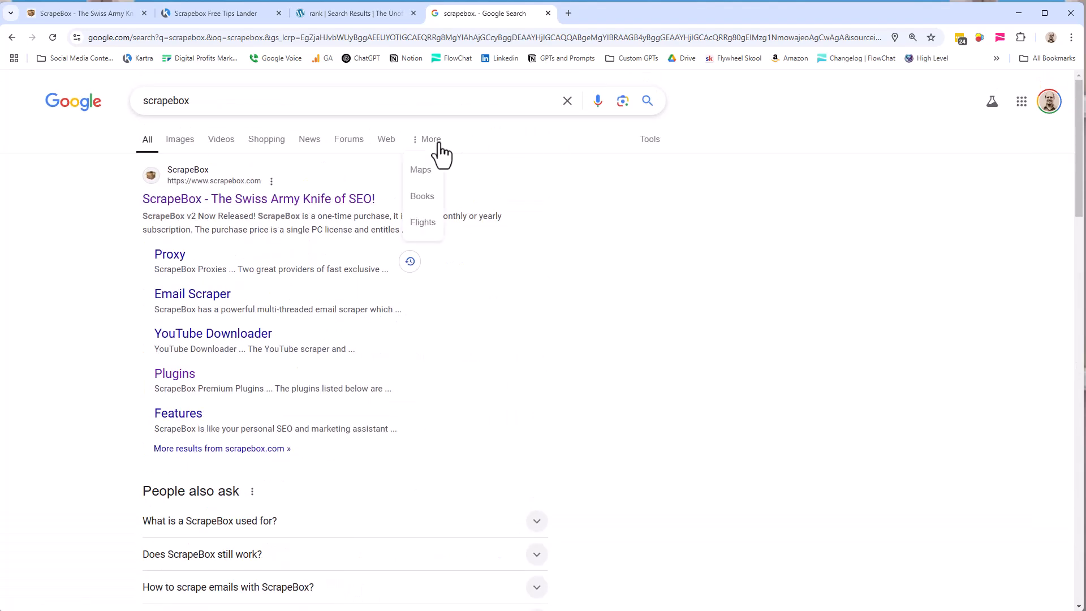
# - Browse Google's time filter without changing it, then open Advanced Search for scrapebox
pyautogui.click(649, 139)
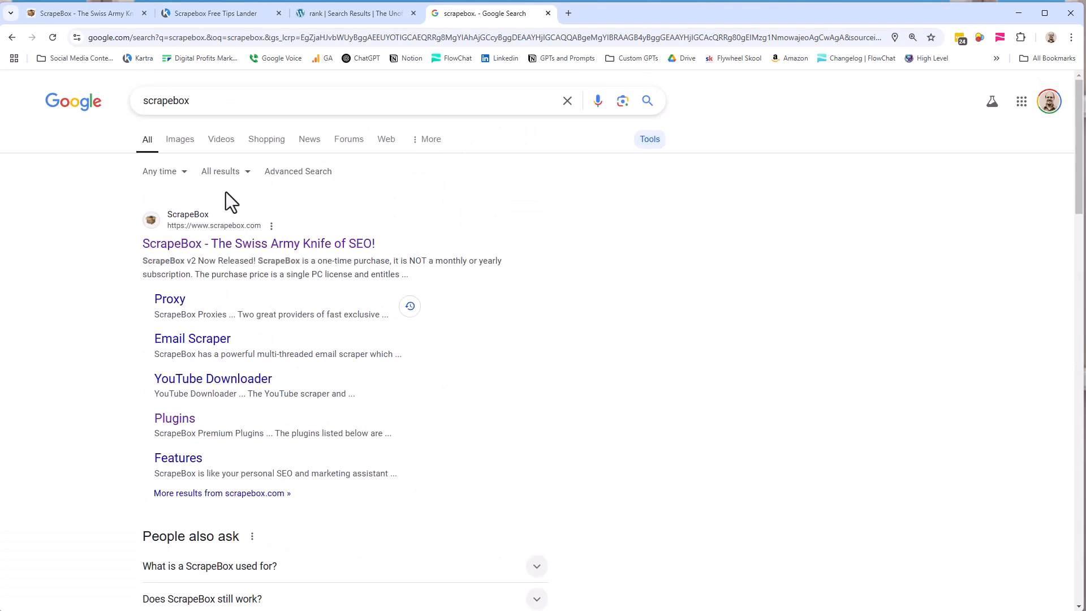
pyautogui.click(161, 171)
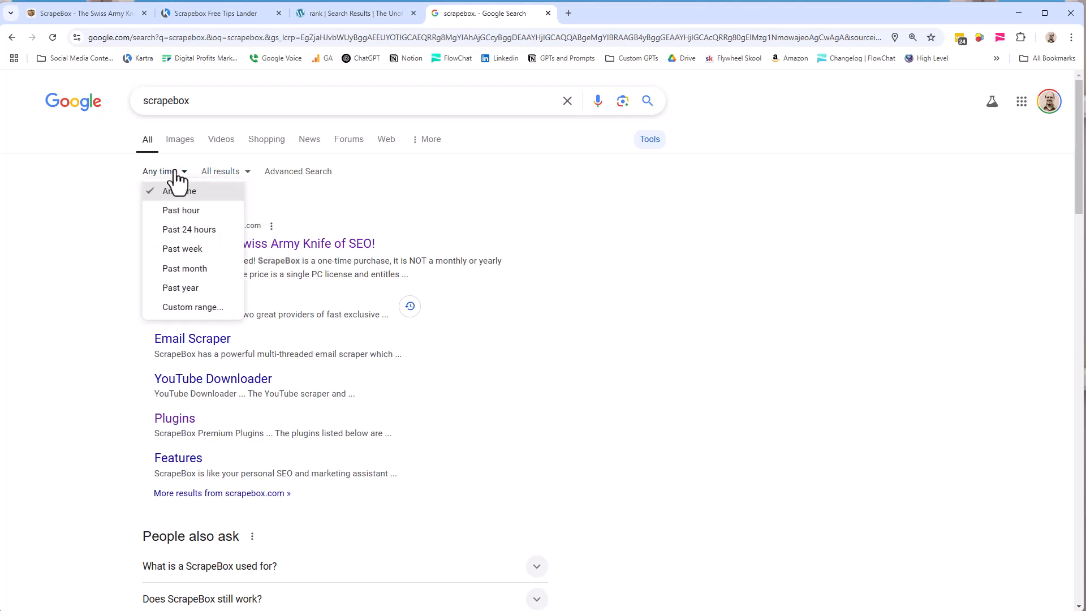
pyautogui.moveTo(181, 209)
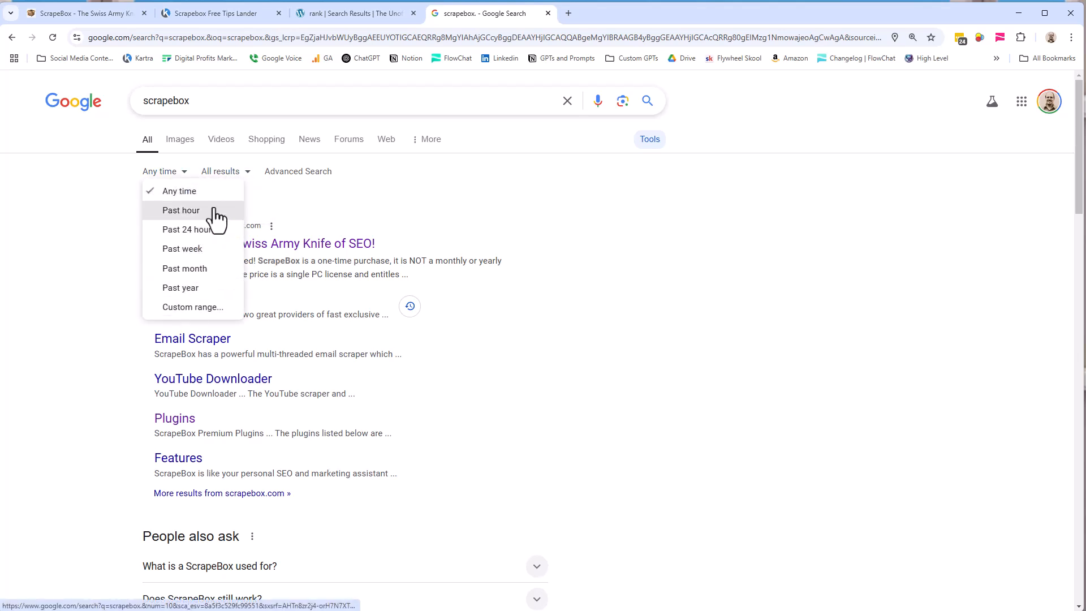
pyautogui.moveTo(568, 156)
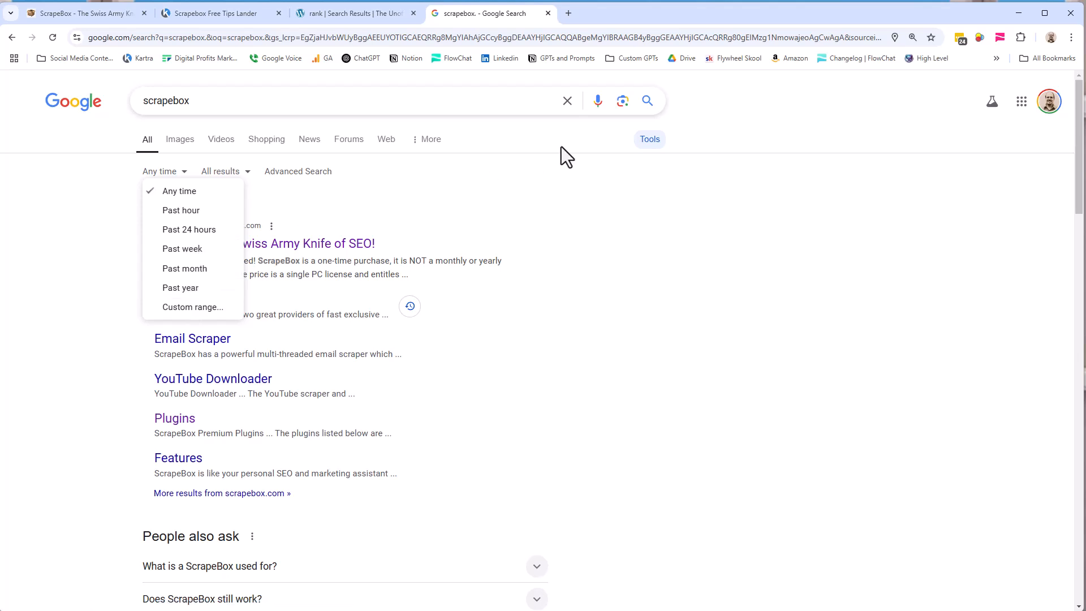
pyautogui.click(430, 139)
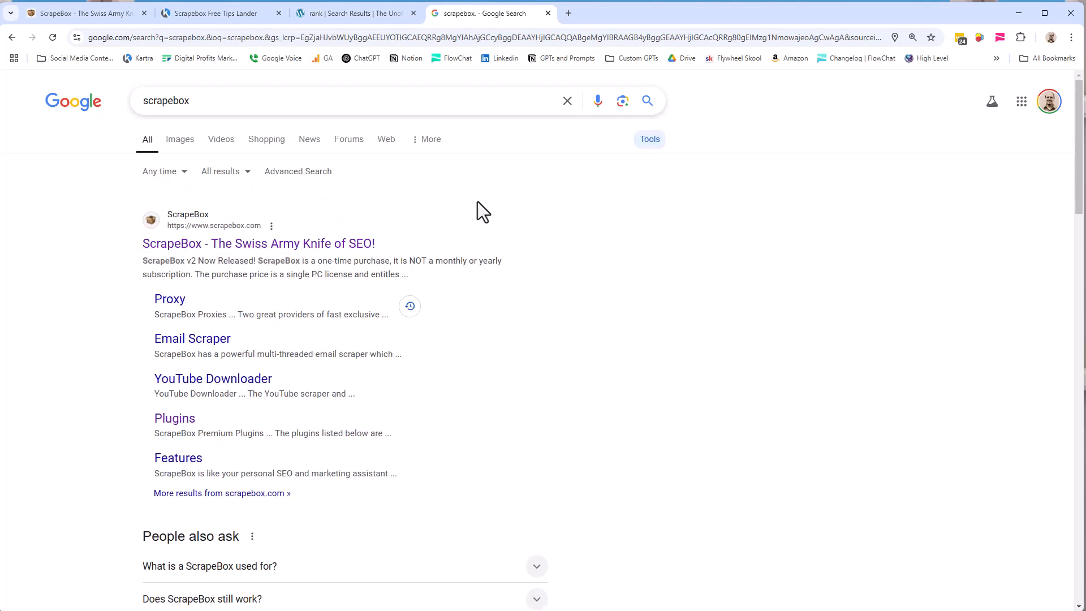
pyautogui.moveTo(471, 230)
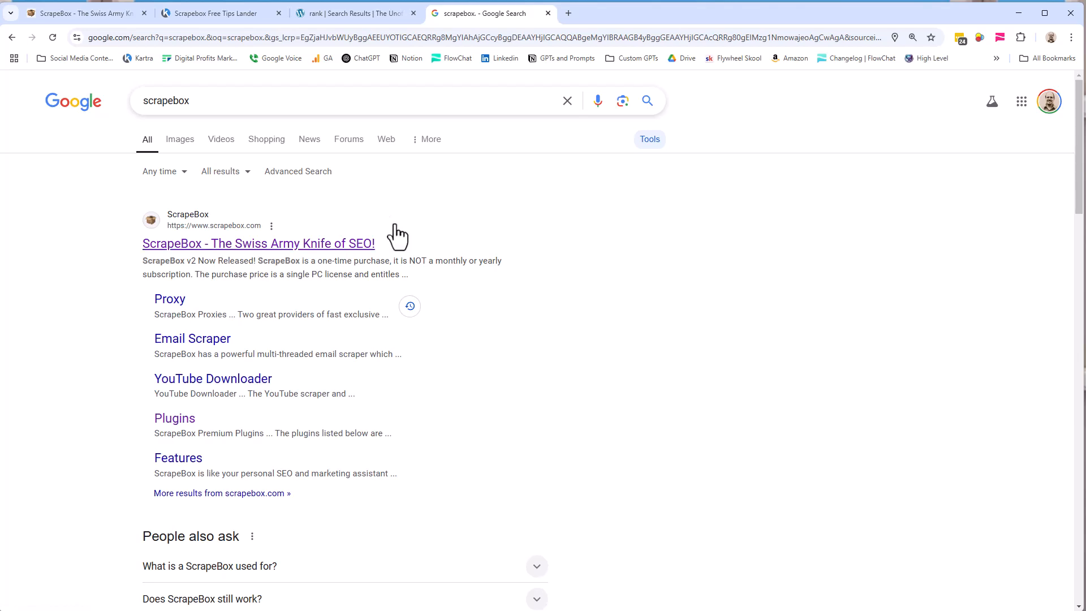
pyautogui.click(298, 171)
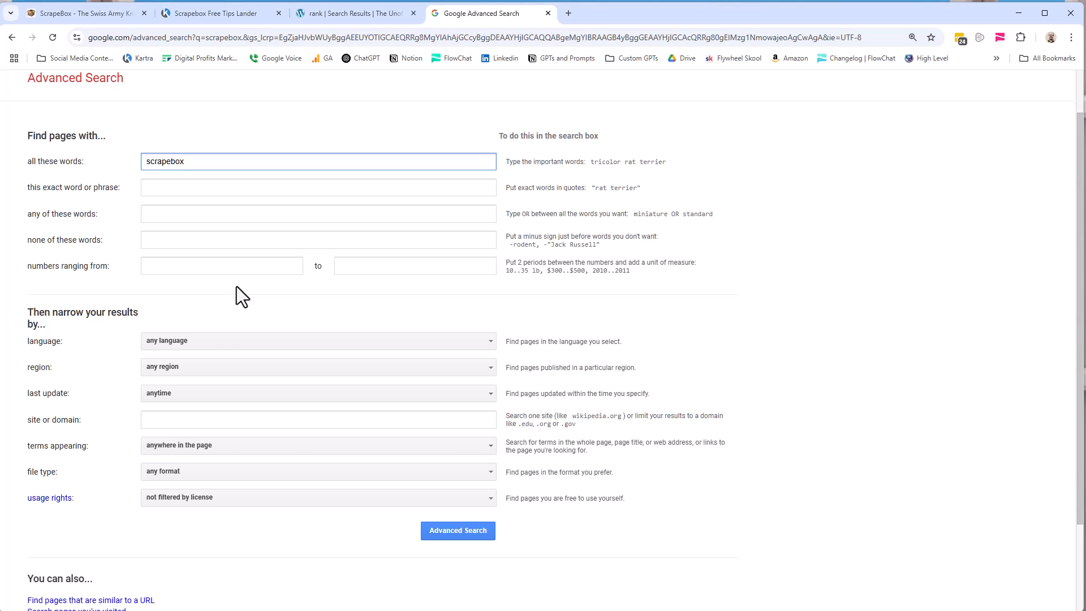
# - Check the FAQ results for rank, then go back to the scrapebox search results
pyautogui.click(355, 13)
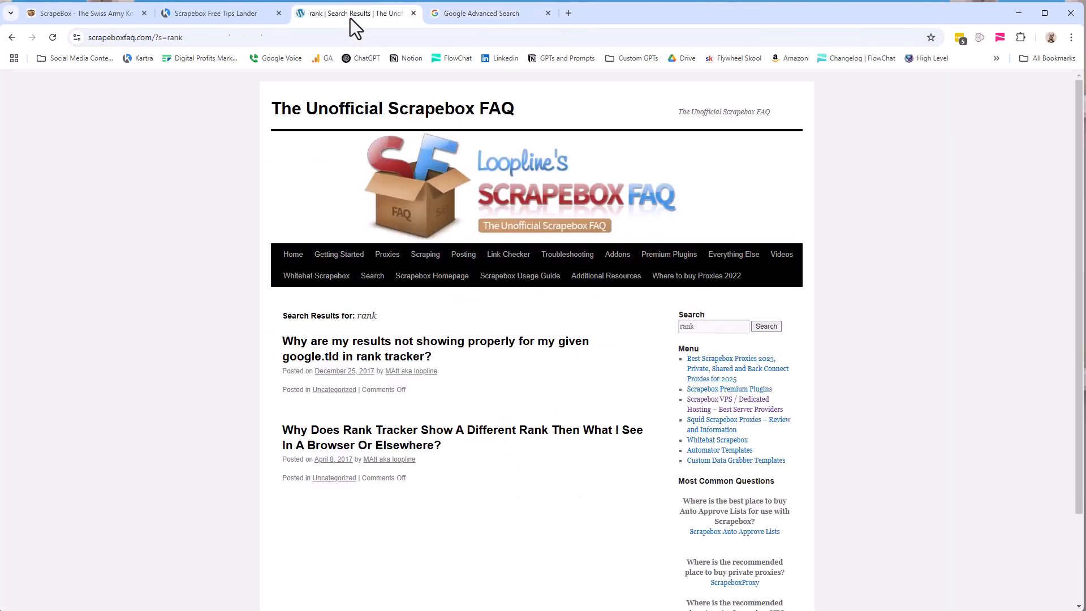
pyautogui.moveTo(329, 160)
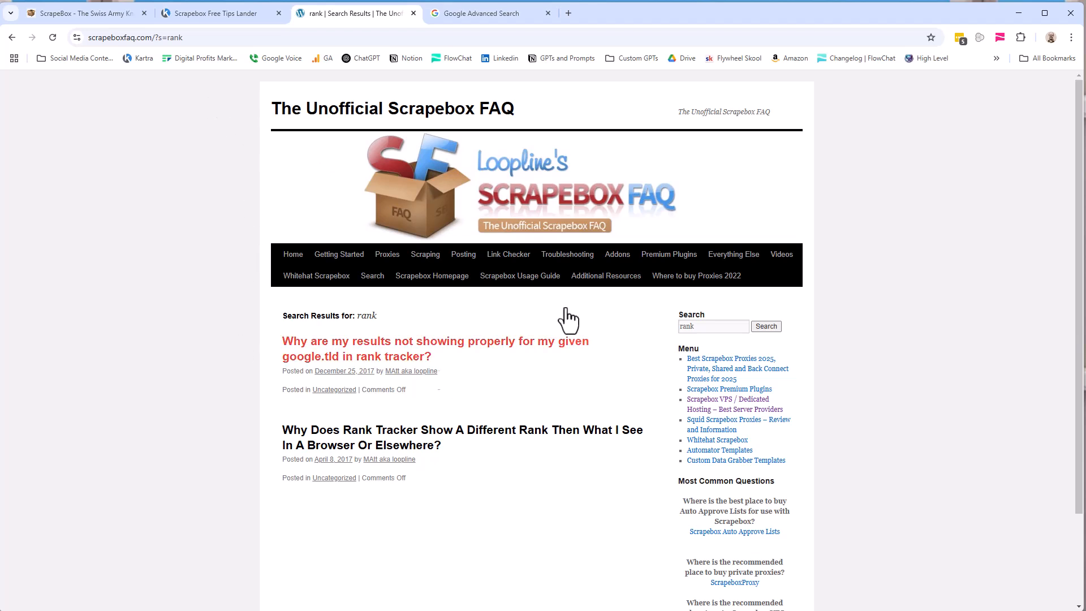
pyautogui.moveTo(162, 299)
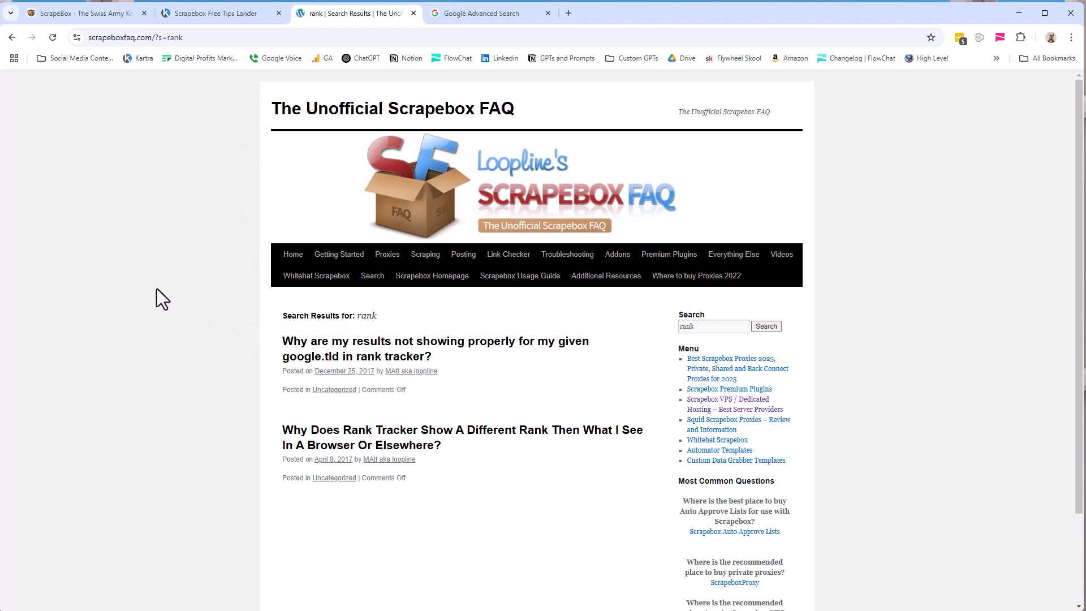
pyautogui.moveTo(428, 73)
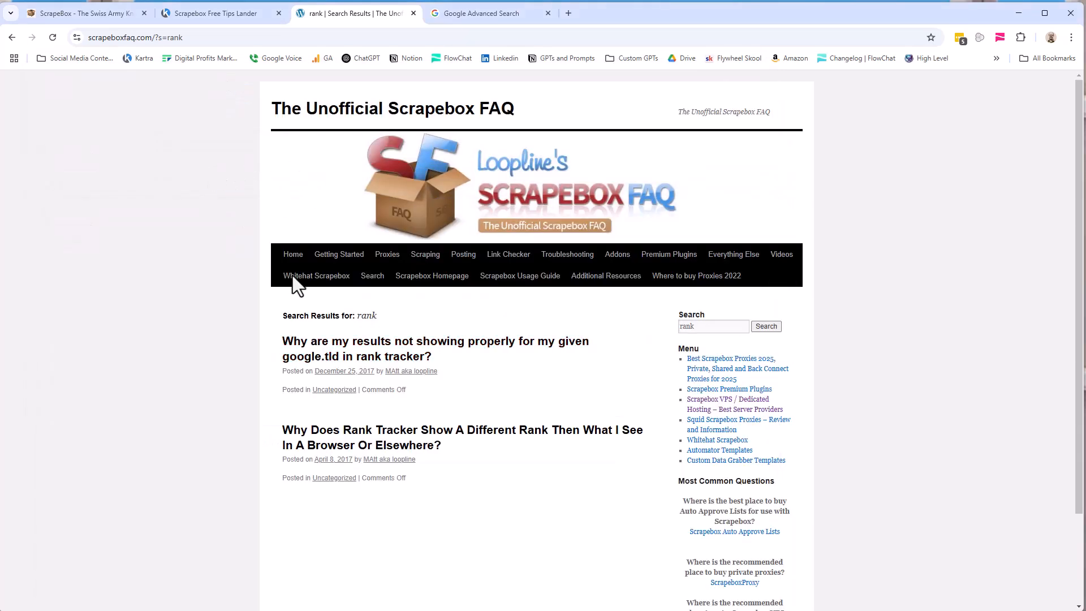
pyautogui.click(490, 13)
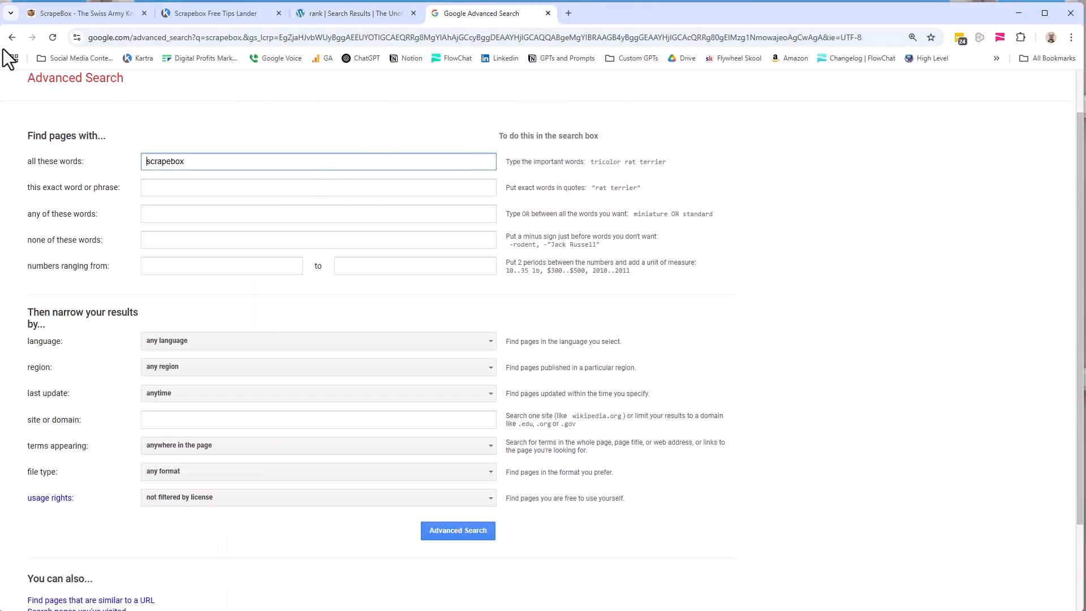
pyautogui.click(457, 530)
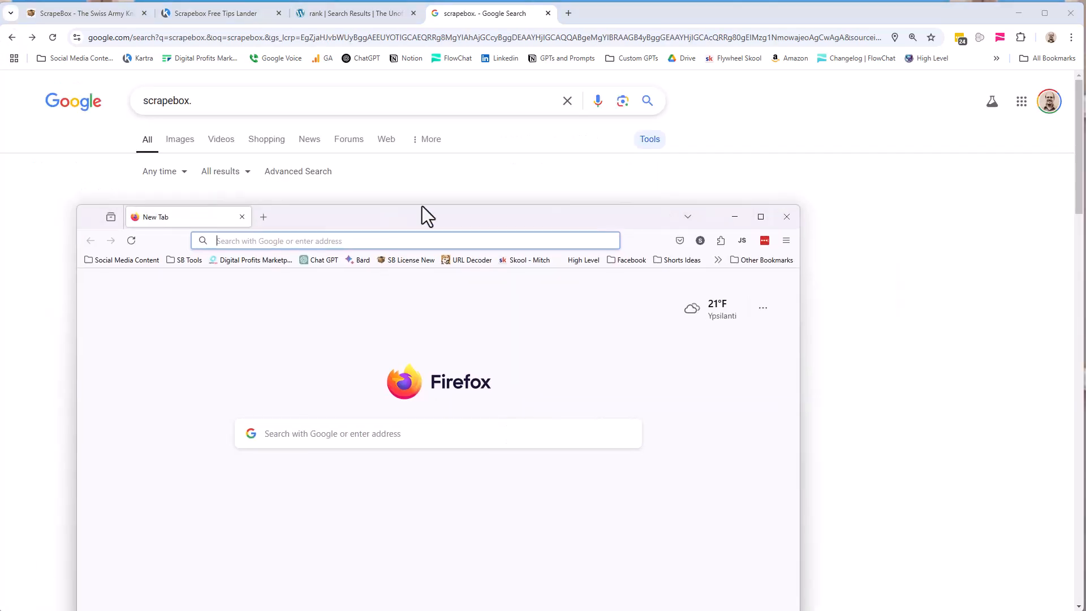
# - Place the Firefox window beside Chrome and open the 'Why Does Rank Tracker Show A Different Rank' post
pyautogui.moveTo(426, 216); pyautogui.dragTo(748, 95)
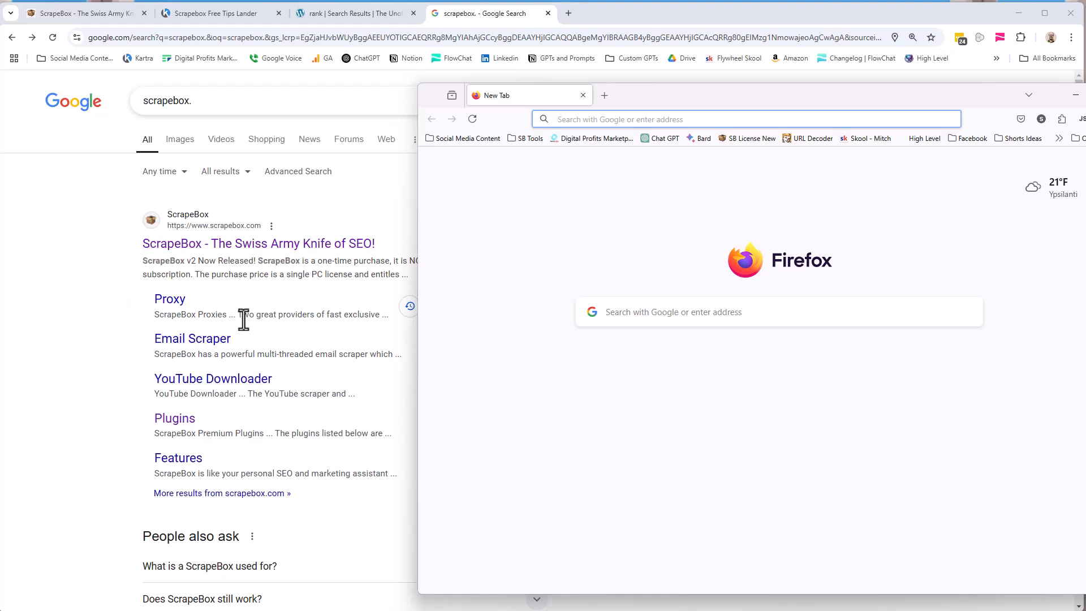
pyautogui.click(746, 118)
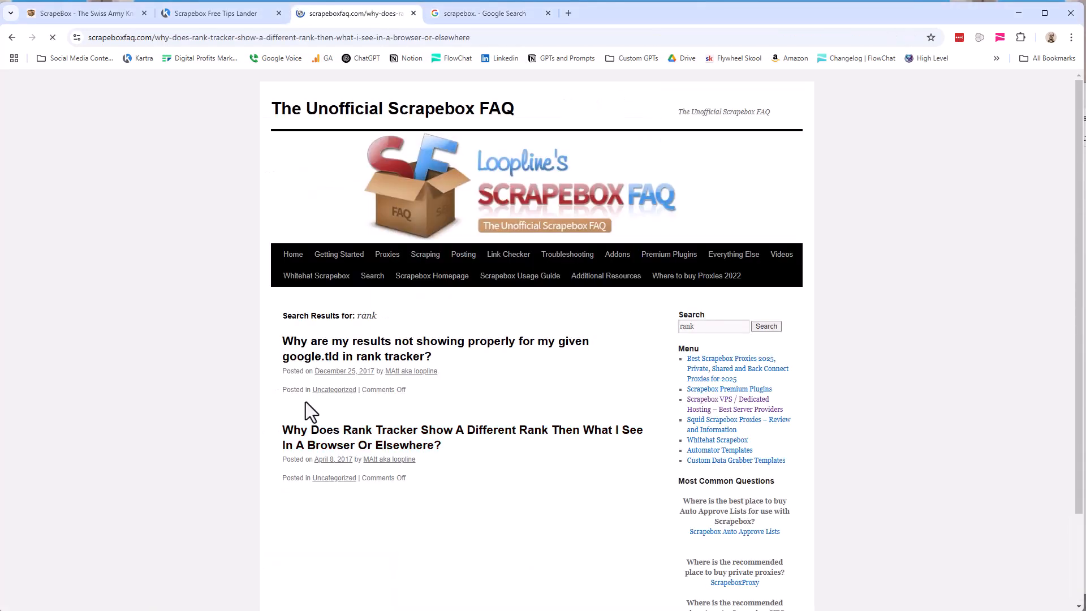
# - Read The Big Picture section, highlighting 'No Wrong Answer', then return to the scrapebox results tab
pyautogui.click(462, 430)
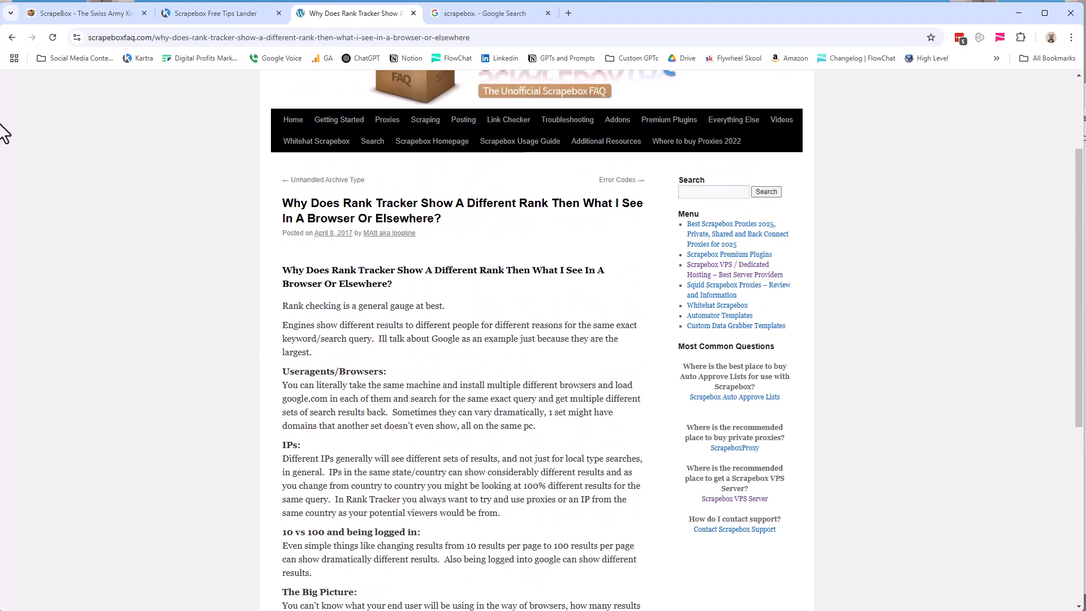
pyautogui.scroll(-3)
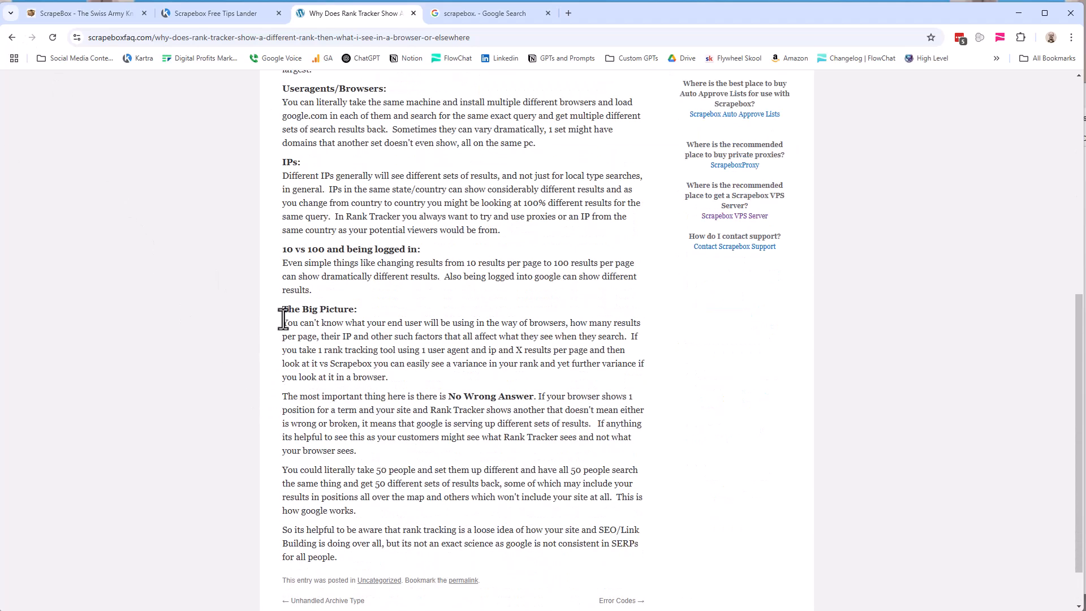
pyautogui.moveTo(282, 322); pyautogui.dragTo(617, 530)
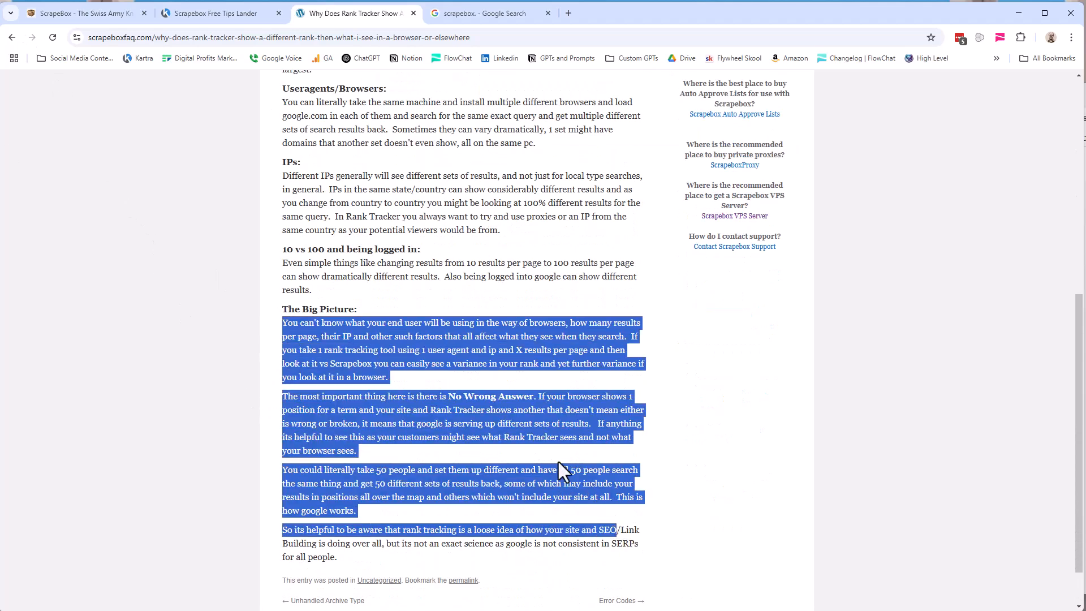
pyautogui.click(539, 396)
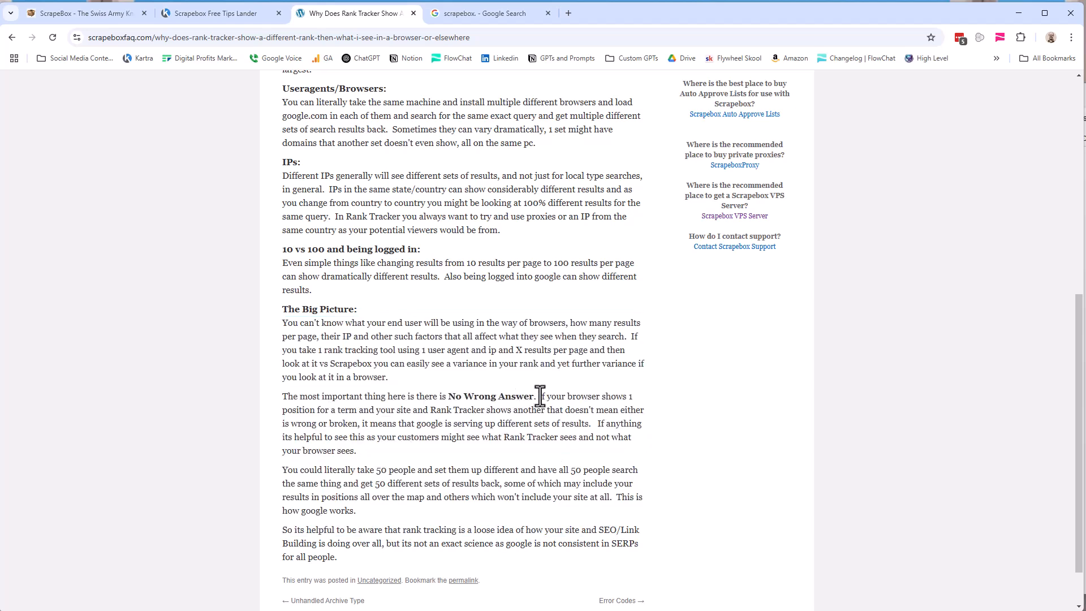
pyautogui.doubleClick(489, 395)
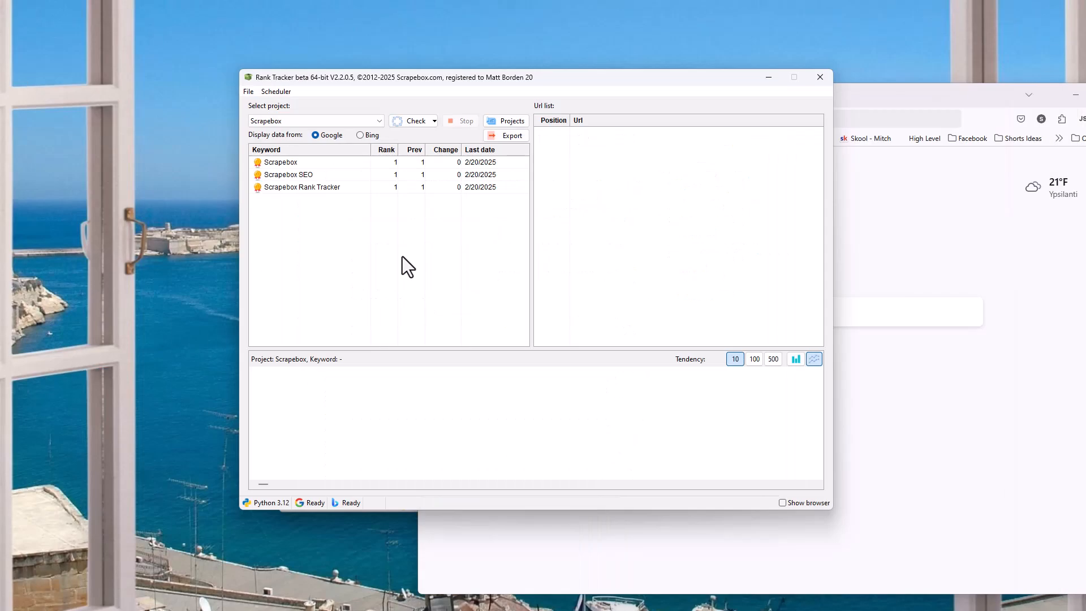
pyautogui.moveTo(407, 202)
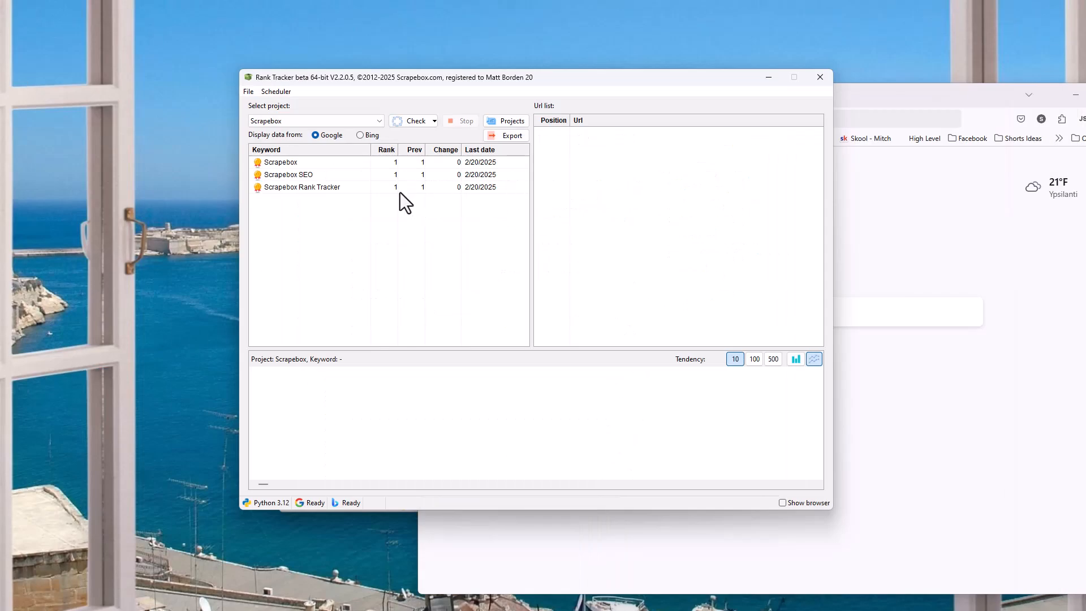
pyautogui.moveTo(346, 208)
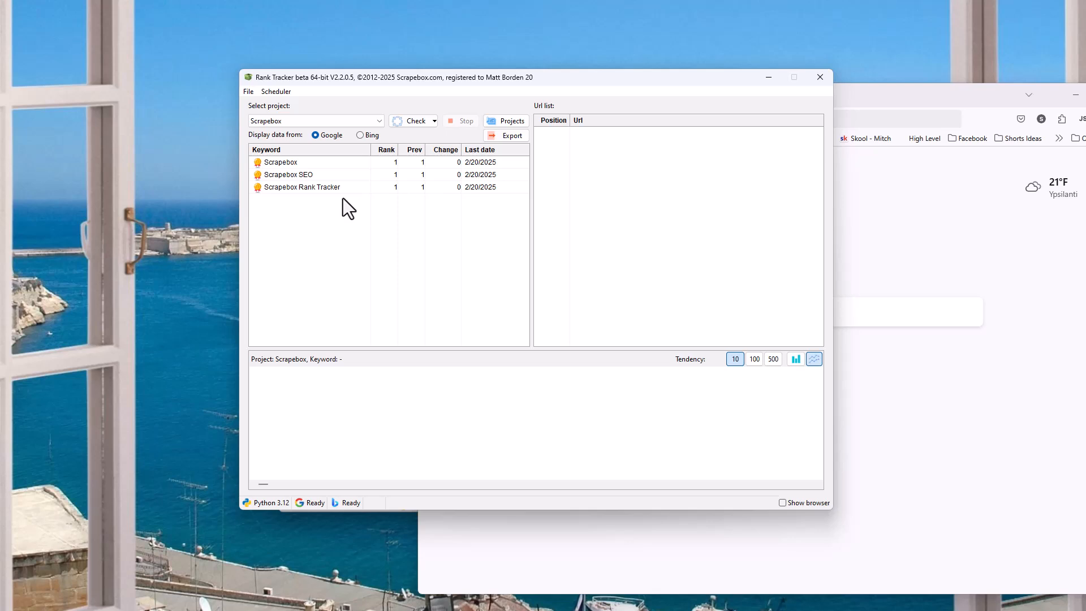
pyautogui.moveTo(348, 201)
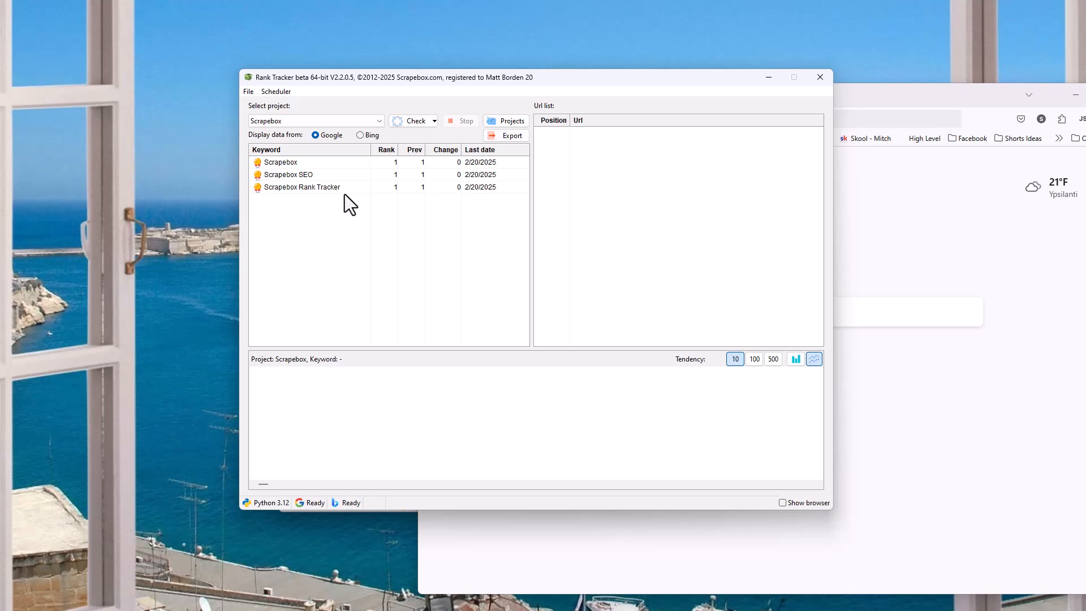
pyautogui.moveTo(349, 197)
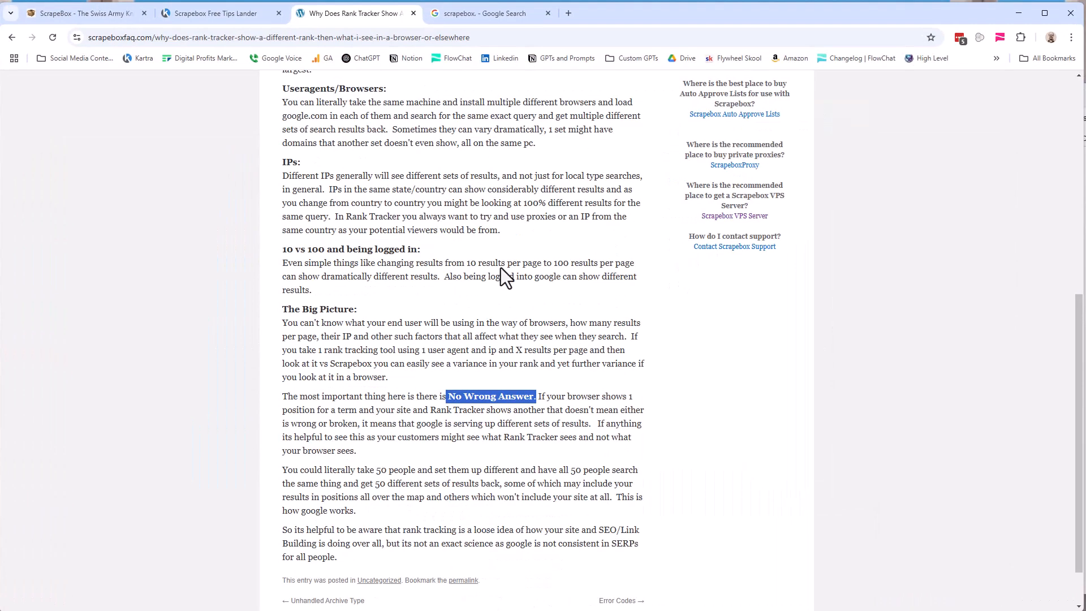
pyautogui.click(489, 13)
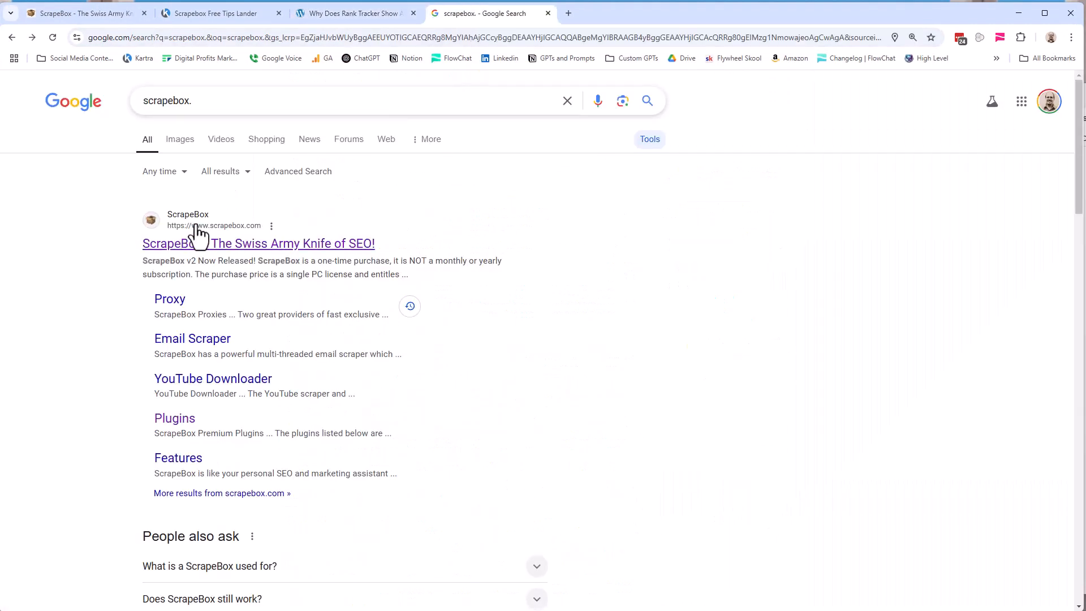
# - View the Scrapebox project's three keywords, all at rank 1 dated 2/20/2025
pyautogui.scroll(-3)
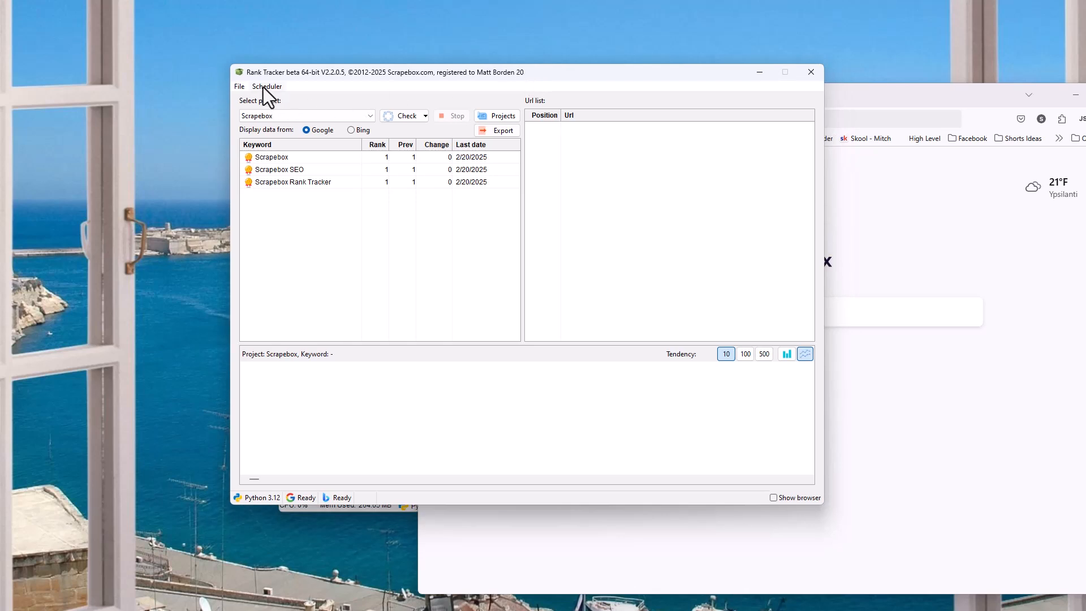
pyautogui.moveTo(356, 143)
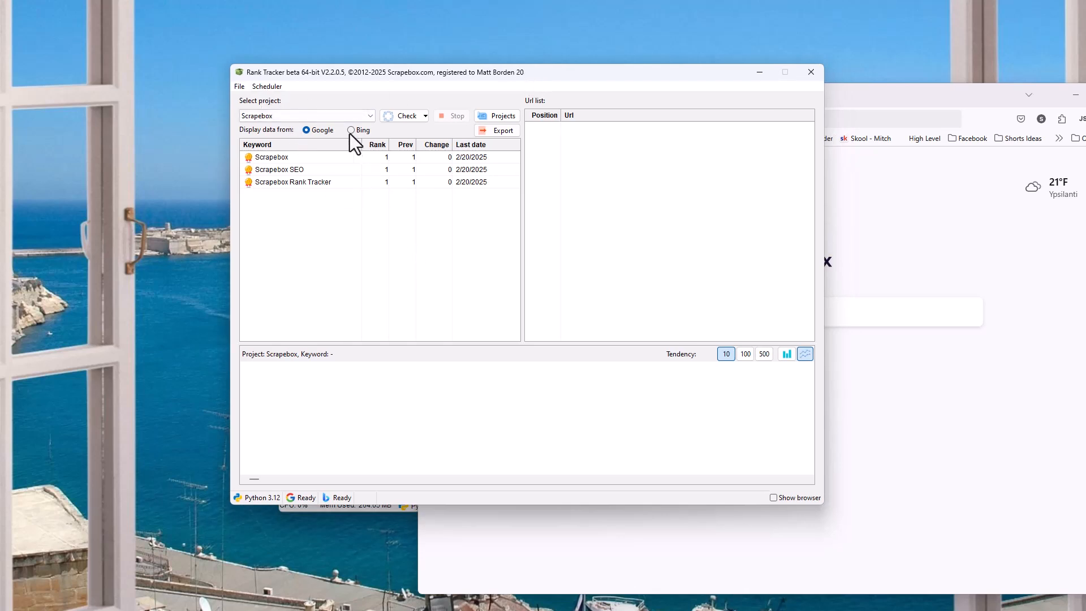
pyautogui.moveTo(321, 96)
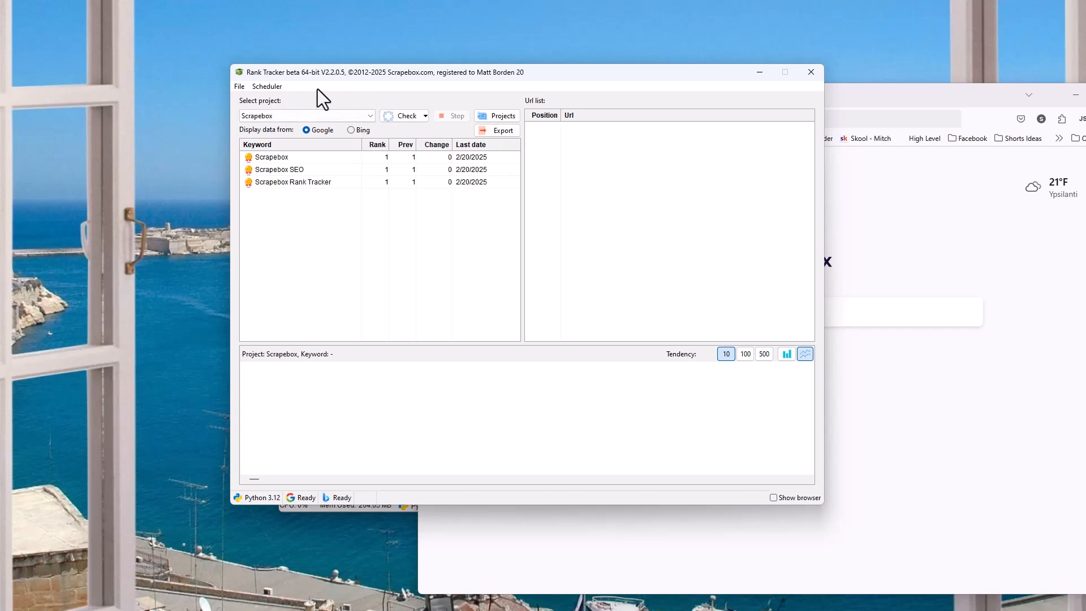
pyautogui.moveTo(287, 89)
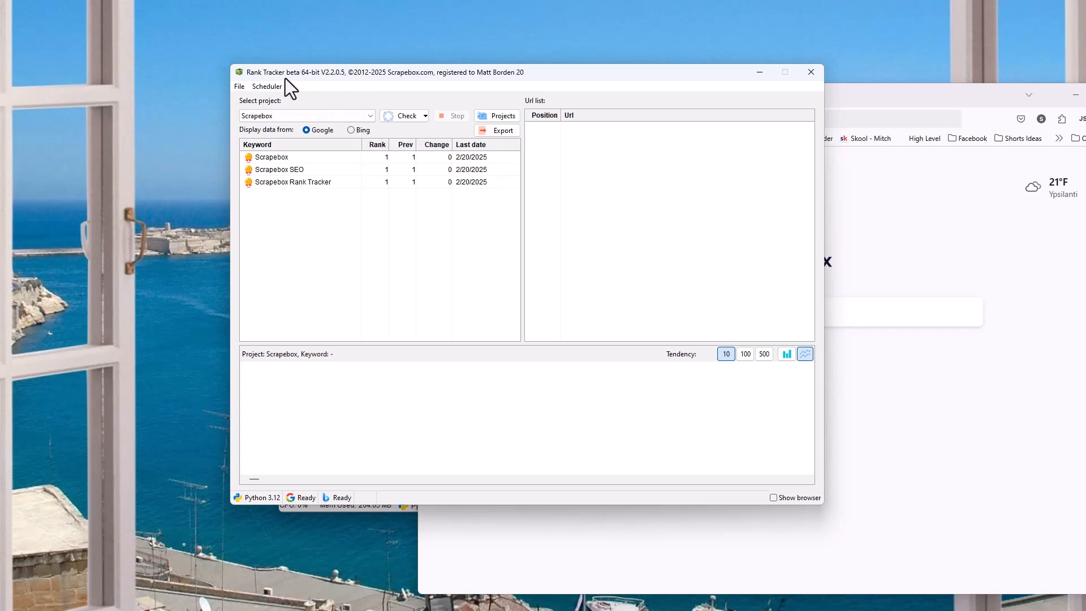